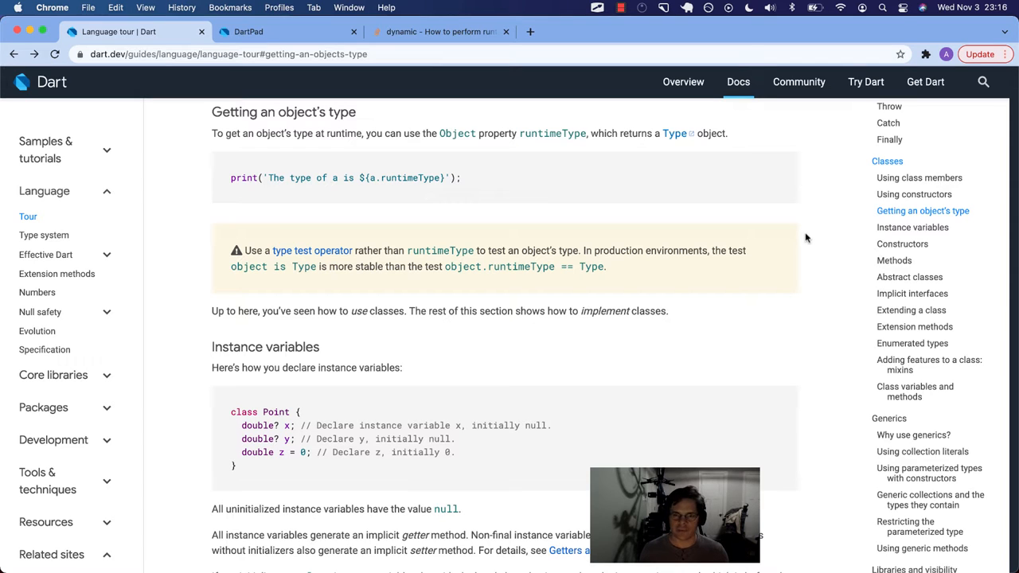
pyautogui.moveTo(752, 237)
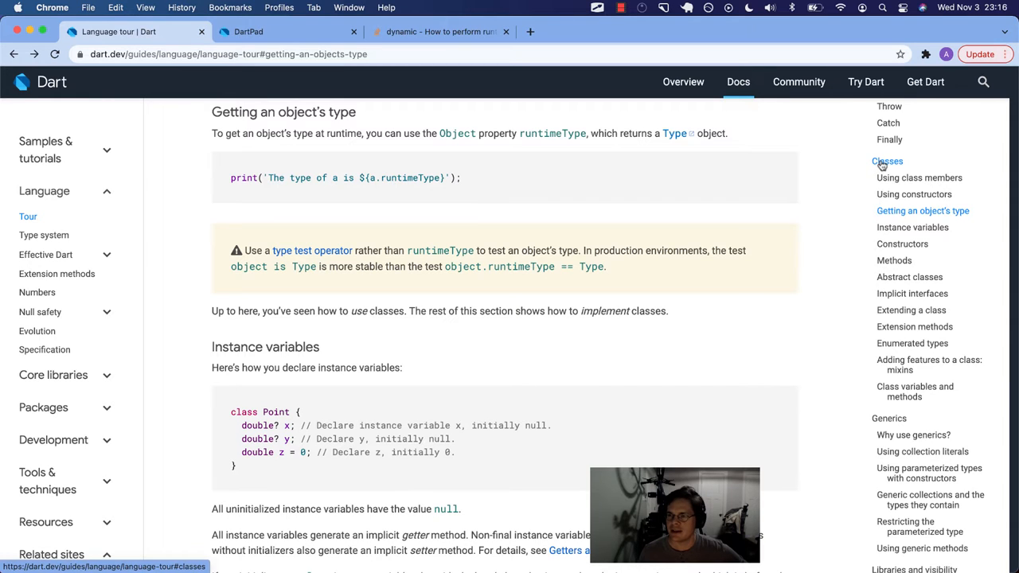
pyautogui.moveTo(887, 162)
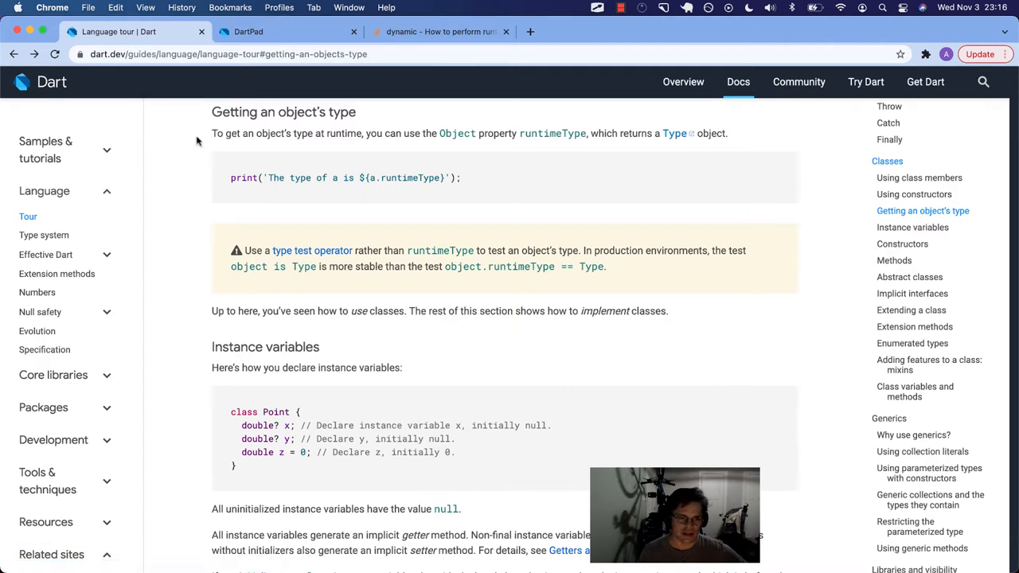
# Highlight 'runtime' in the tour intro, then open the Object class docs' Properties section.
pyautogui.moveTo(211, 111); pyautogui.dragTo(311, 177)
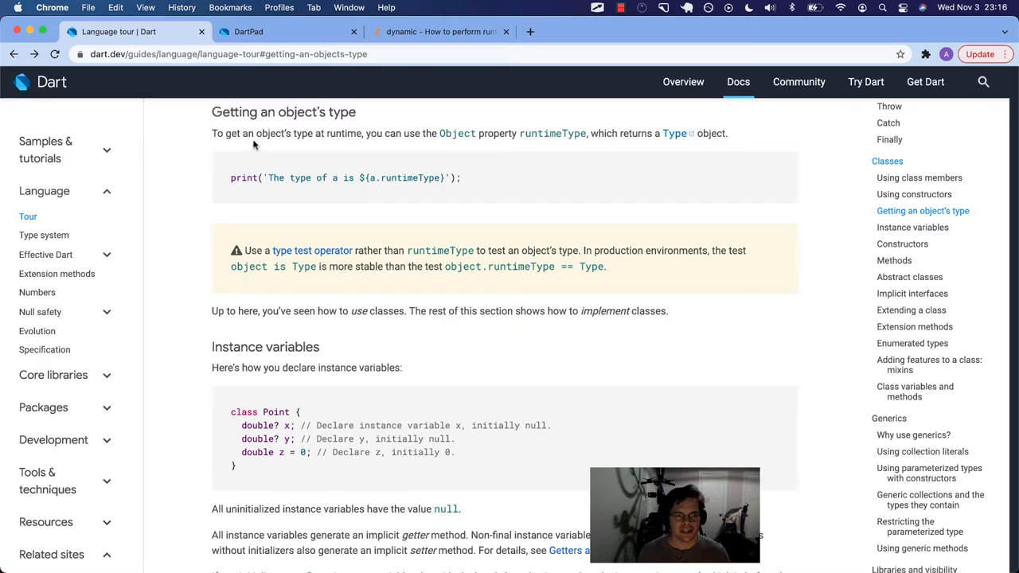
pyautogui.moveTo(231, 113)
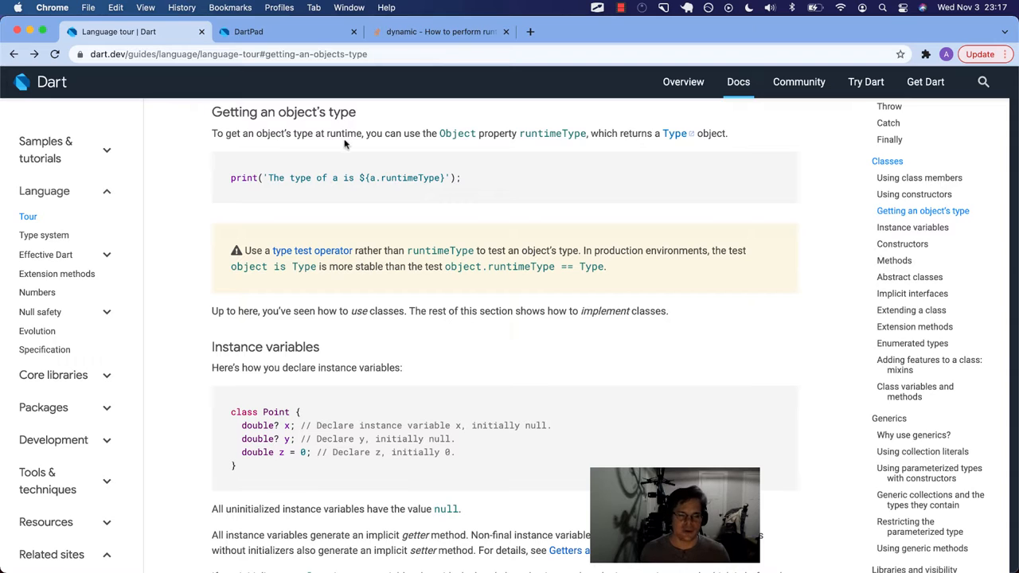
pyautogui.moveTo(428, 258)
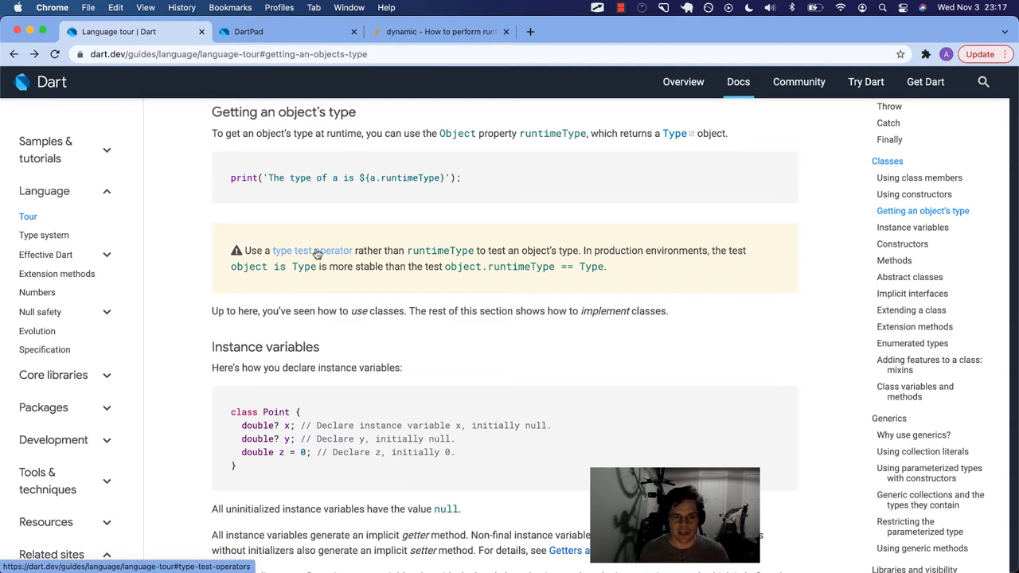
pyautogui.moveTo(404, 222)
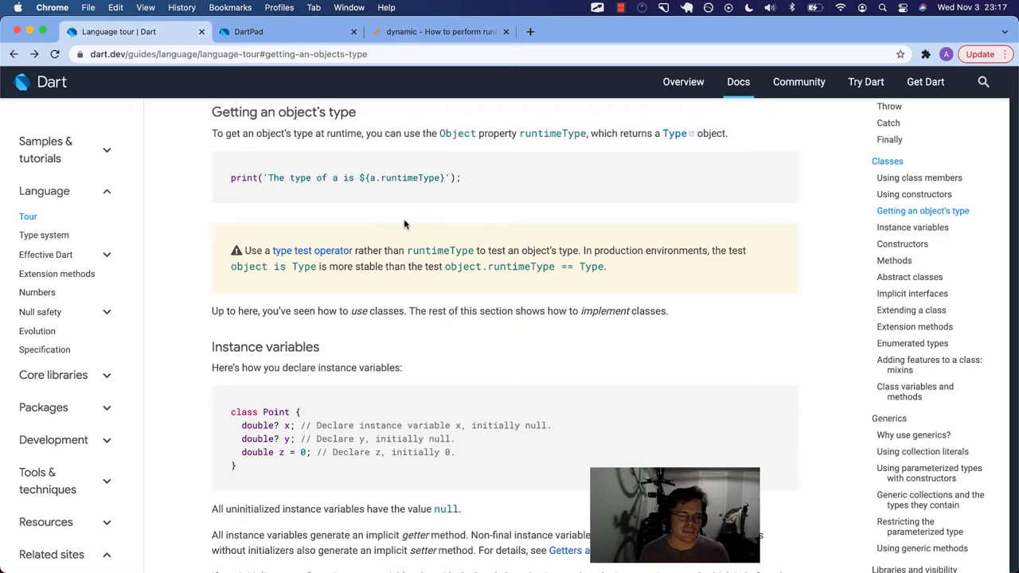
pyautogui.moveTo(310, 163)
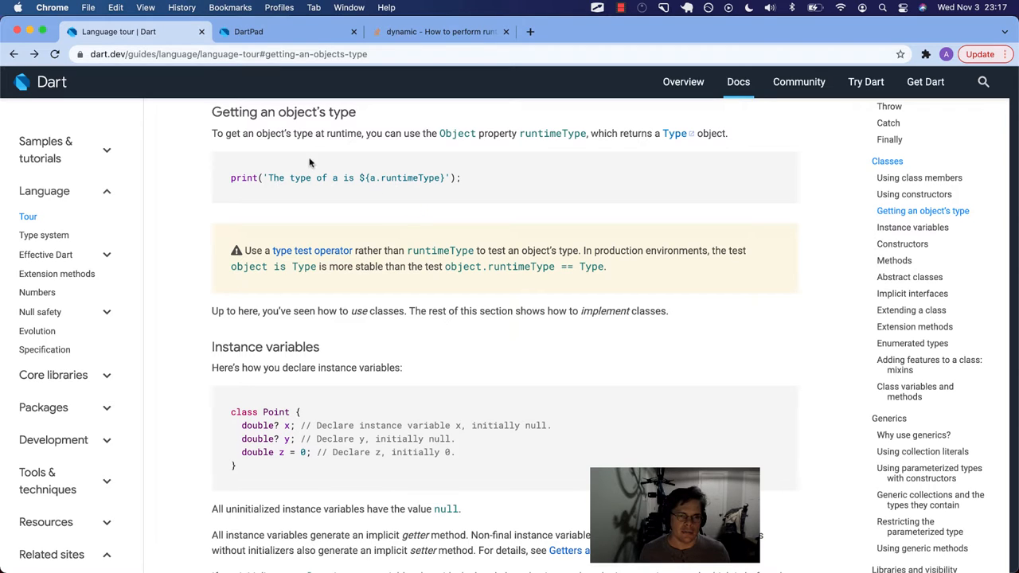
pyautogui.moveTo(246, 136)
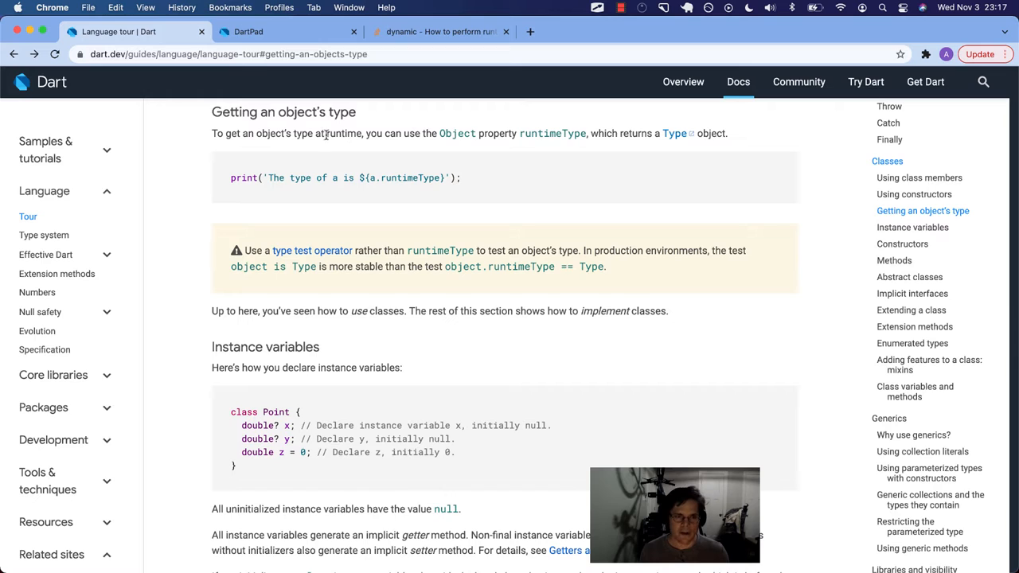
pyautogui.doubleClick(342, 133)
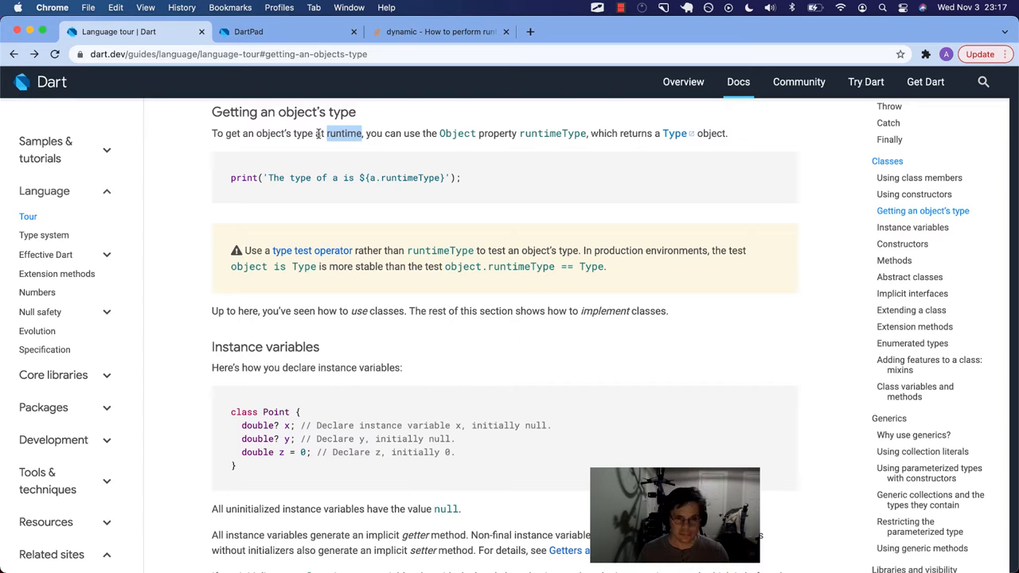
pyautogui.moveTo(336, 148)
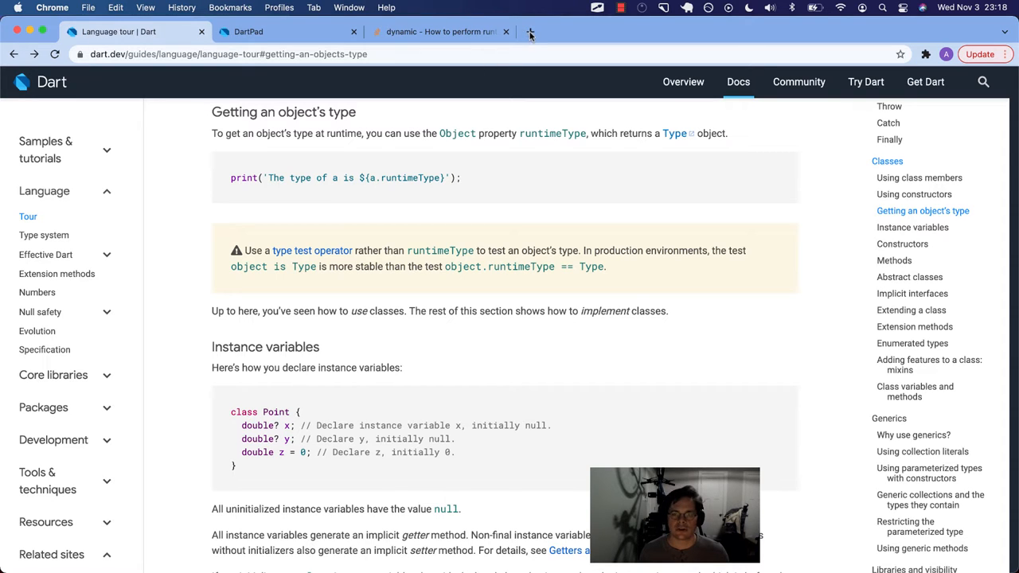
pyautogui.click(530, 31)
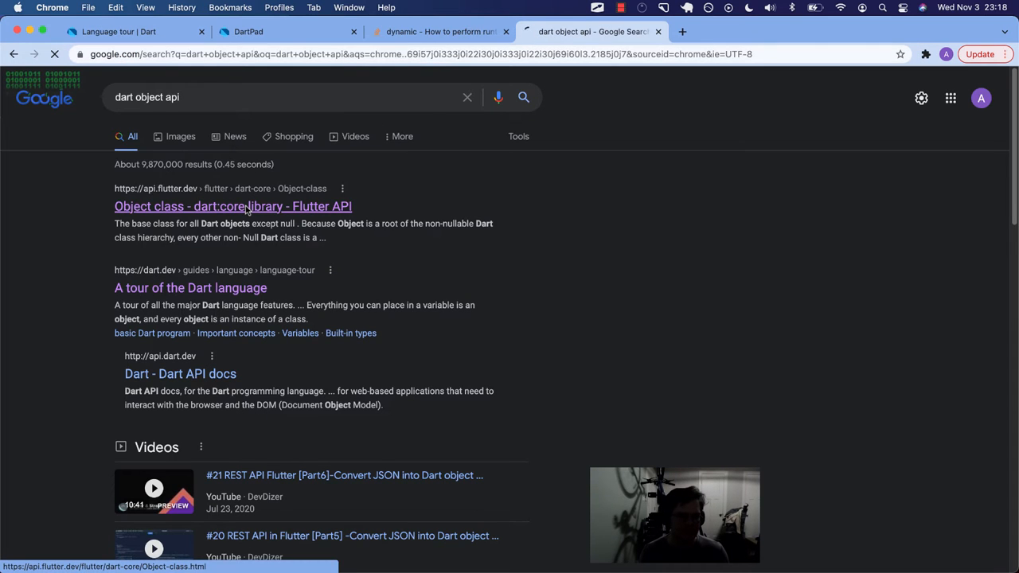
pyautogui.click(232, 206)
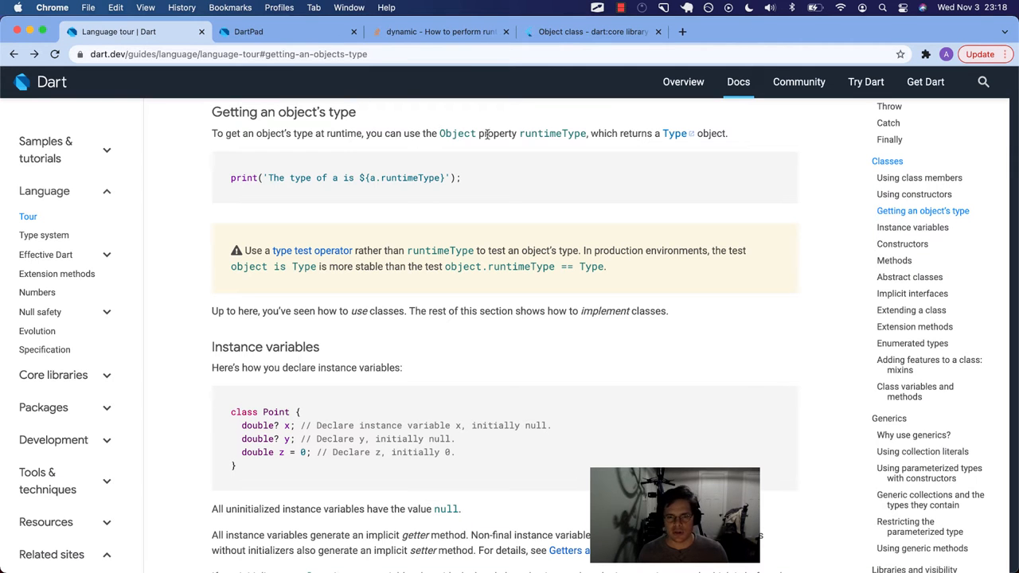
pyautogui.click(589, 32)
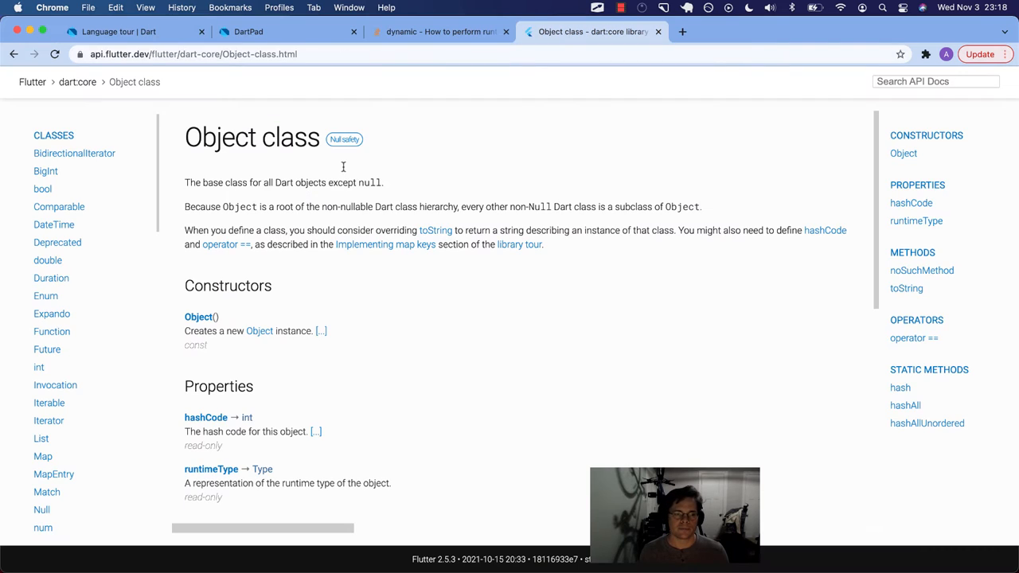
pyautogui.moveTo(917, 185)
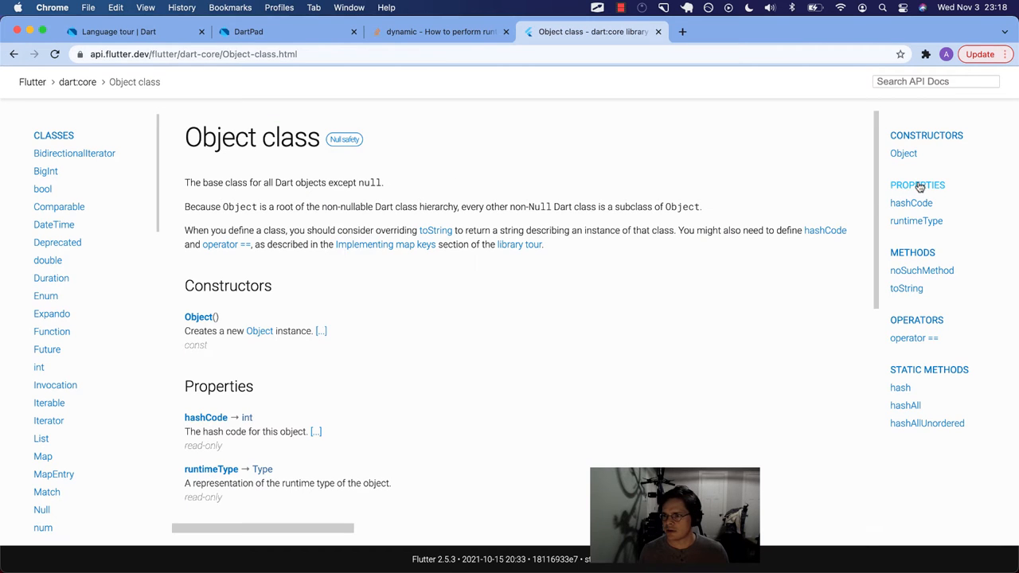
pyautogui.click(917, 185)
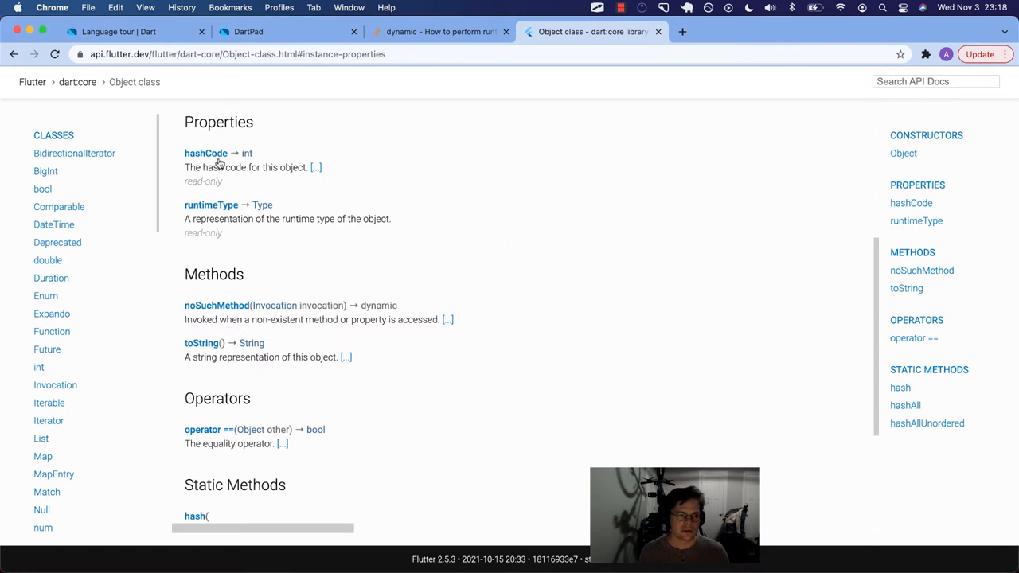
pyautogui.moveTo(260, 206)
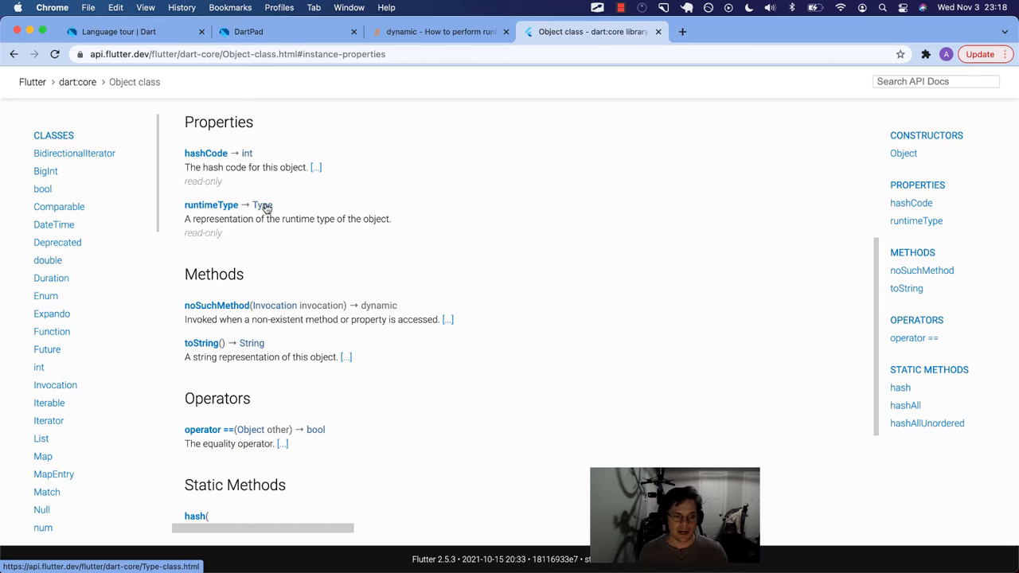
pyautogui.moveTo(218, 217)
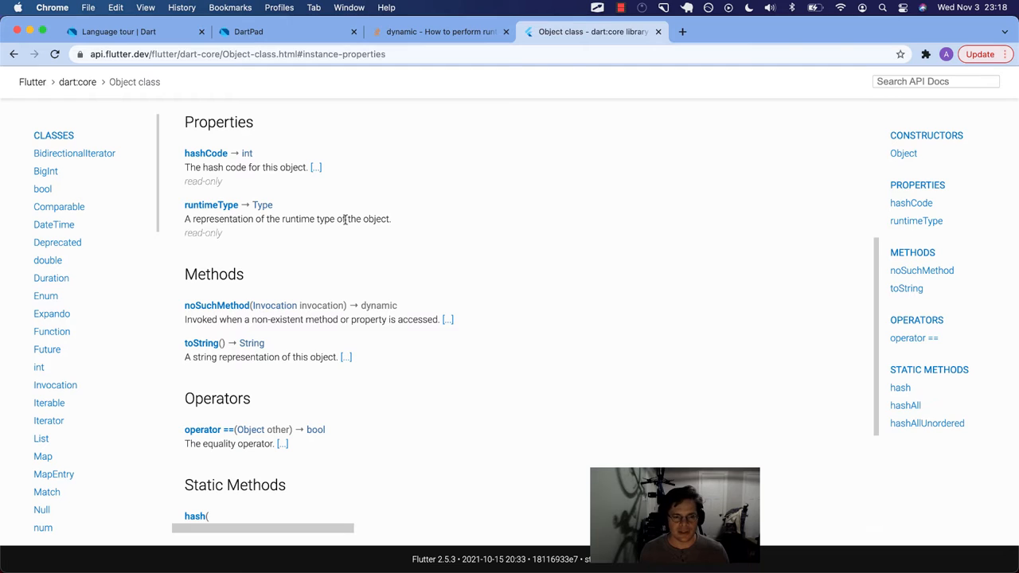
pyautogui.moveTo(188, 234)
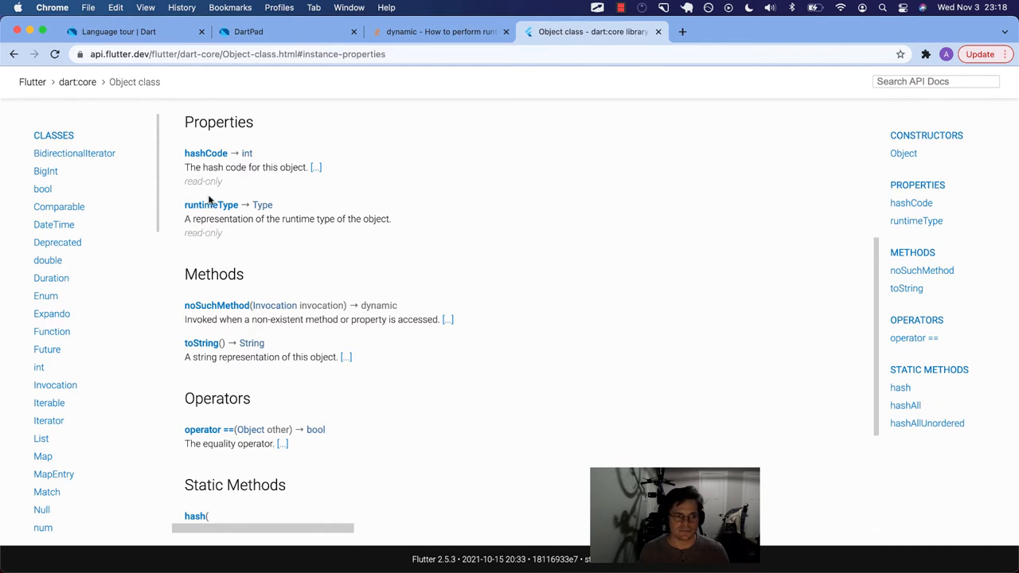
# View runtimeType's property details, browse the Object class page, then go back to the tour.
pyautogui.click(211, 205)
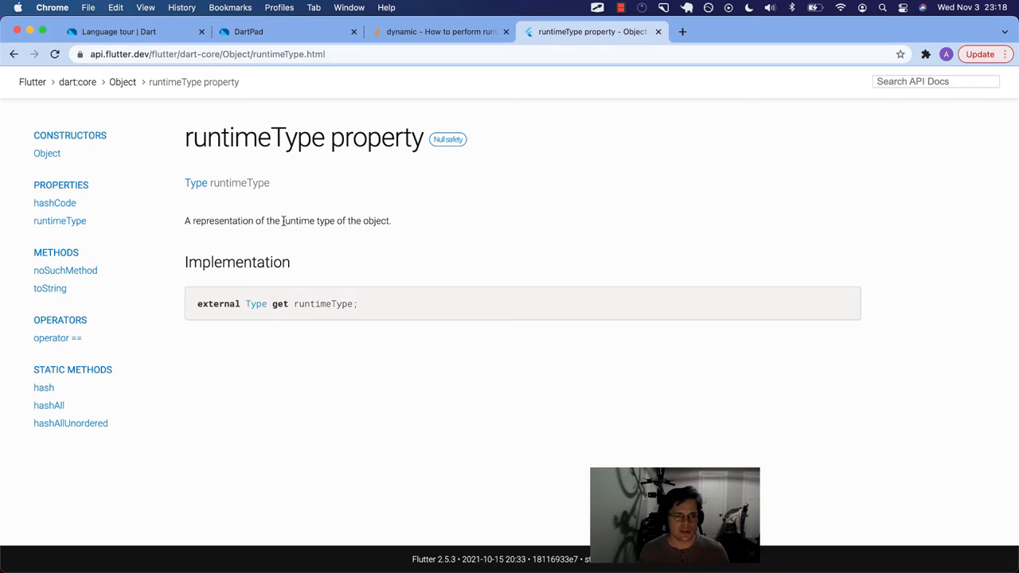
pyautogui.moveTo(237, 242)
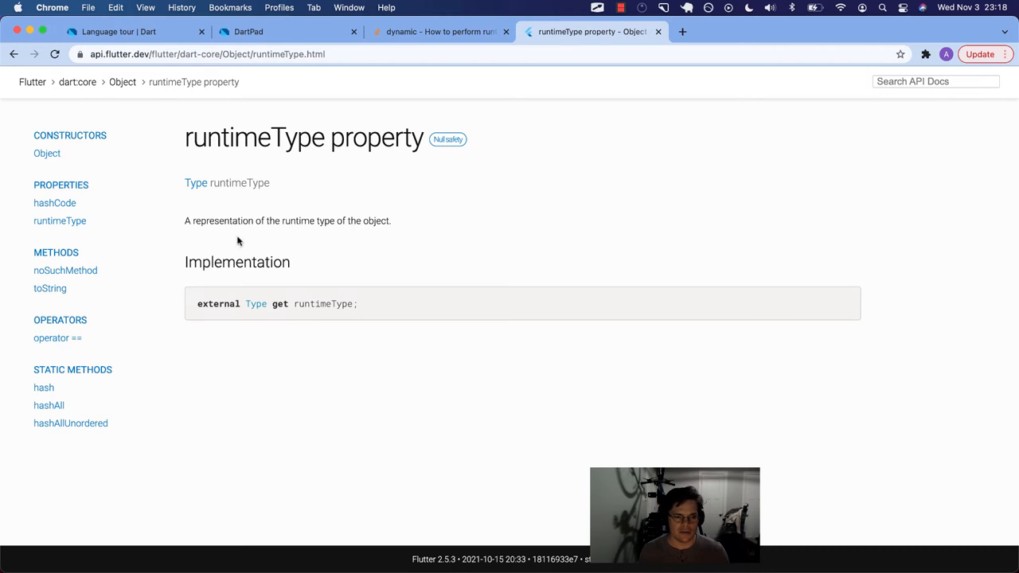
pyautogui.moveTo(197, 284)
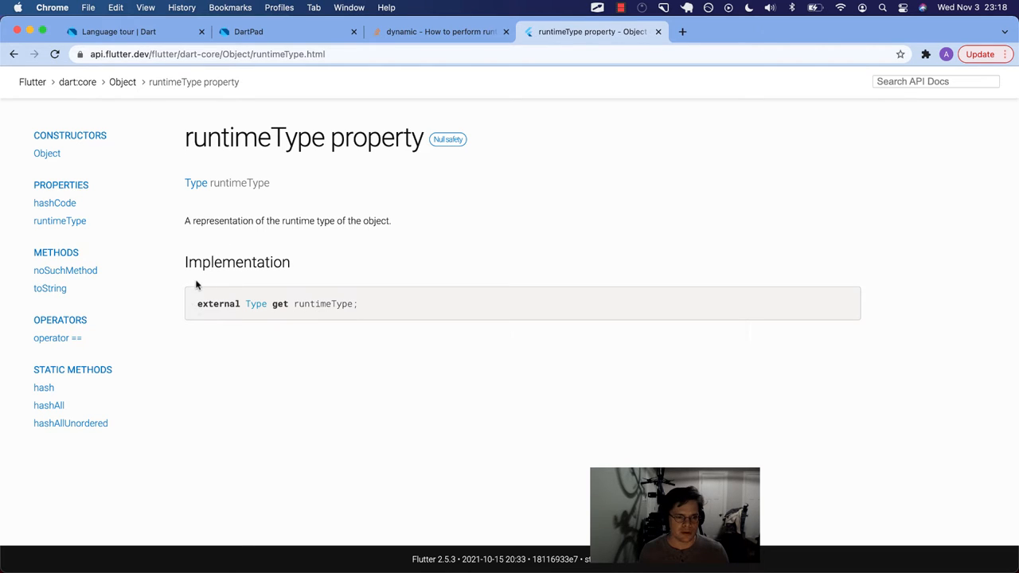
pyautogui.moveTo(276, 304)
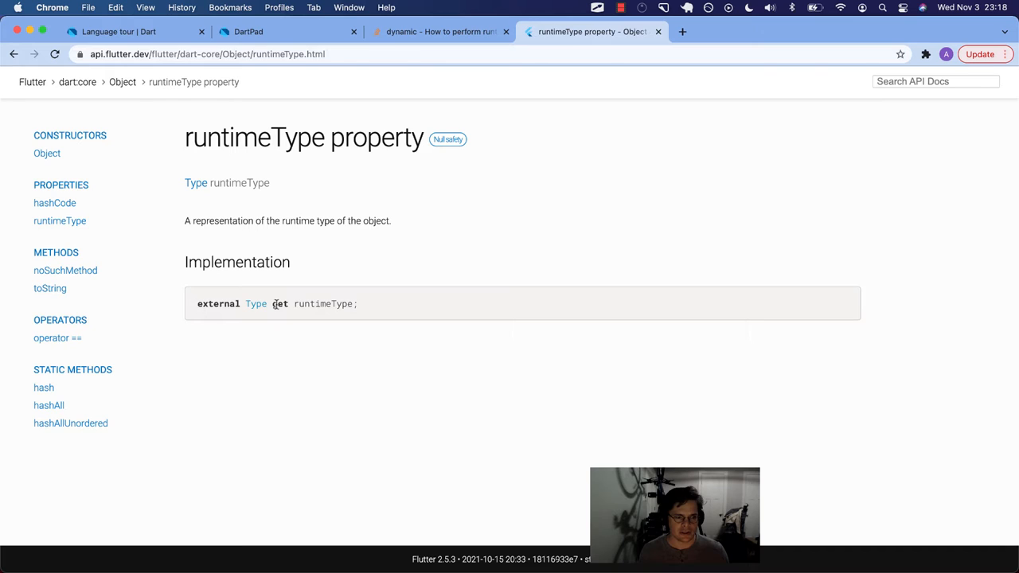
pyautogui.moveTo(732, 135)
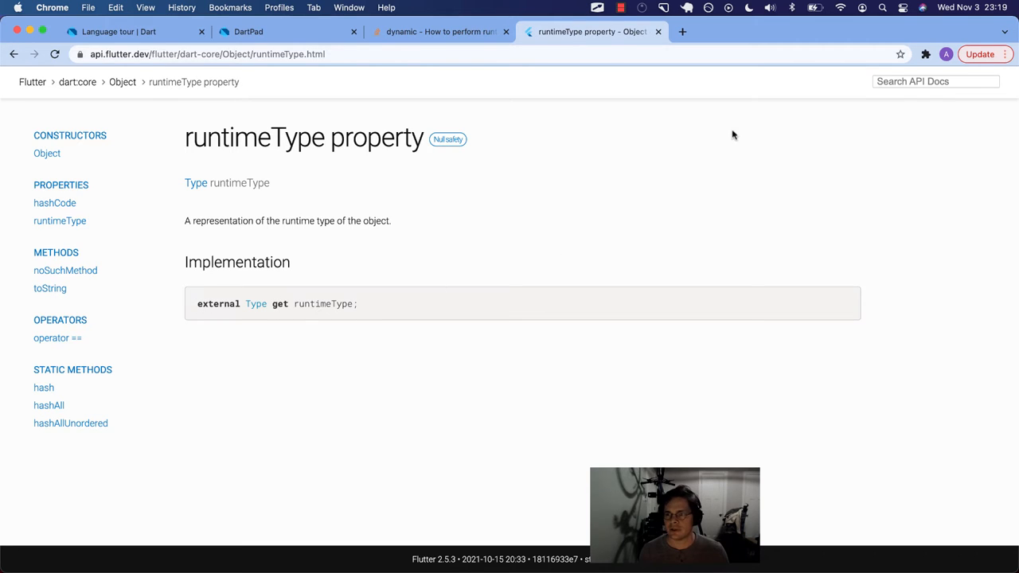
pyautogui.moveTo(820, 115)
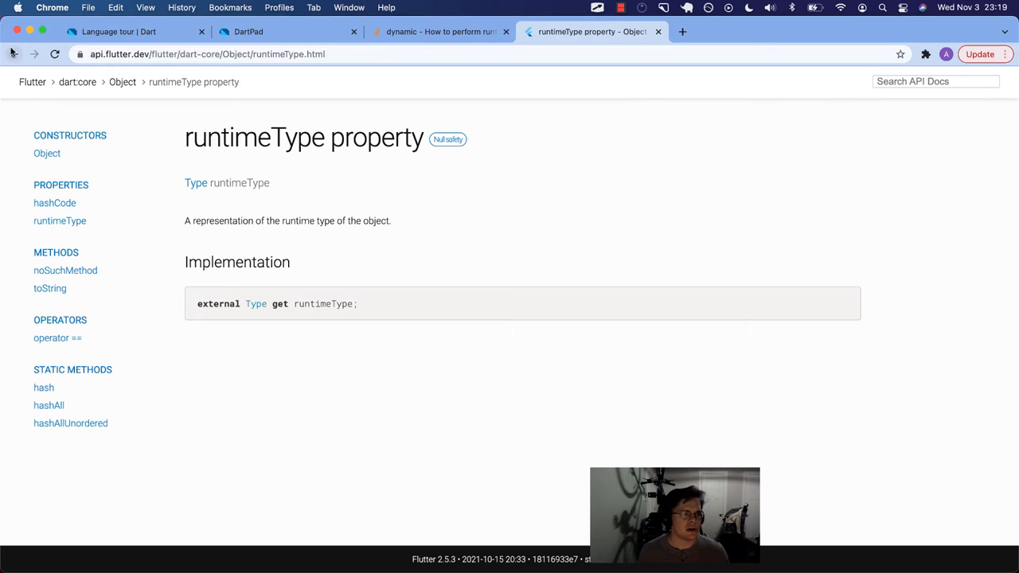
pyautogui.click(122, 81)
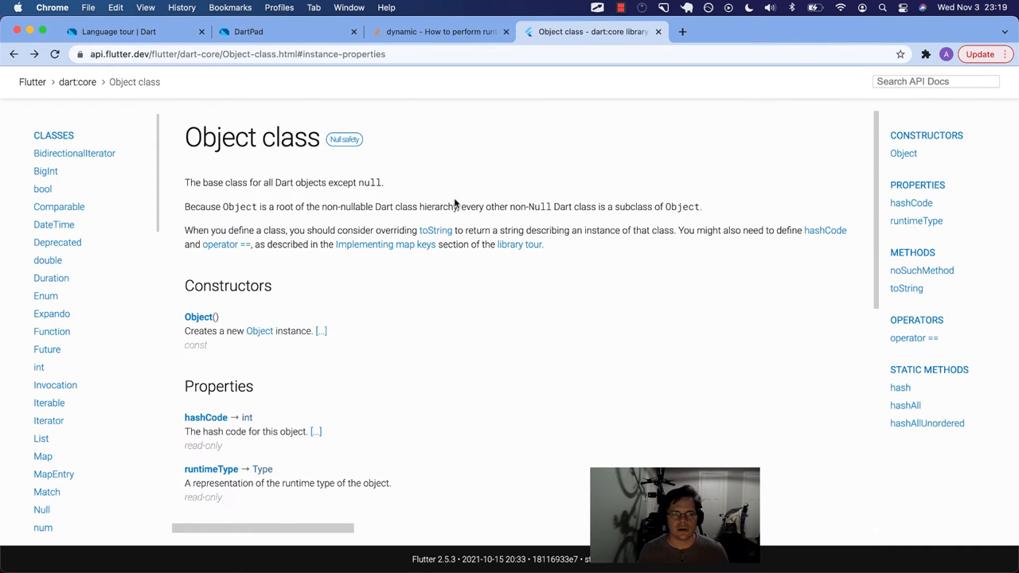
pyautogui.moveTo(861, 130)
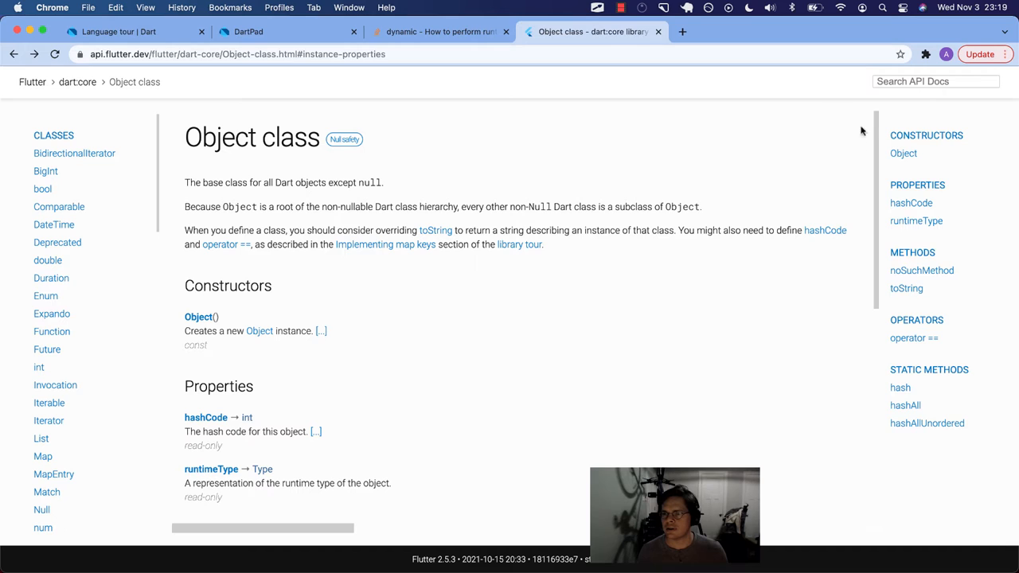
pyautogui.scroll(-3)
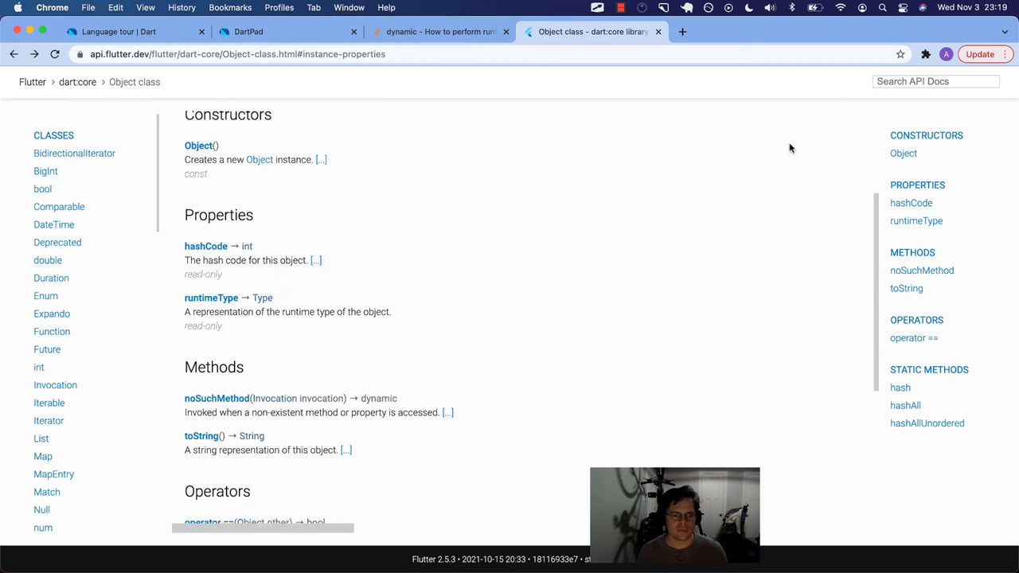
pyautogui.scroll(-3)
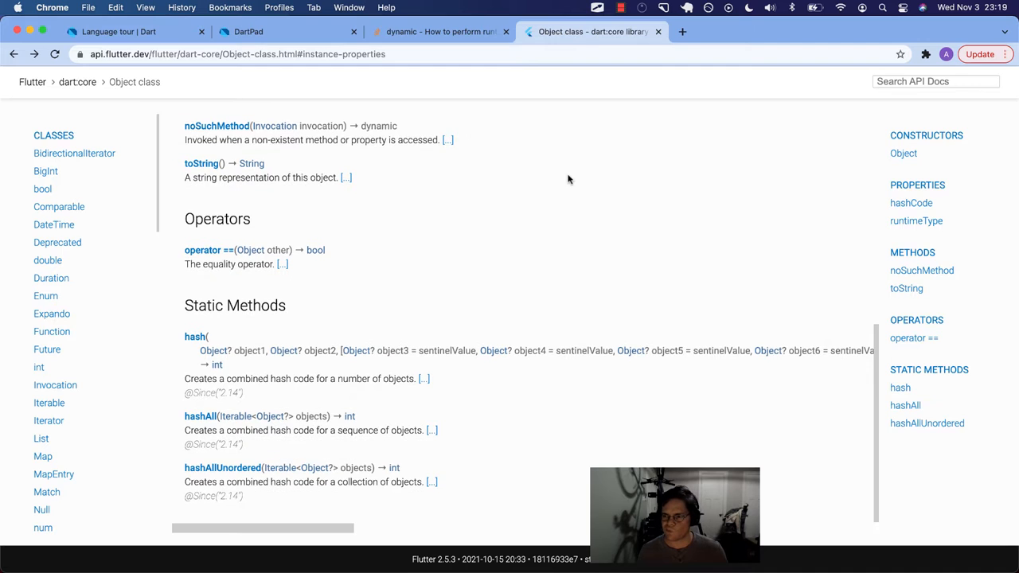
pyautogui.scroll(3)
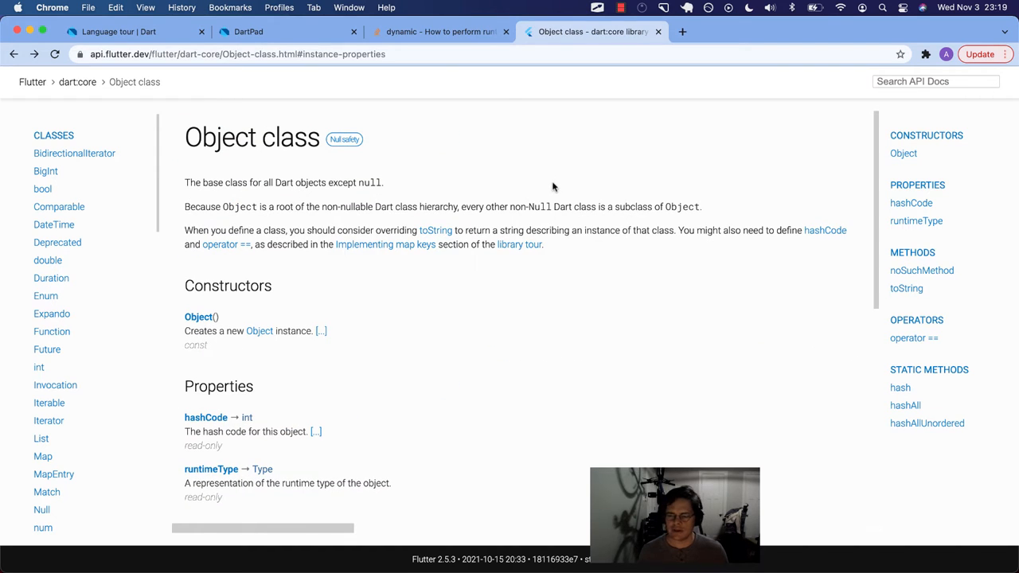
pyautogui.moveTo(324, 290)
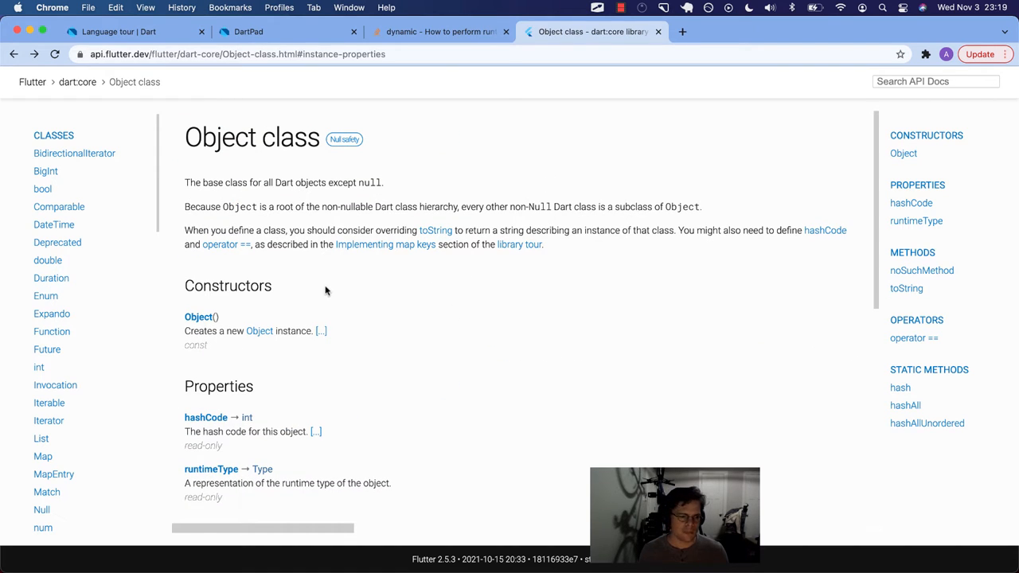
pyautogui.moveTo(856, 128)
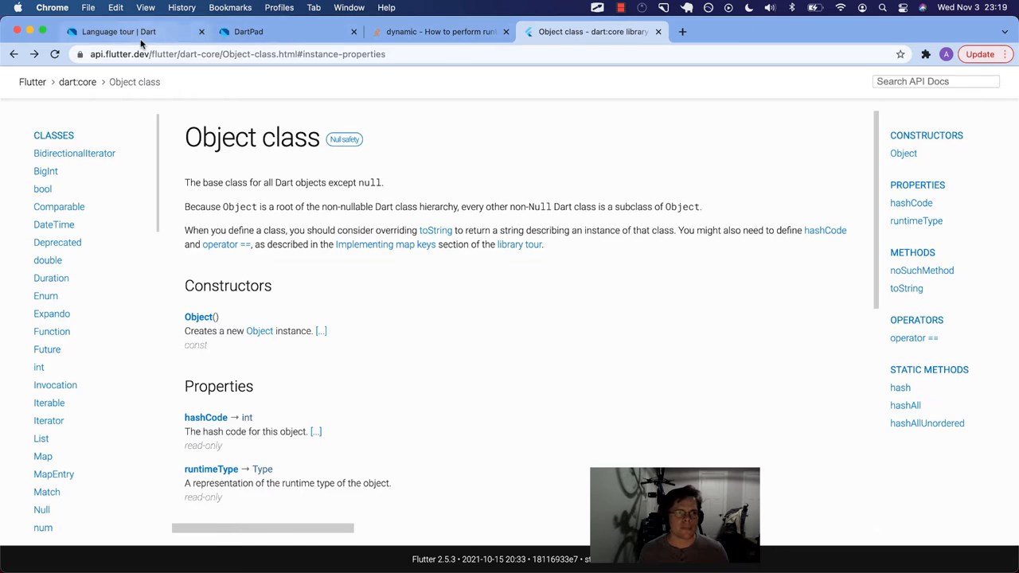
pyautogui.click(120, 31)
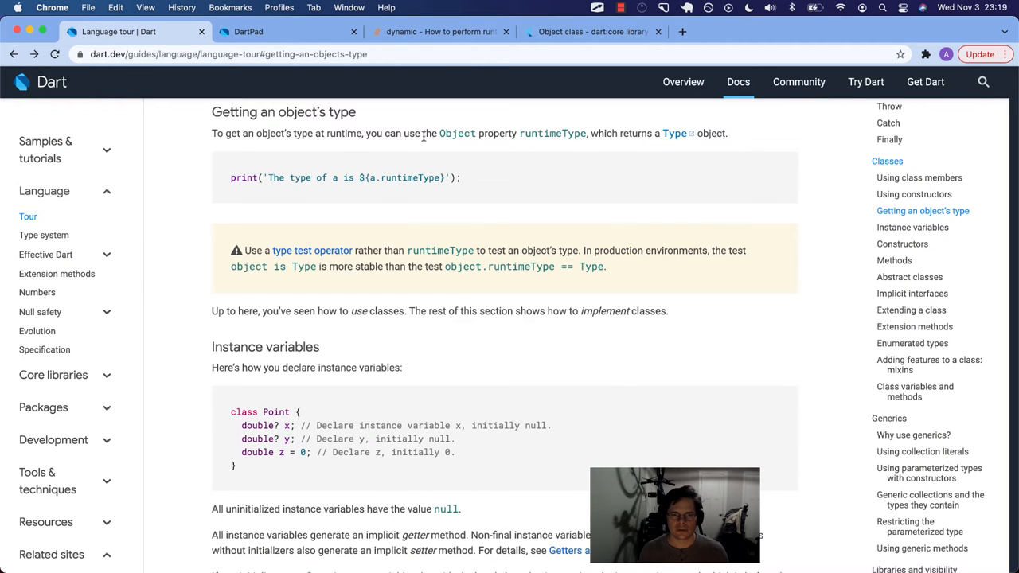
pyautogui.moveTo(439, 136)
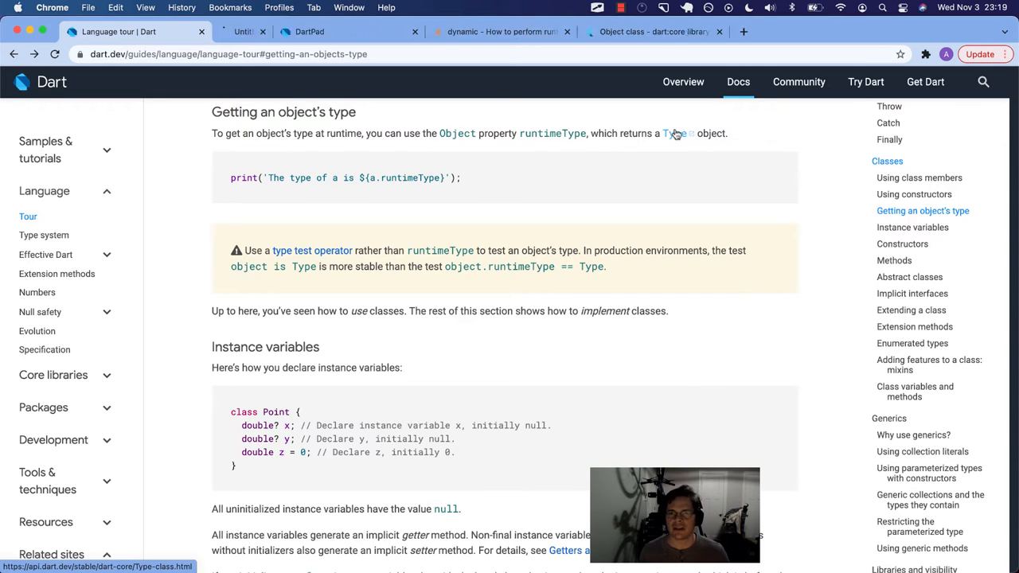
# Follow the tour's Type link, note runtimeType is inherited in Properties, and scroll up.
pyautogui.click(674, 133)
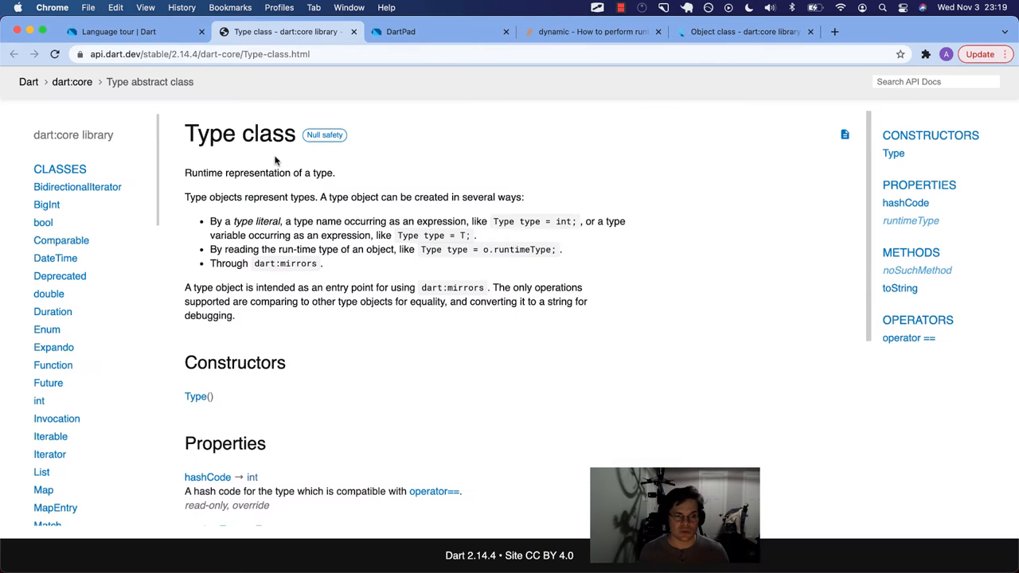
pyautogui.moveTo(470, 175)
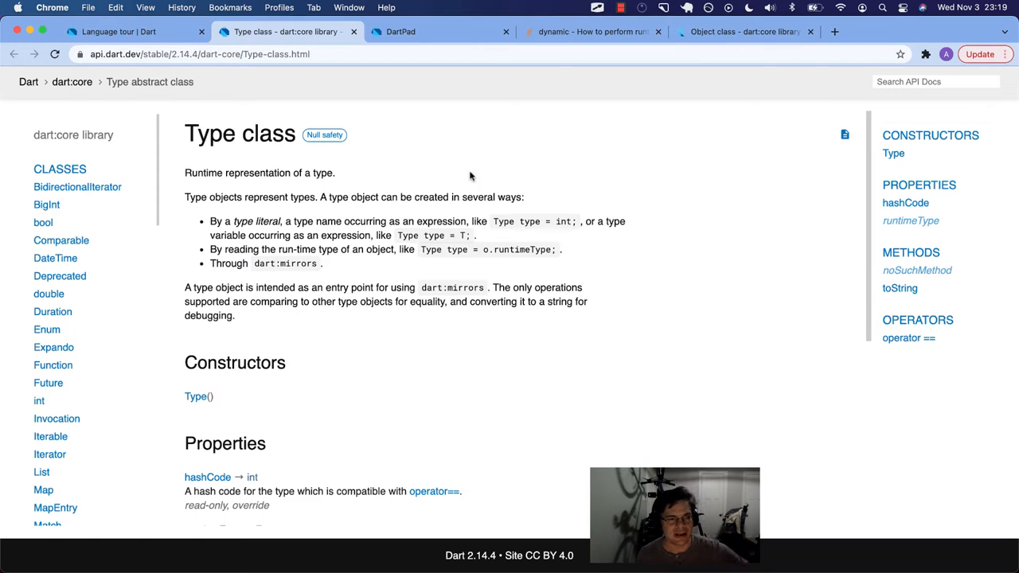
pyautogui.moveTo(920, 185)
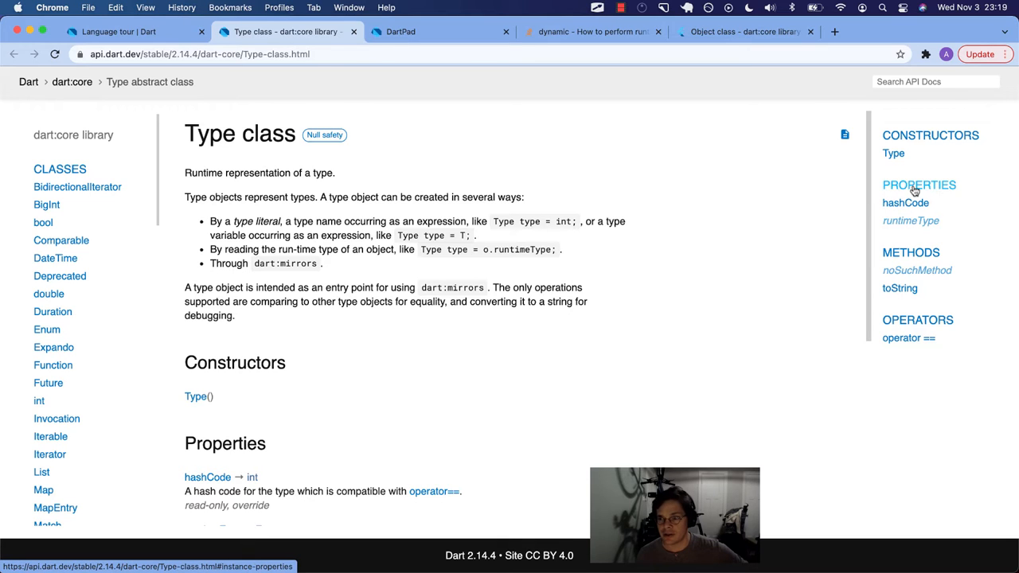
pyautogui.click(918, 184)
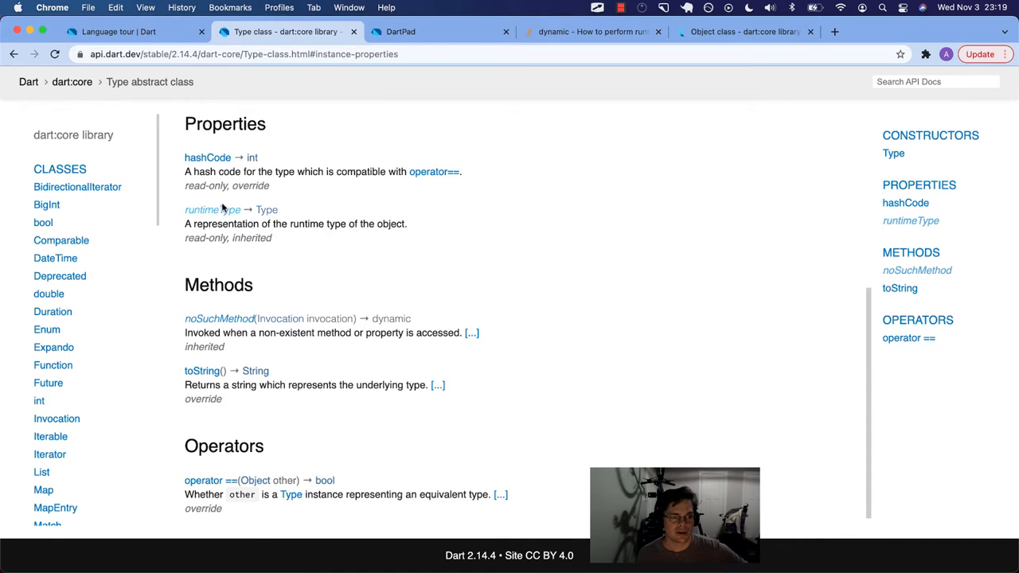
pyautogui.moveTo(325, 230)
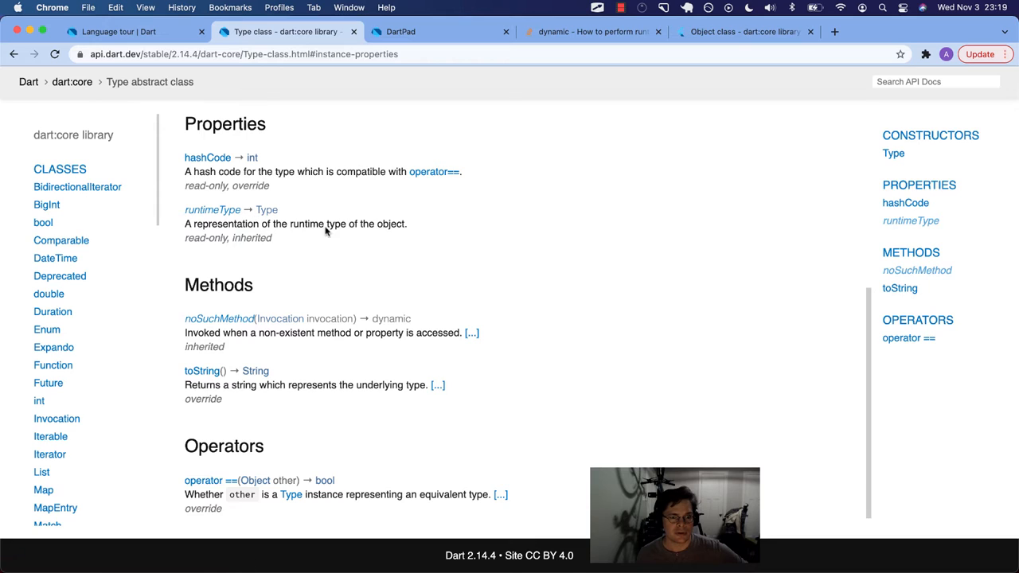
pyautogui.doubleClick(243, 238)
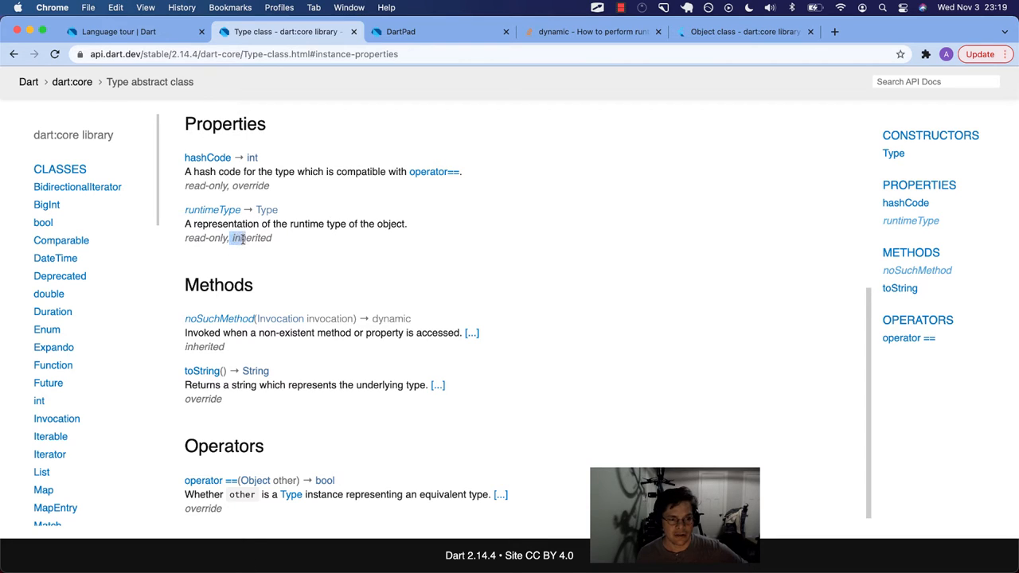
pyautogui.doubleClick(251, 238)
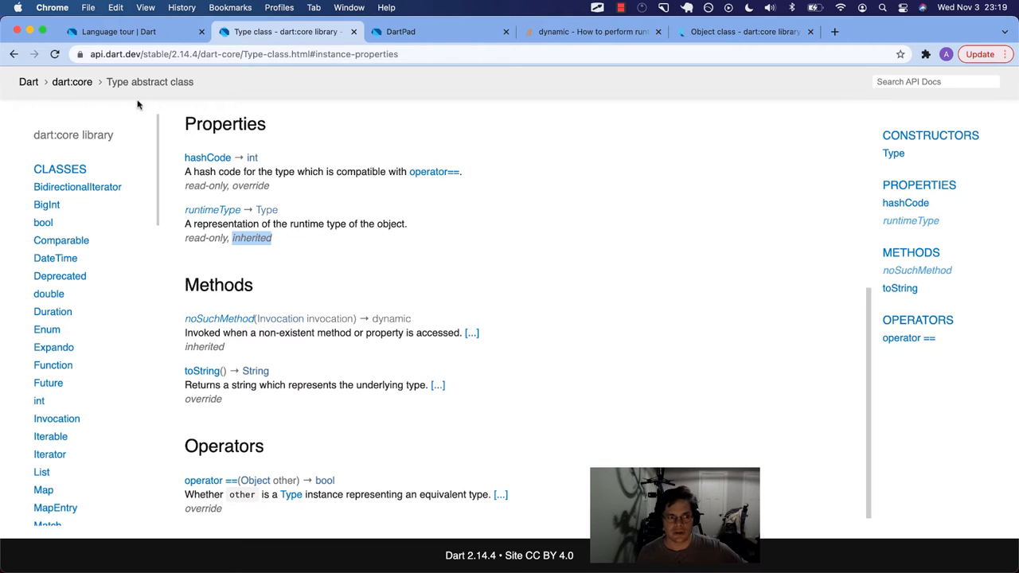
pyautogui.moveTo(198, 110)
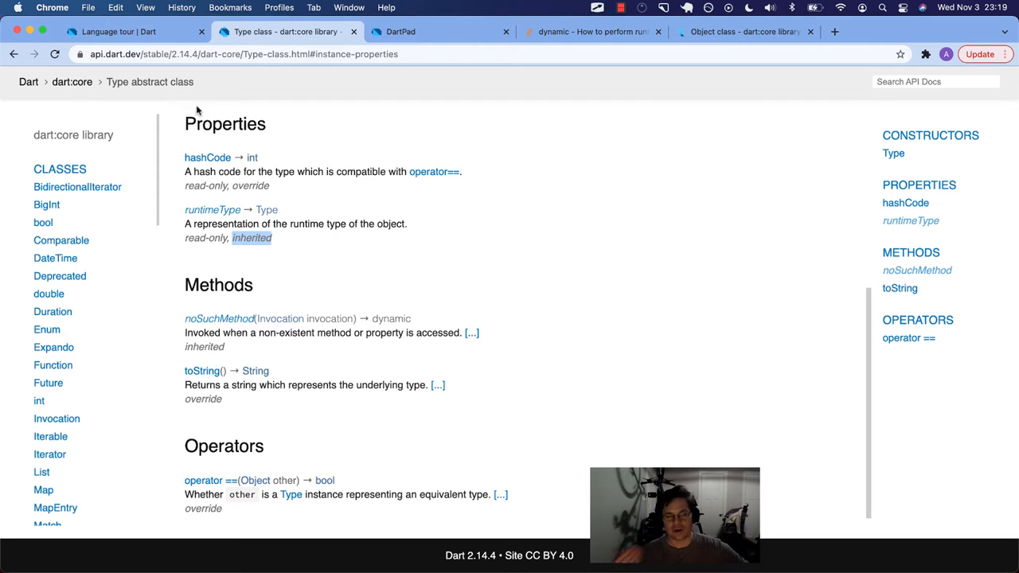
pyautogui.moveTo(237, 235)
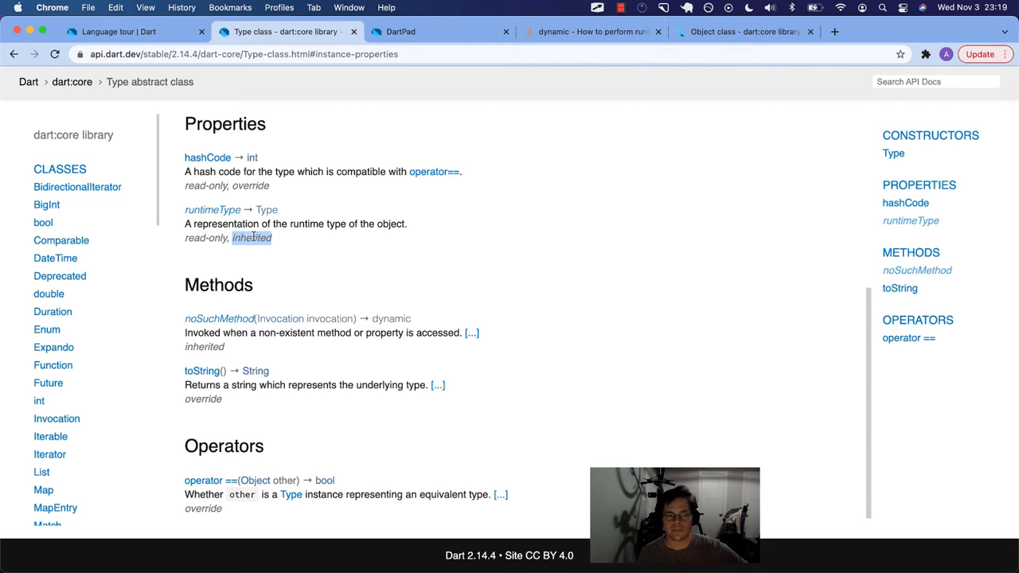
pyautogui.scroll(3)
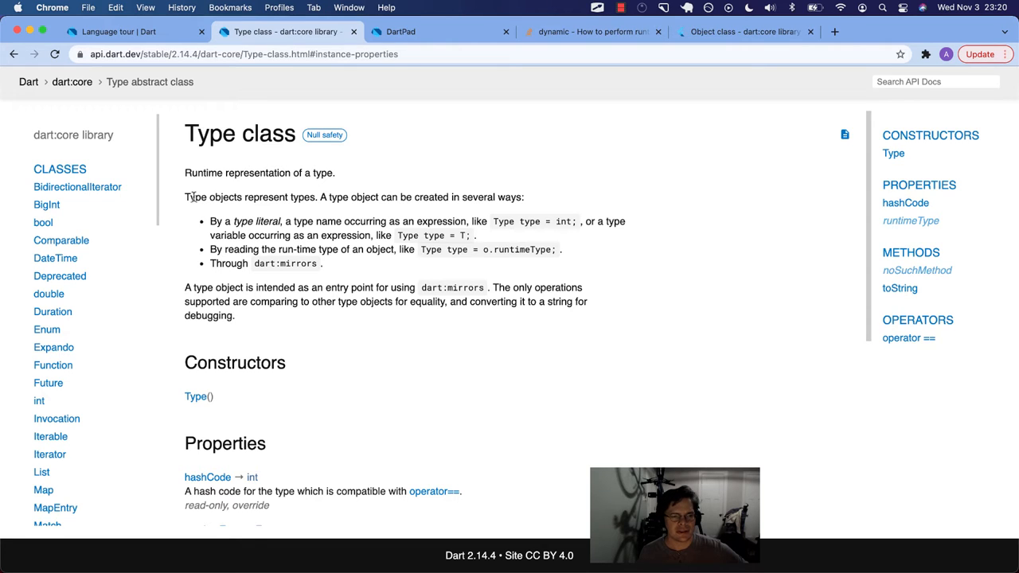
pyautogui.moveTo(513, 205)
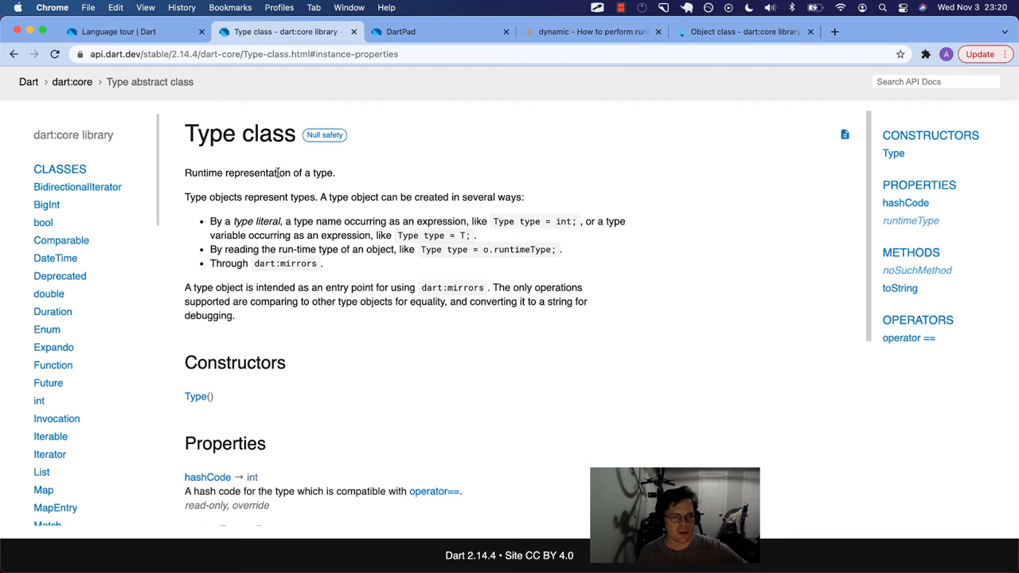
pyautogui.moveTo(254, 196)
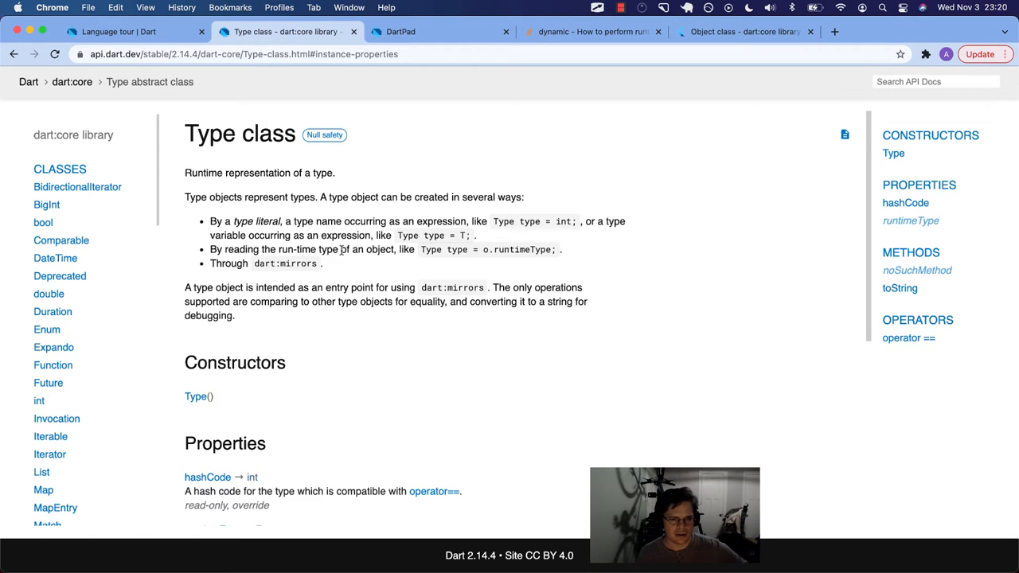
pyautogui.moveTo(204, 283)
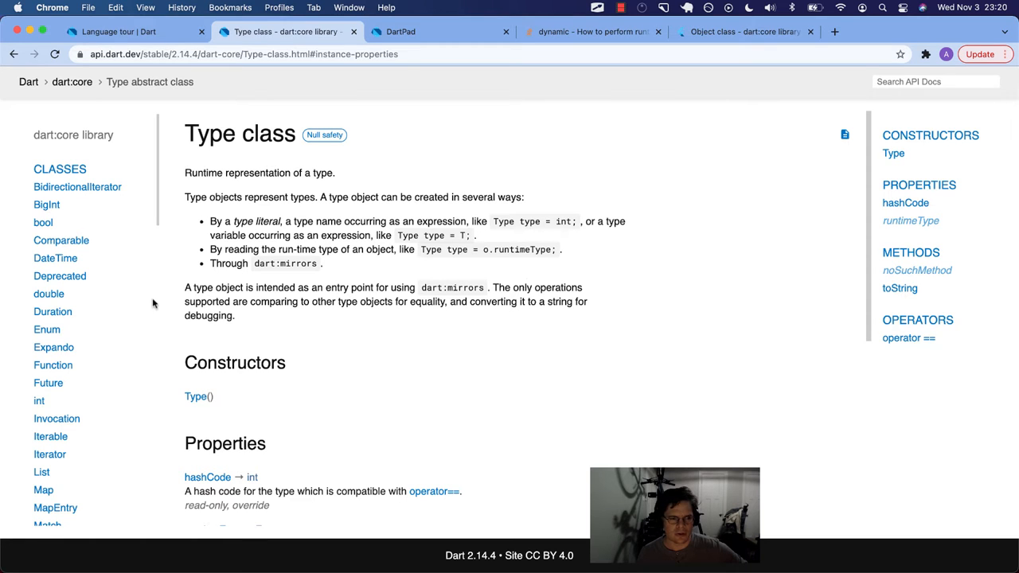
pyautogui.scroll(-3)
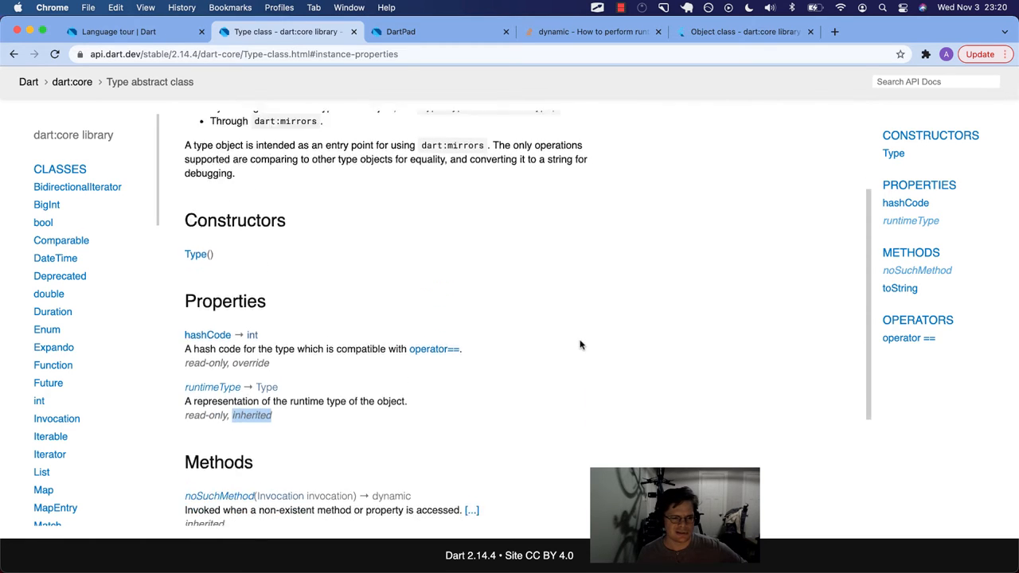
pyautogui.scroll(-3)
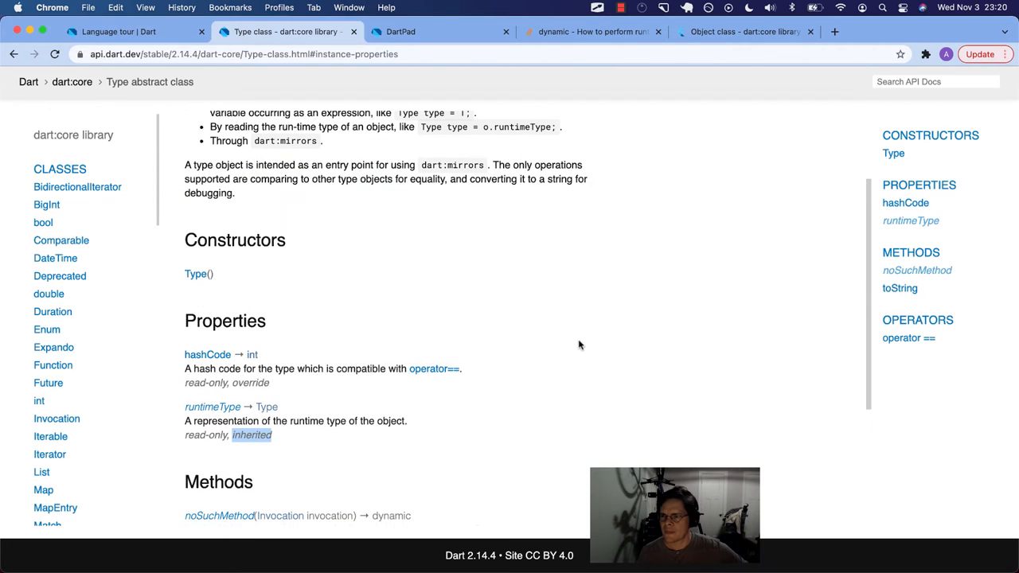
pyautogui.scroll(3)
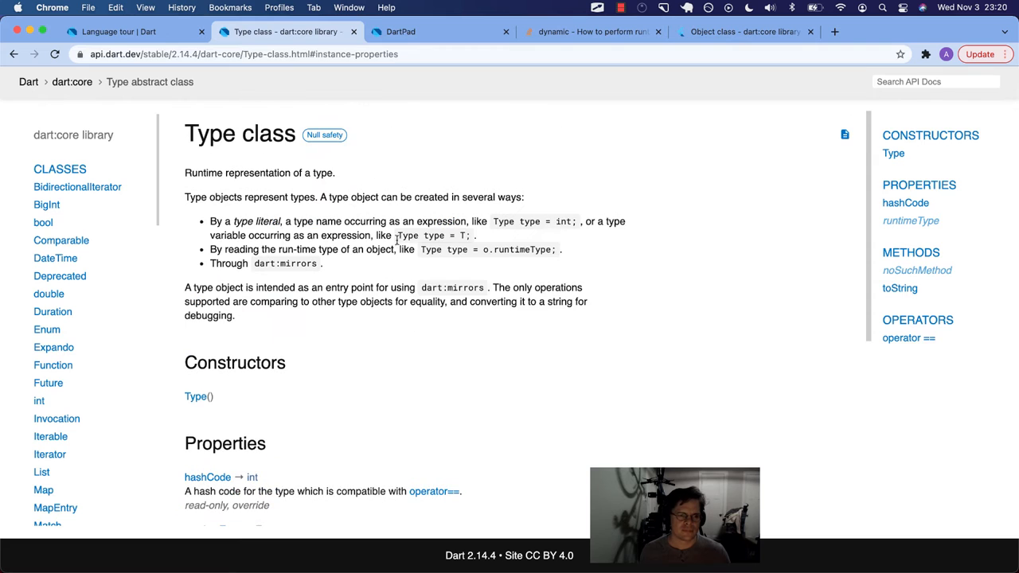
pyautogui.moveTo(366, 231)
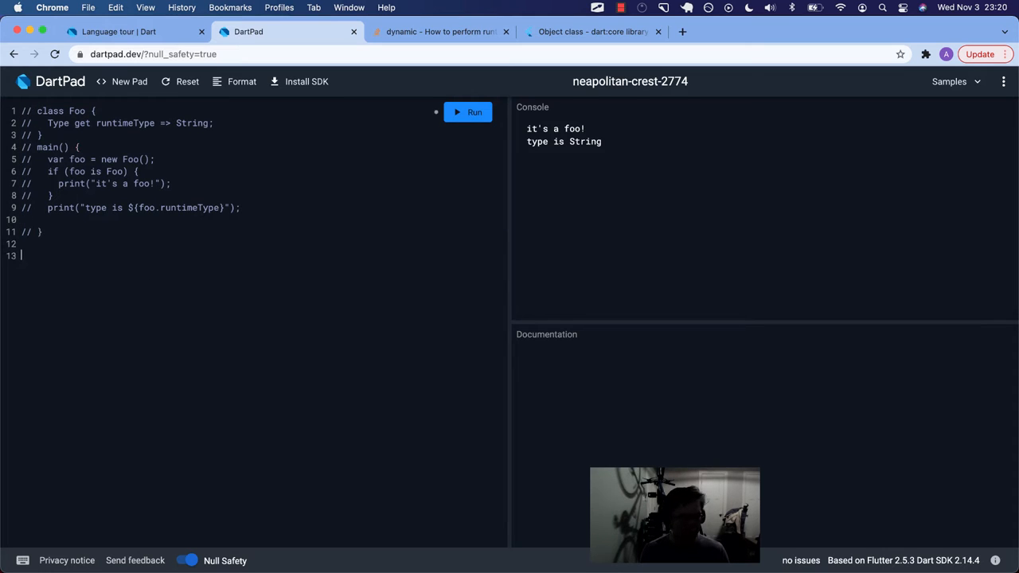
# Write main() printing 'The type of a is ${a.runtimeType}' with var a = 'hello world'.
pyautogui.write('main()')
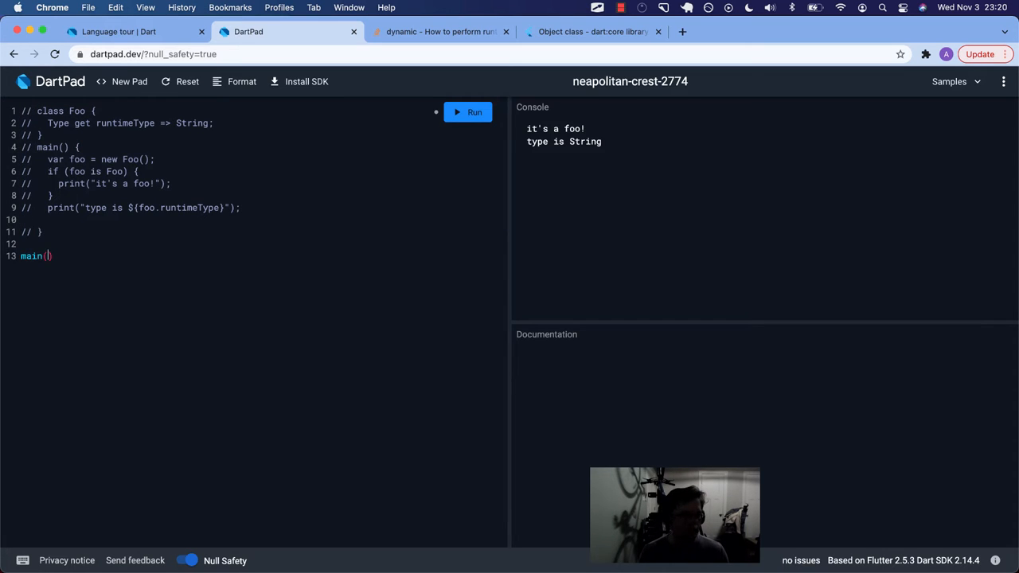
pyautogui.write('()')
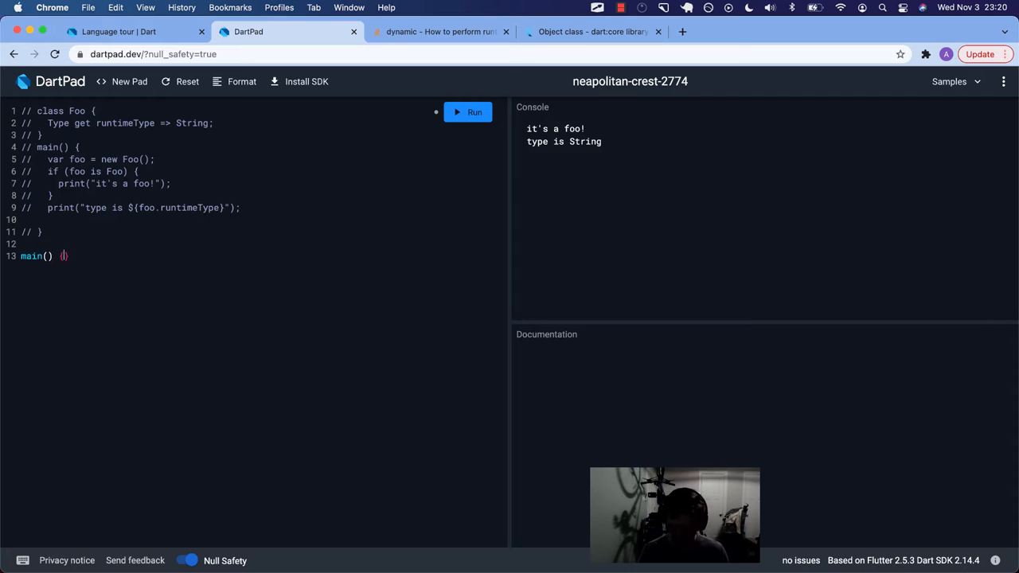
pyautogui.write("print('The type of a is ${a.runtimeType}');")
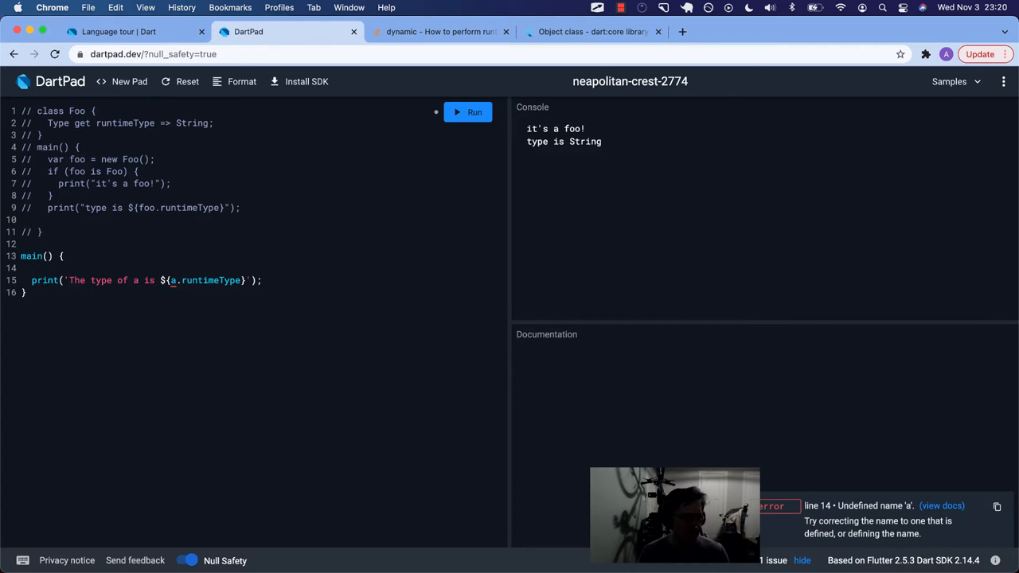
pyautogui.write("var a = '")
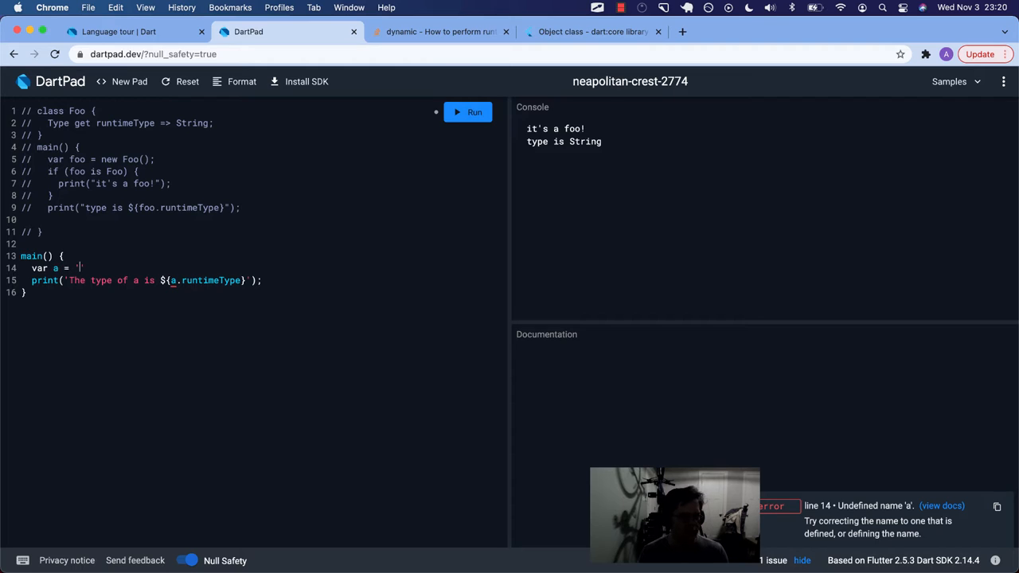
pyautogui.write('hello')
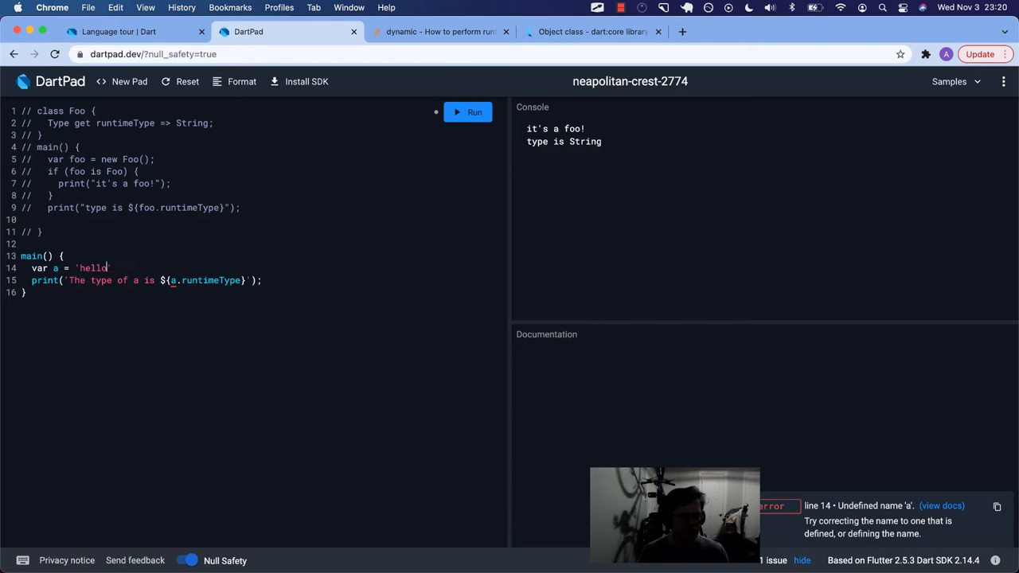
pyautogui.write("world';")
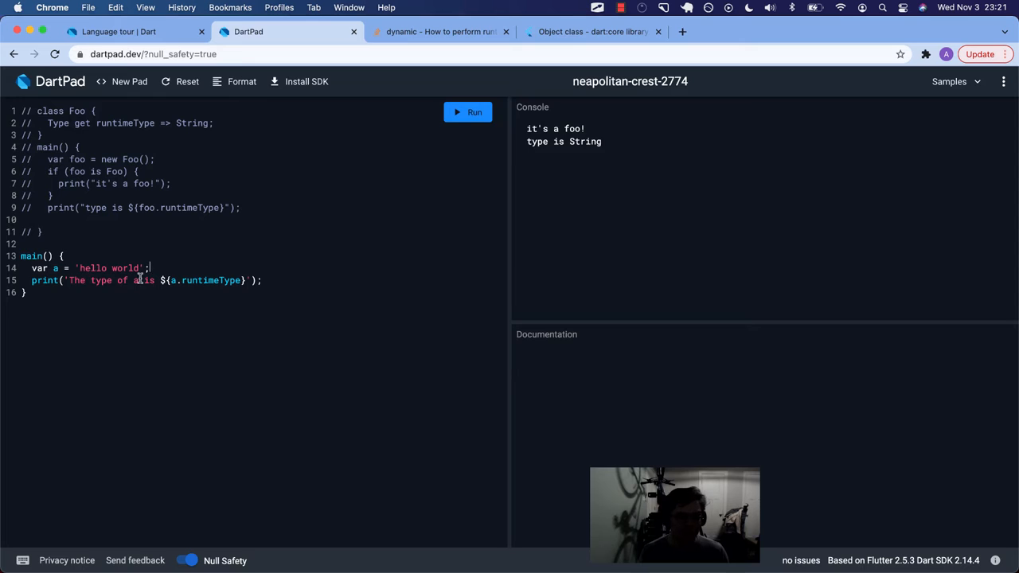
# Run the code to print String, then change a's value to 42.
pyautogui.doubleClick(204, 281)
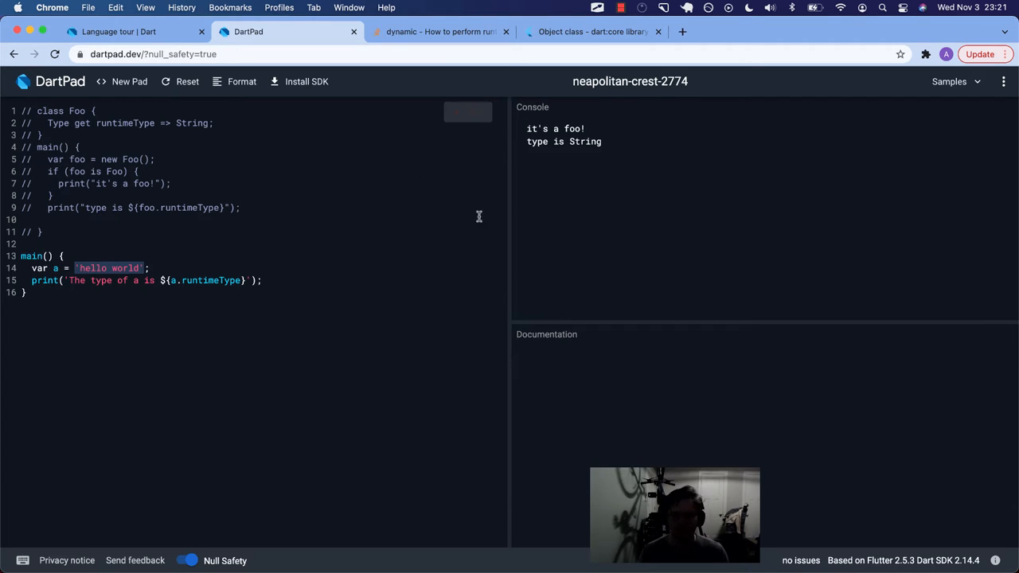
pyautogui.click(468, 111)
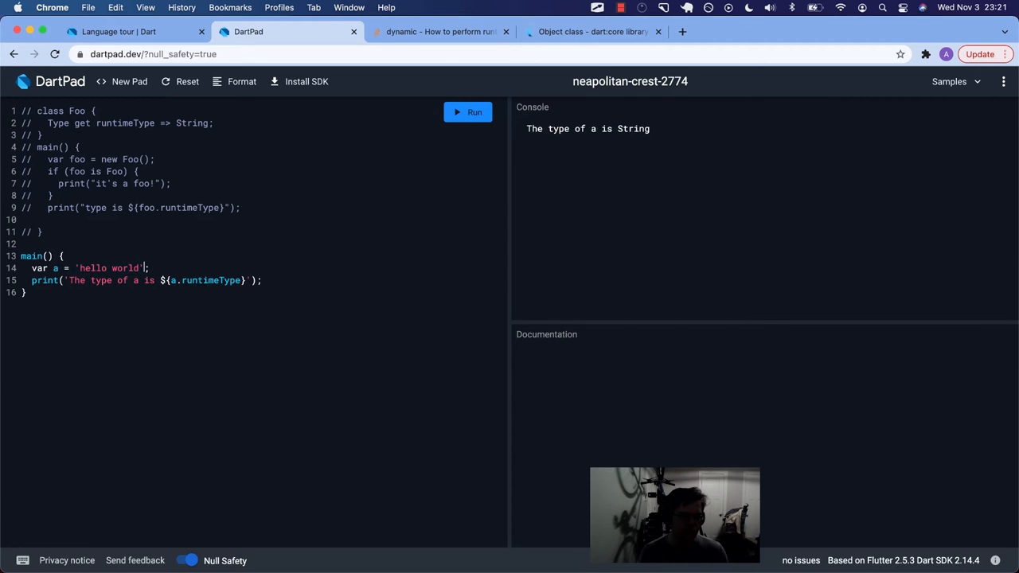
pyautogui.write('42;')
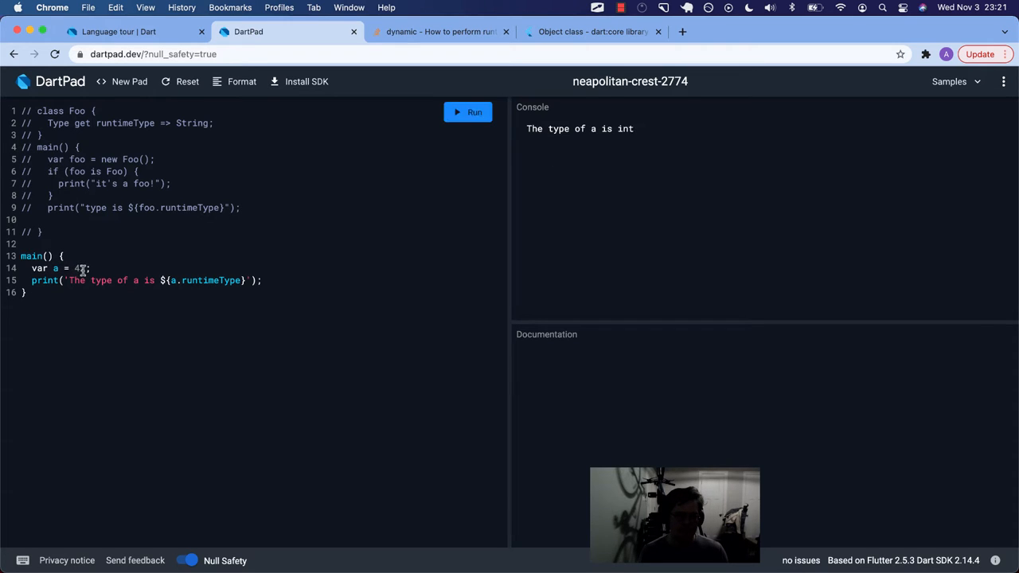
# Replace the value with [1,2,3], run to print JSArray<int>, and select the list.
pyautogui.press('Backspace')
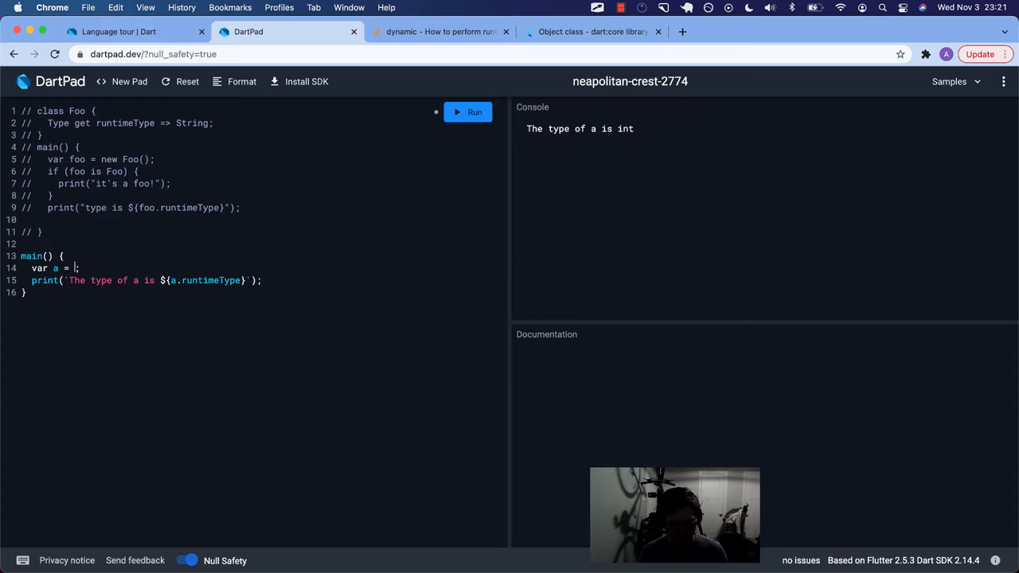
pyautogui.write('[]')
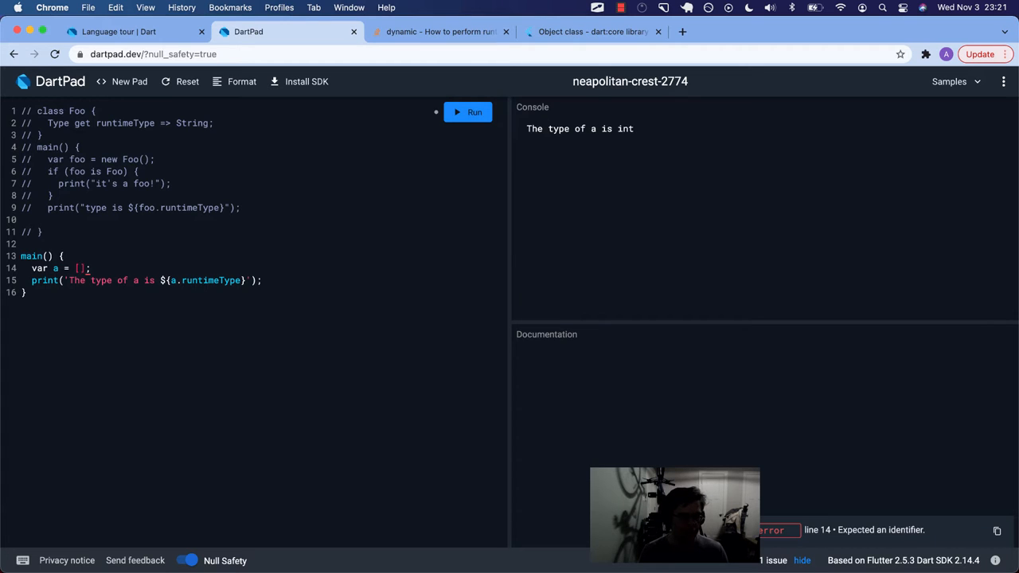
pyautogui.write('1,2,3')
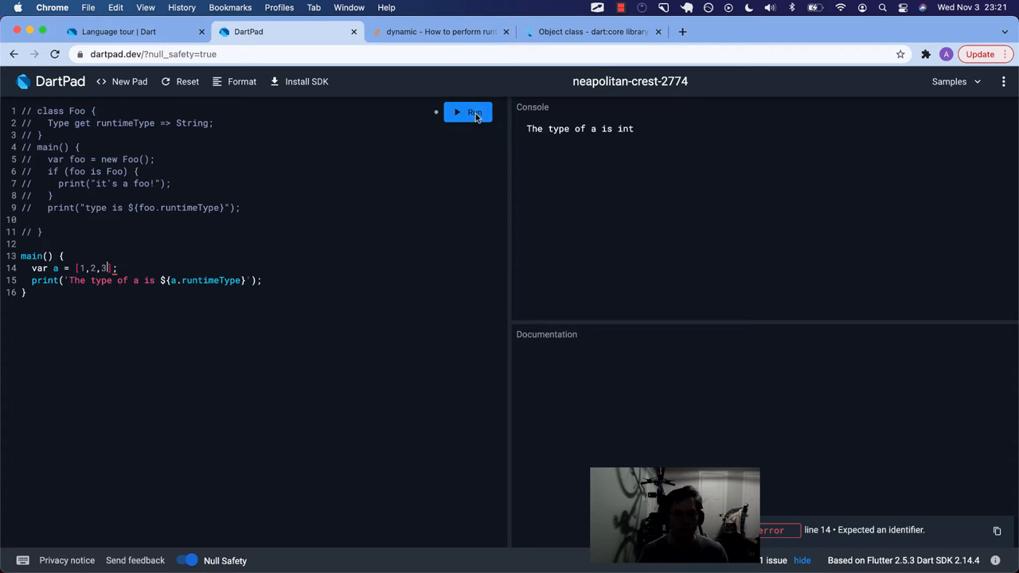
pyautogui.click(468, 111)
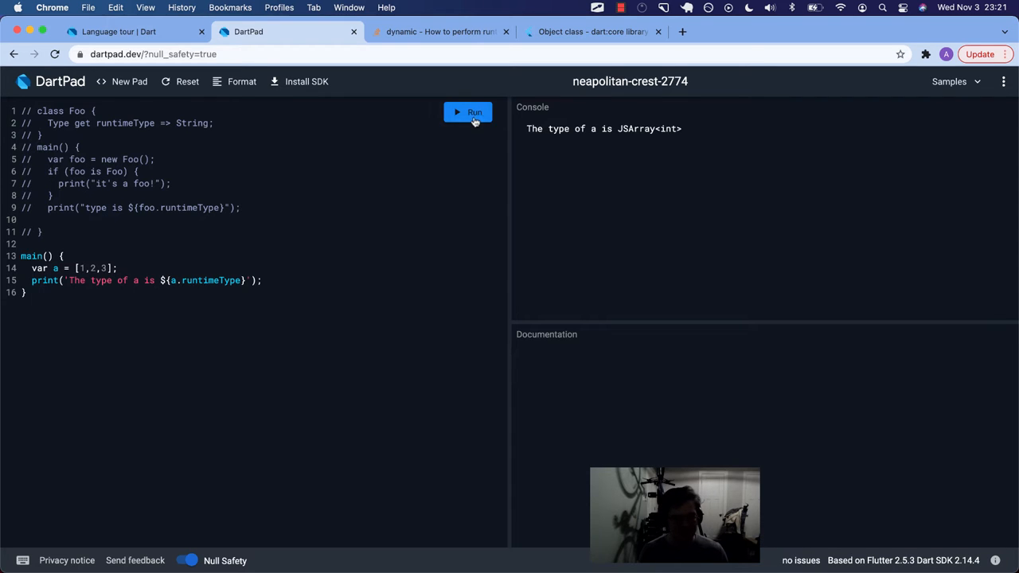
pyautogui.doubleClick(648, 128)
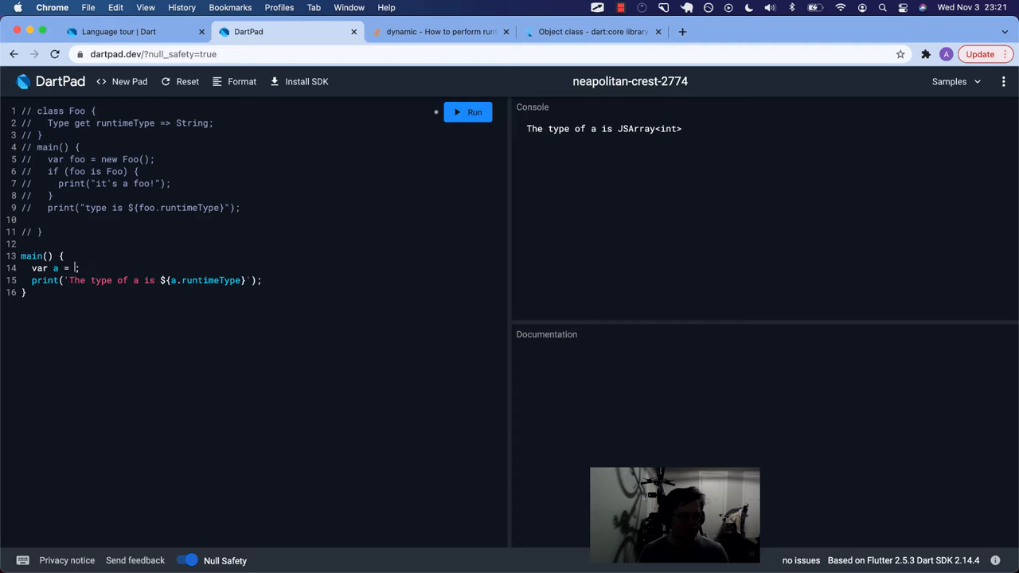
# Assign a Set to a, run to get _LinkedHashSet<dynamic>, and dismiss a. autocomplete.
pyautogui.write('{}')
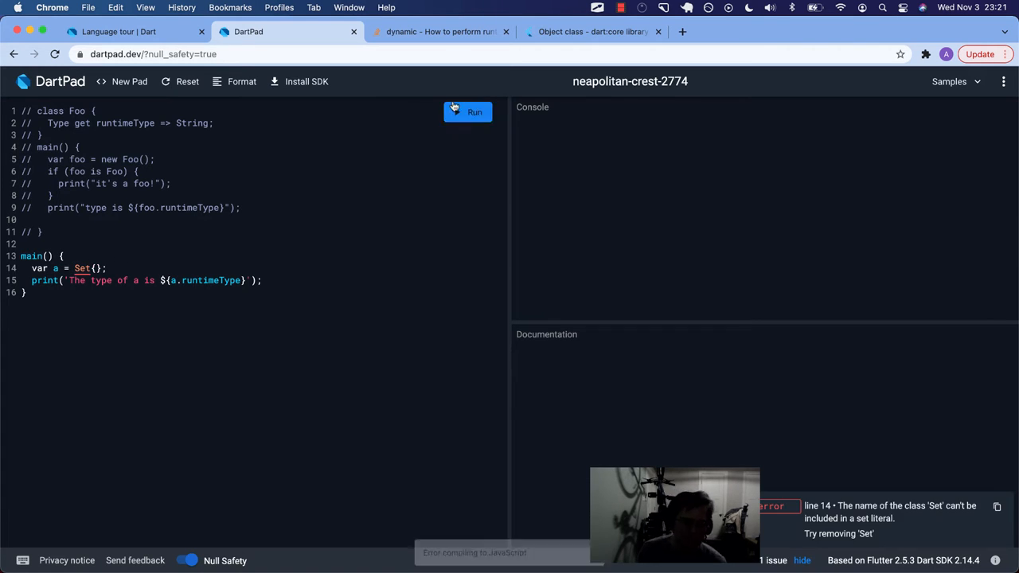
pyautogui.click(468, 112)
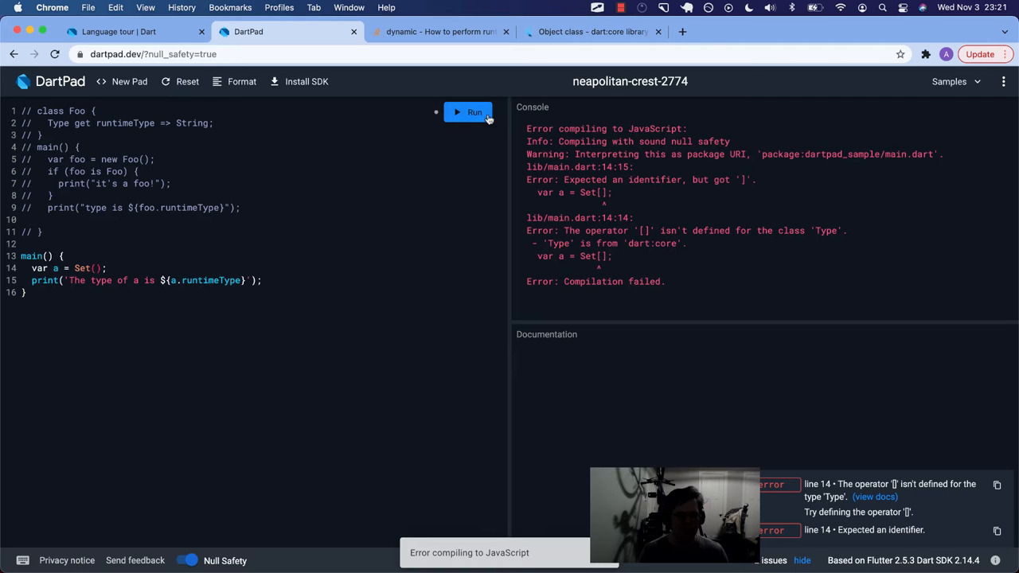
pyautogui.click(474, 111)
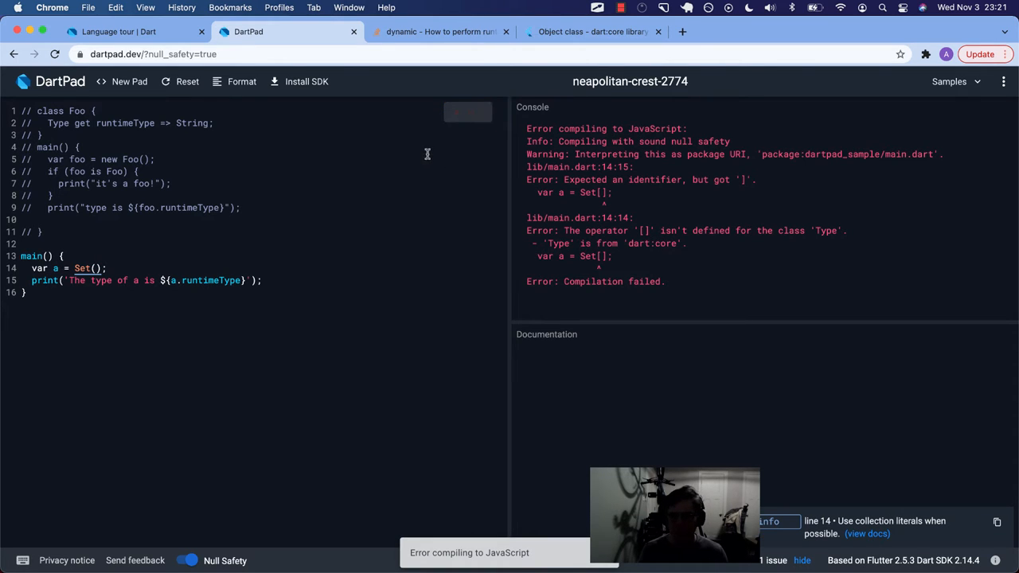
pyautogui.click(467, 111)
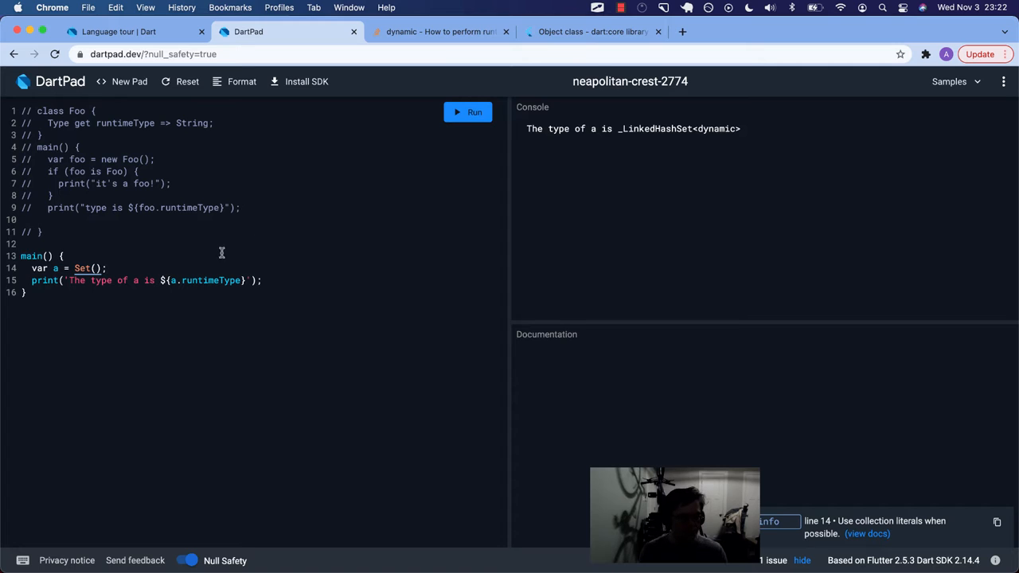
pyautogui.click(172, 280)
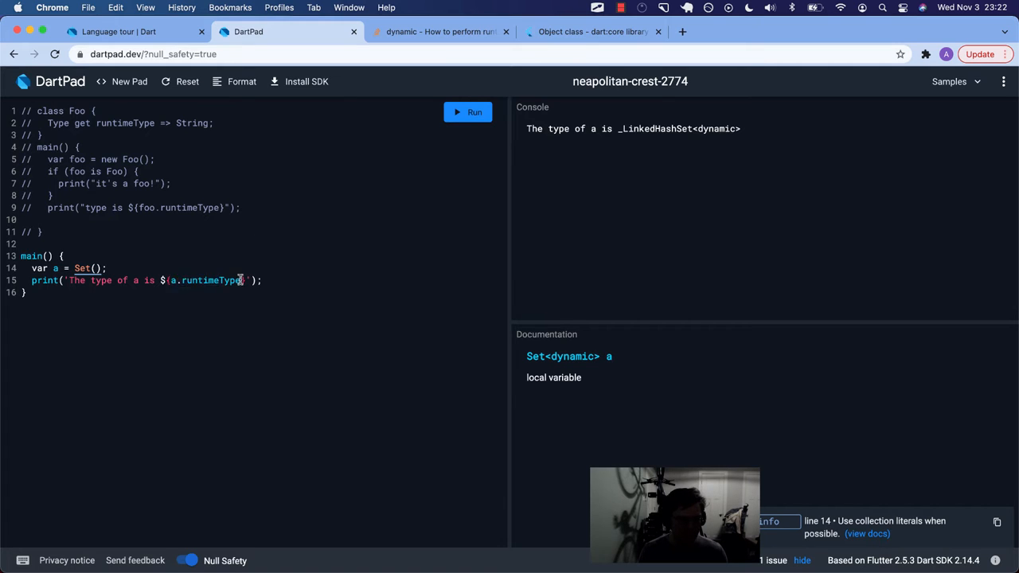
pyautogui.write('.')
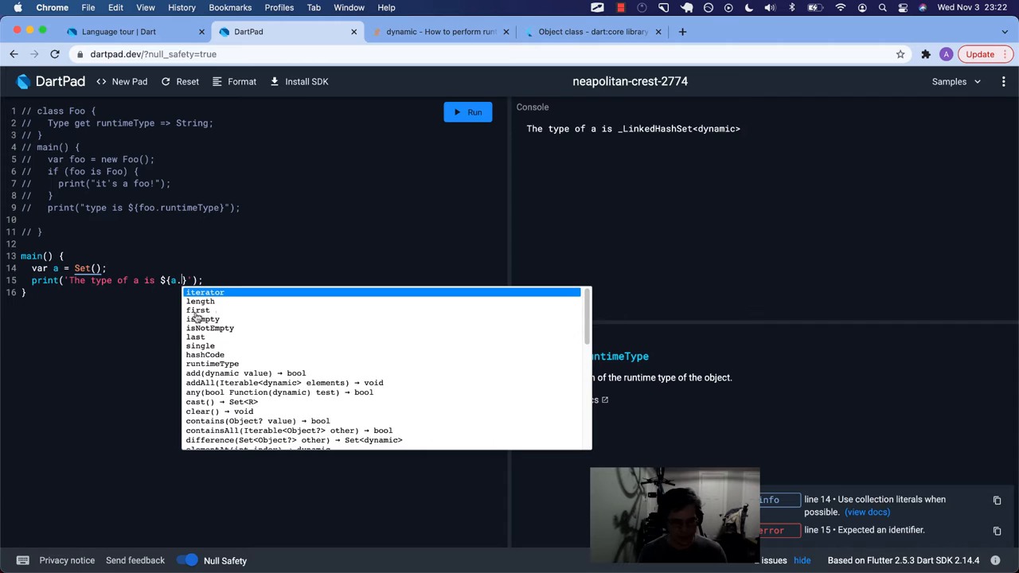
pyautogui.moveTo(231, 340)
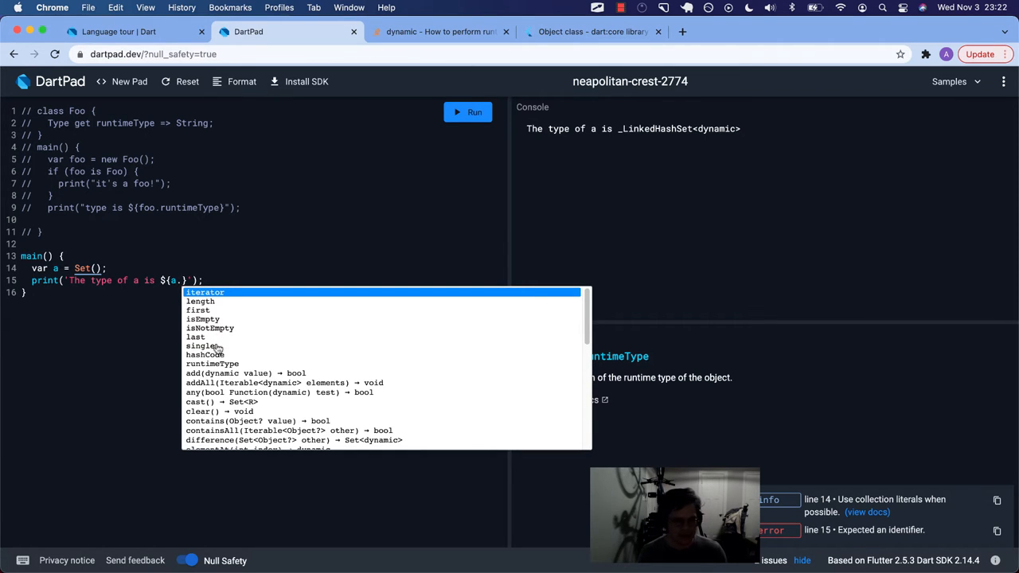
pyautogui.moveTo(213, 368)
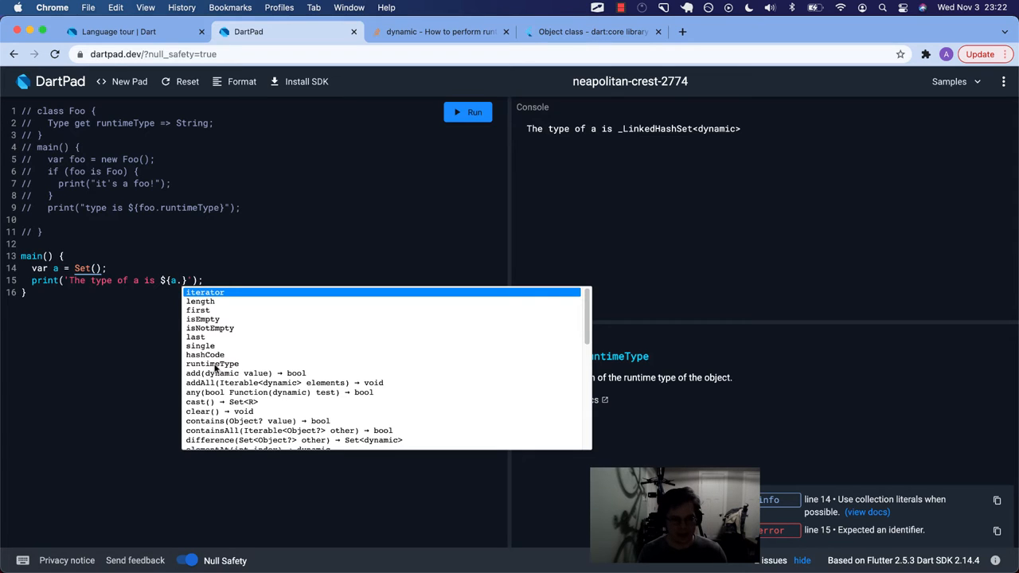
pyautogui.moveTo(212, 434)
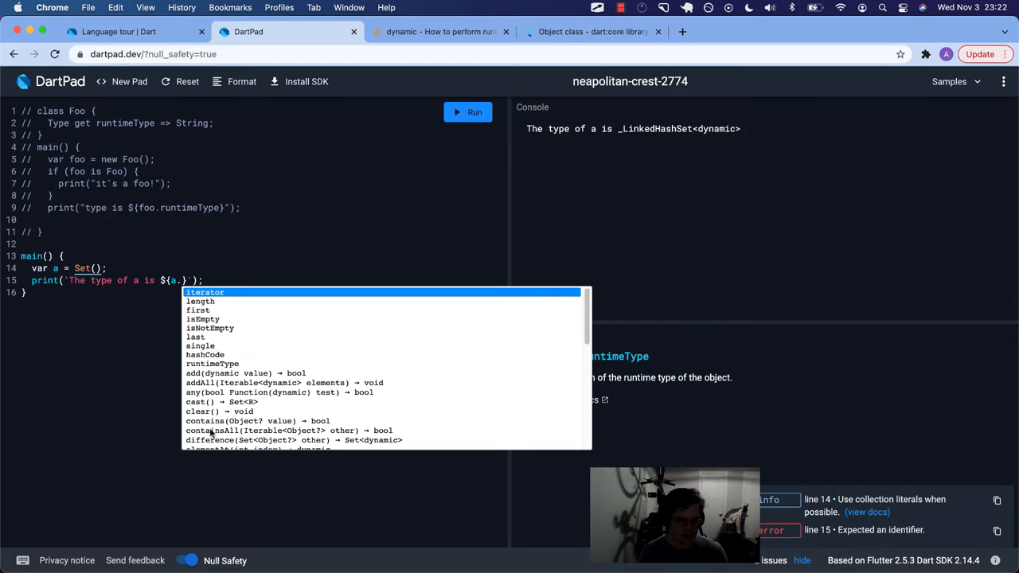
pyautogui.press('Escape')
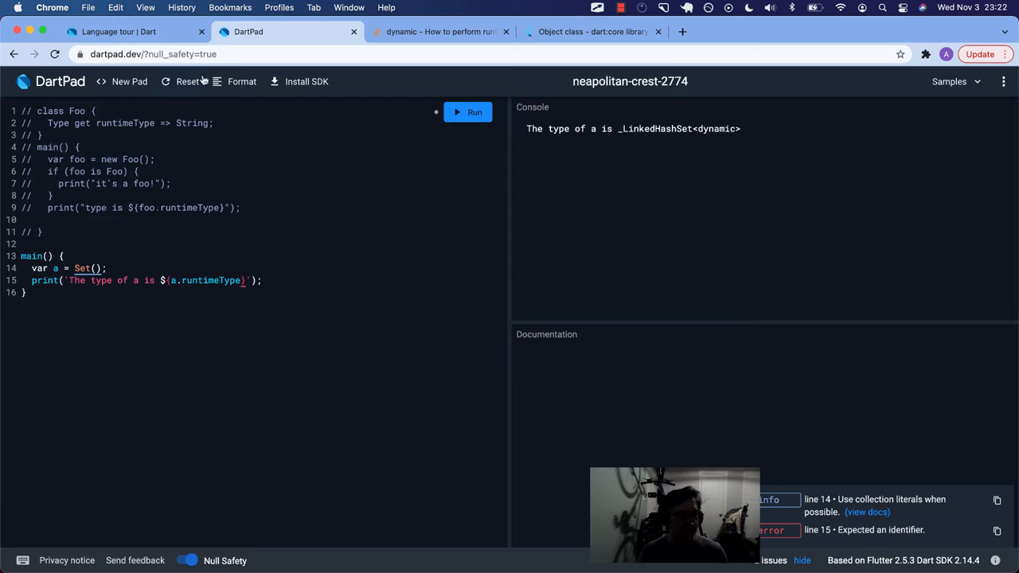
# Return to the language tour, close the Object class tab, and highlight the runtimeType warning.
pyautogui.click(119, 31)
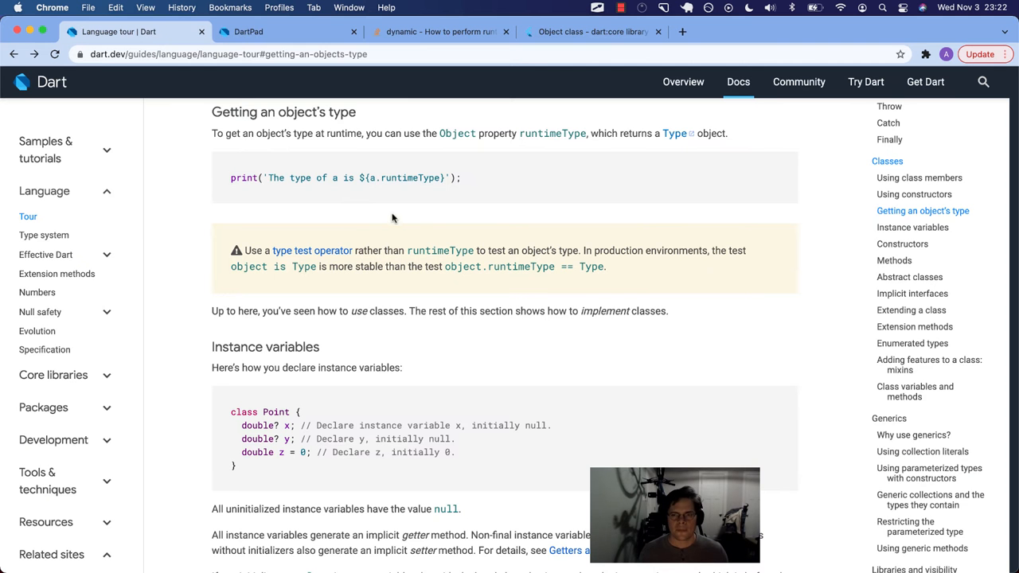
pyautogui.moveTo(444, 219)
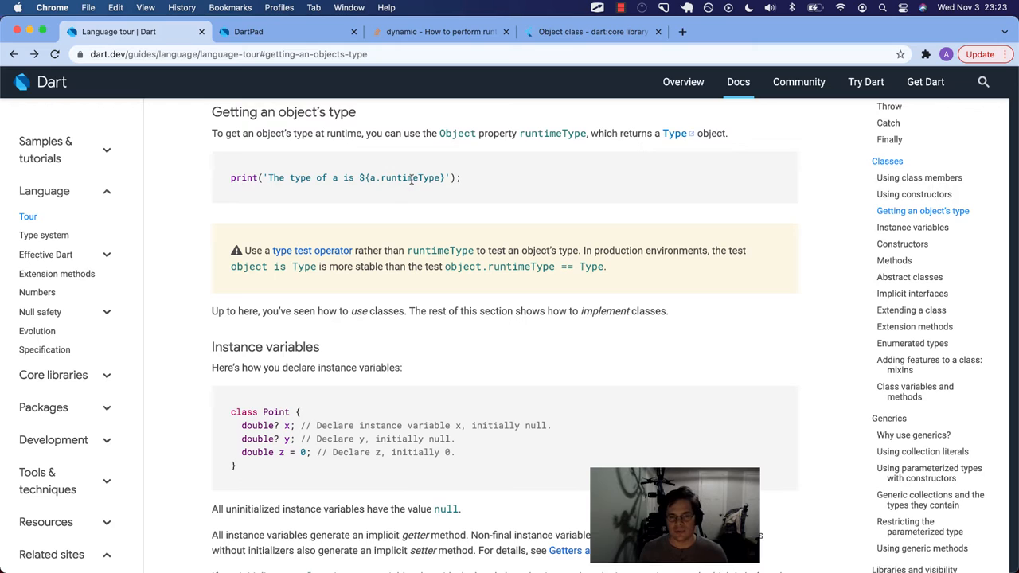
pyautogui.moveTo(384, 191)
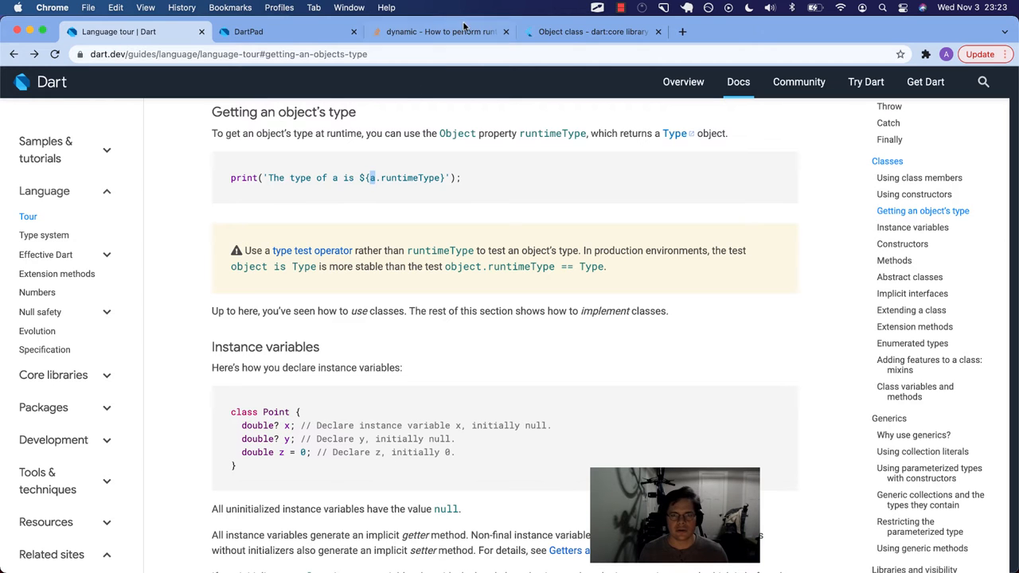
pyautogui.click(592, 31)
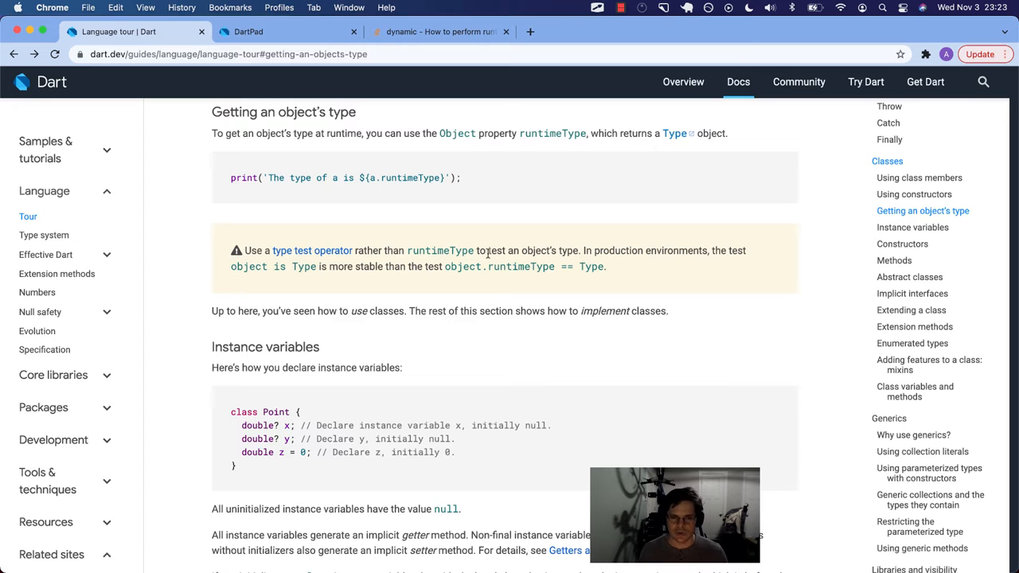
pyautogui.moveTo(574, 250)
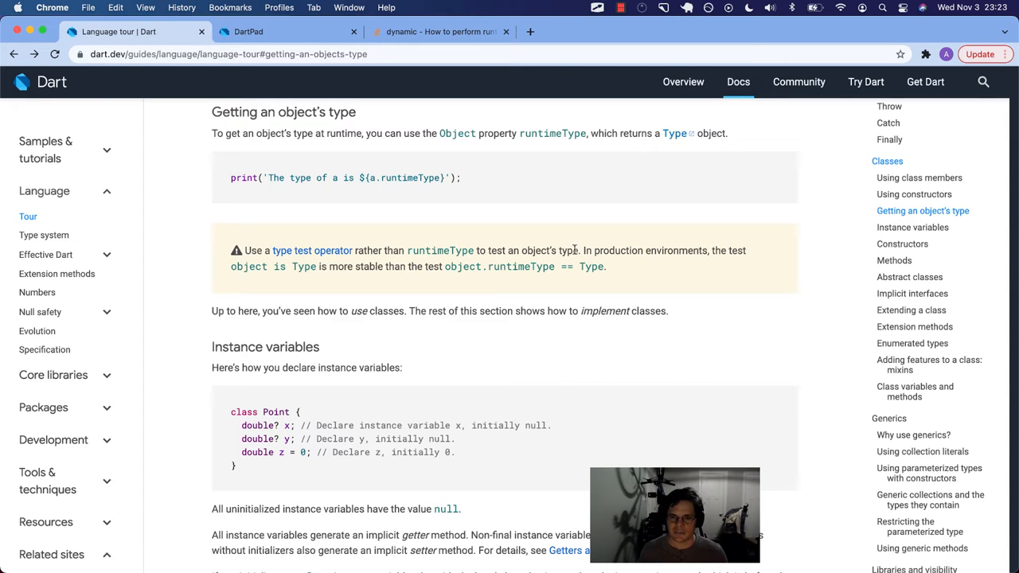
pyautogui.moveTo(724, 248)
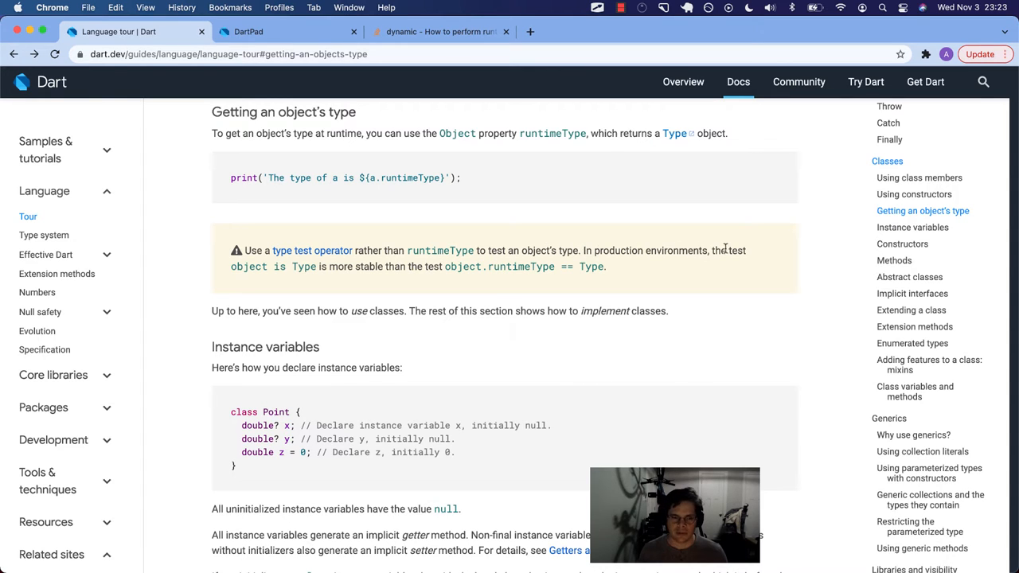
pyautogui.moveTo(230, 266); pyautogui.dragTo(317, 266)
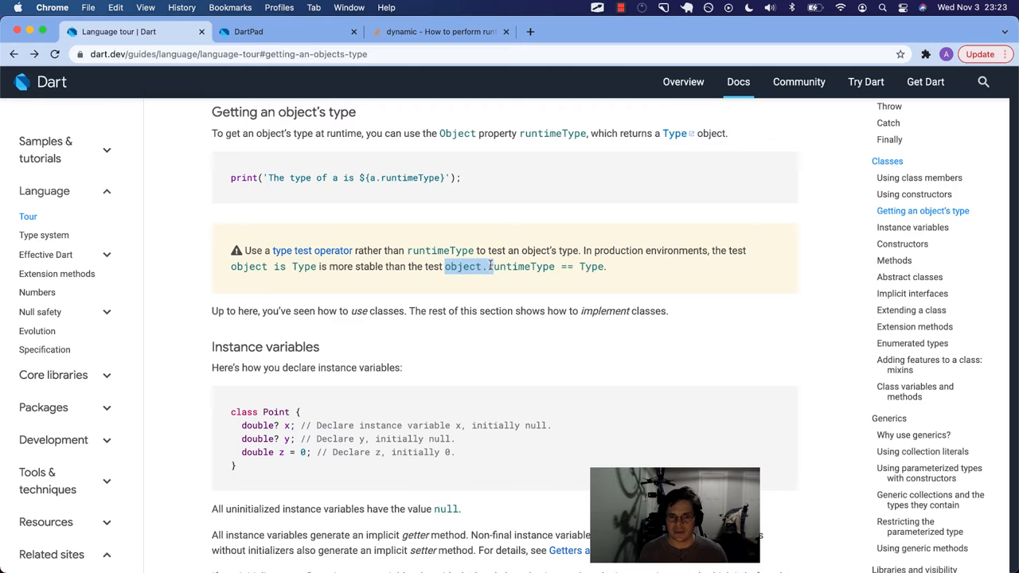
pyautogui.moveTo(485, 266); pyautogui.dragTo(605, 266)
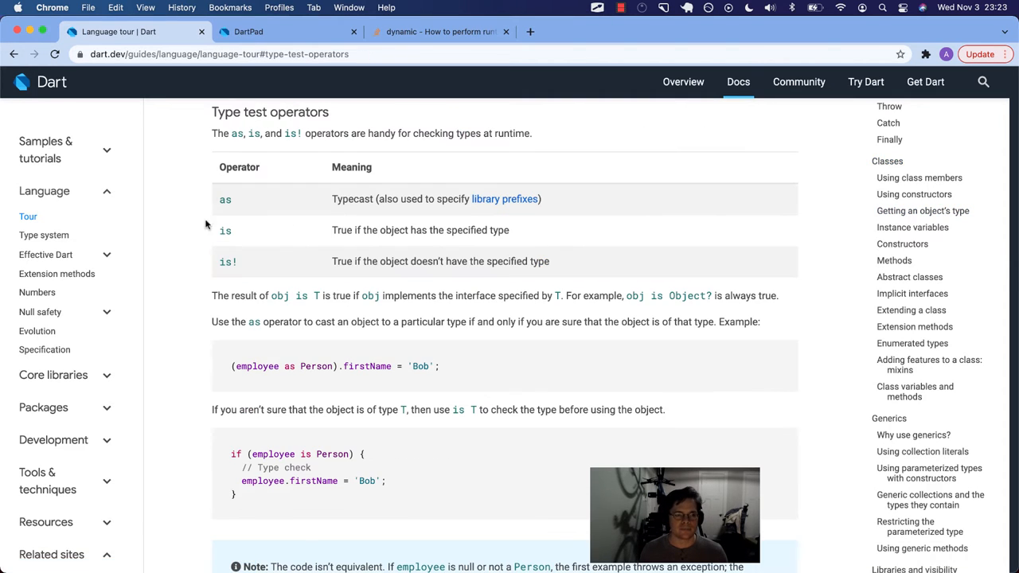
pyautogui.moveTo(301, 167)
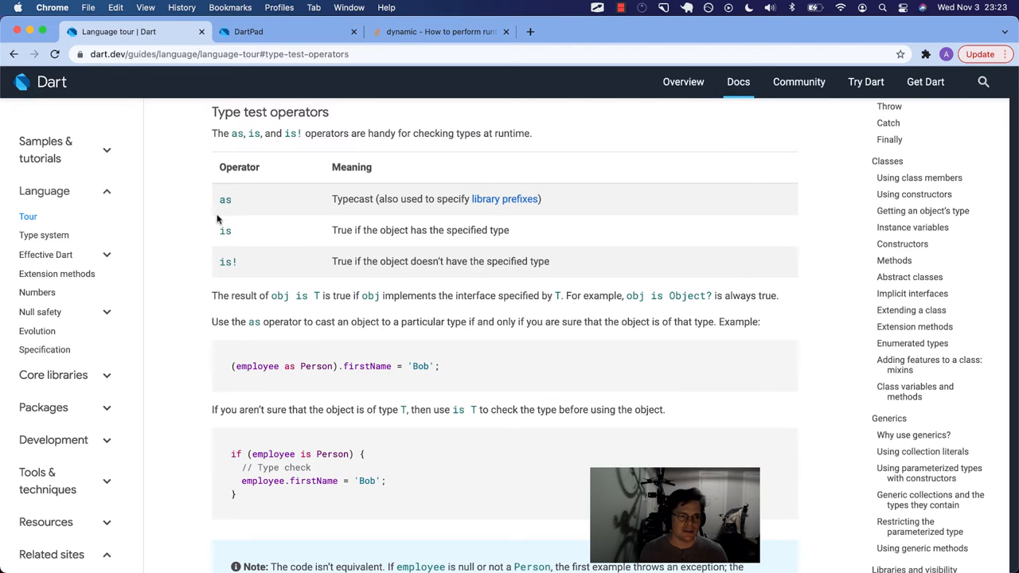
# Highlight the is operator rows in the type test operators table, then scroll onward.
pyautogui.doubleClick(224, 230)
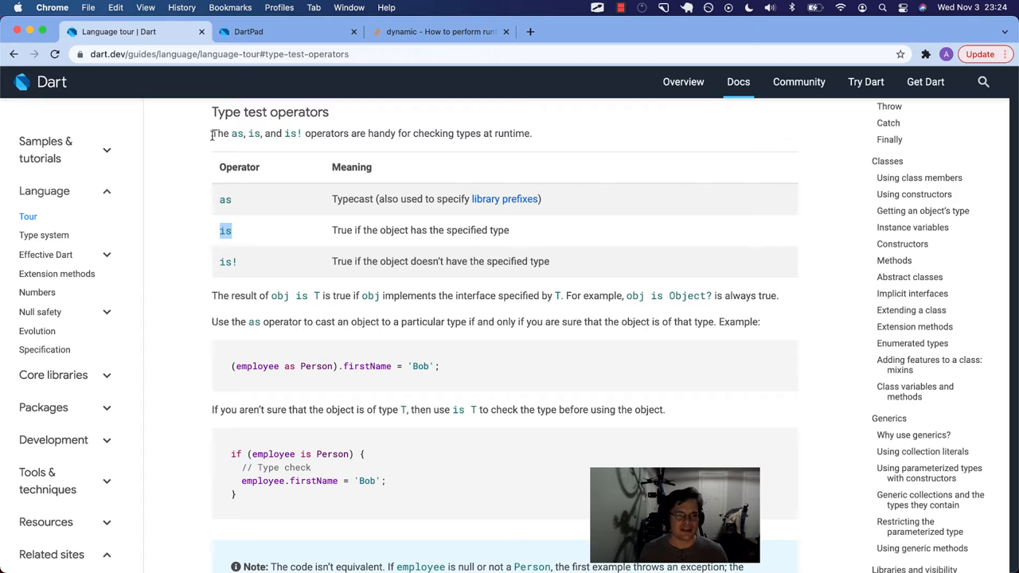
pyautogui.moveTo(411, 130)
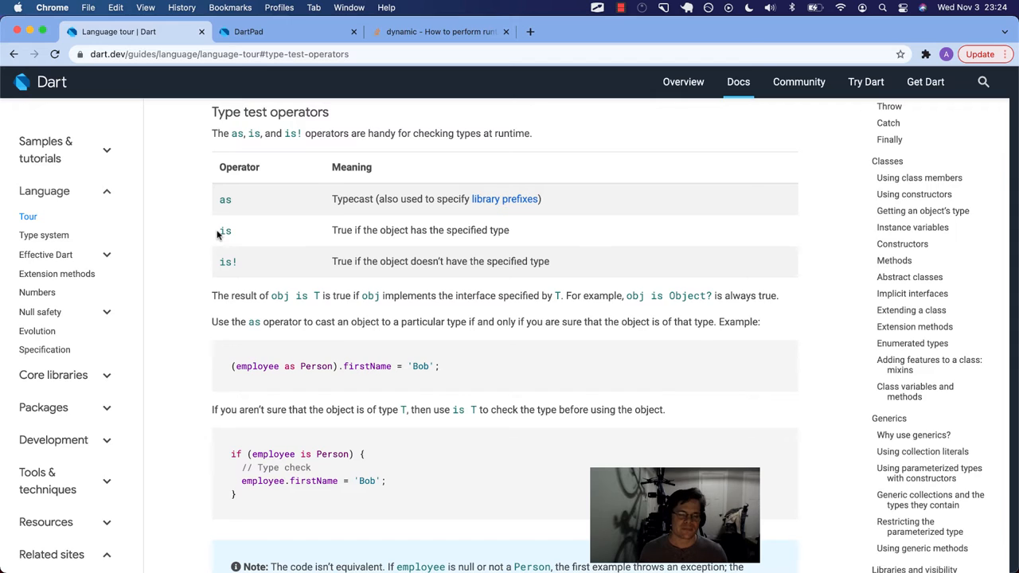
pyautogui.moveTo(220, 230); pyautogui.dragTo(368, 230)
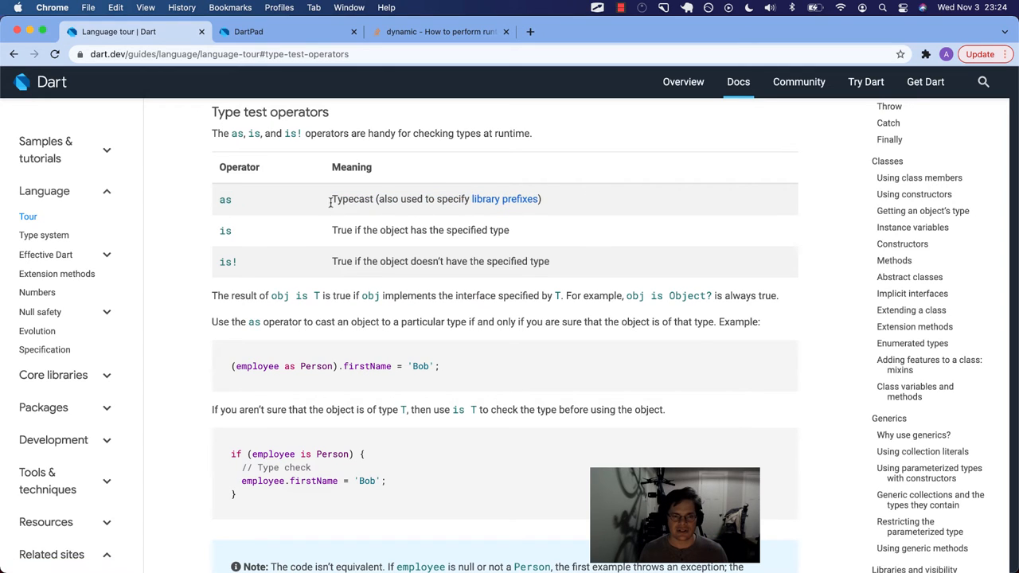
pyautogui.moveTo(288, 216)
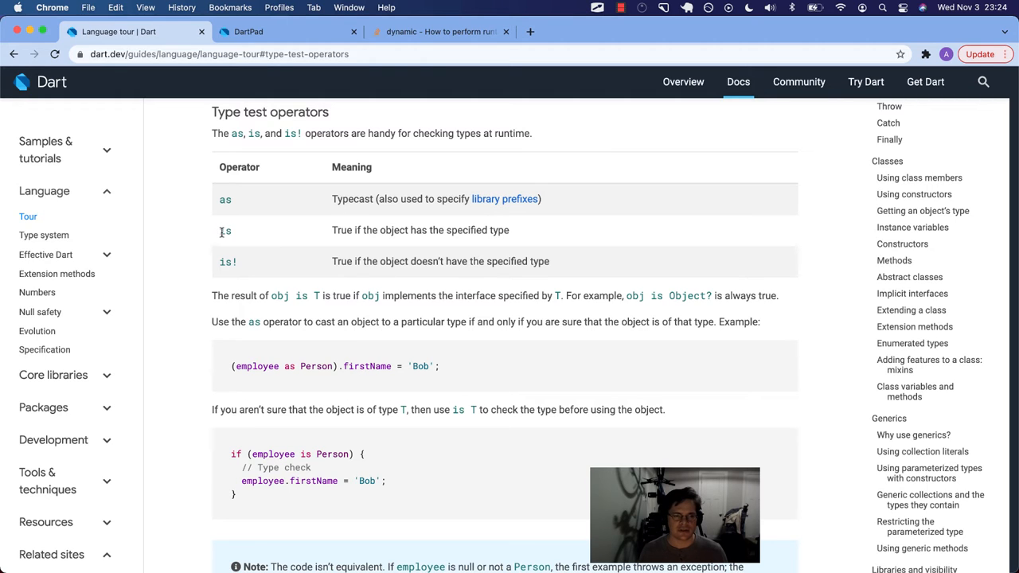
pyautogui.moveTo(249, 266)
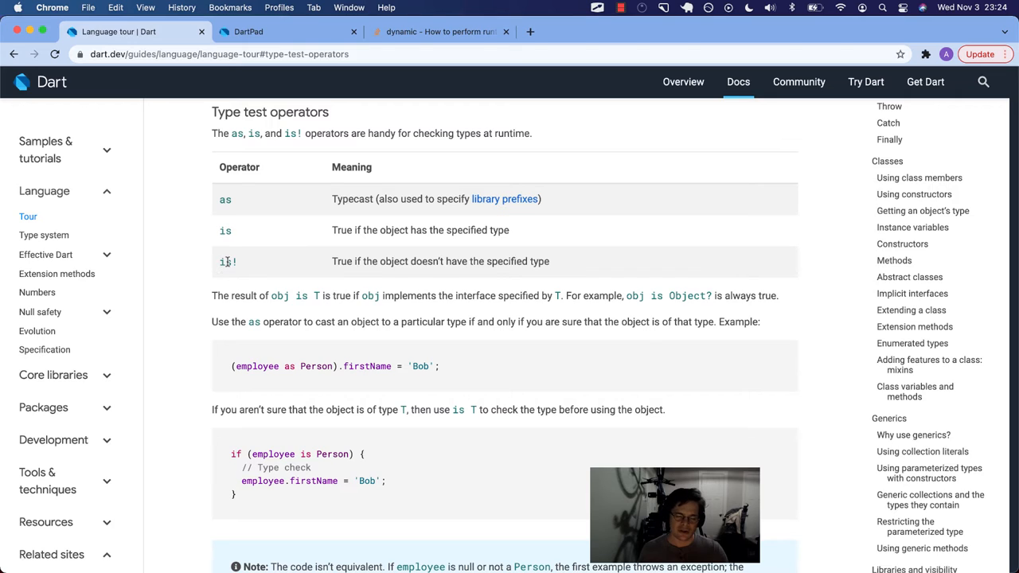
pyautogui.moveTo(217, 234)
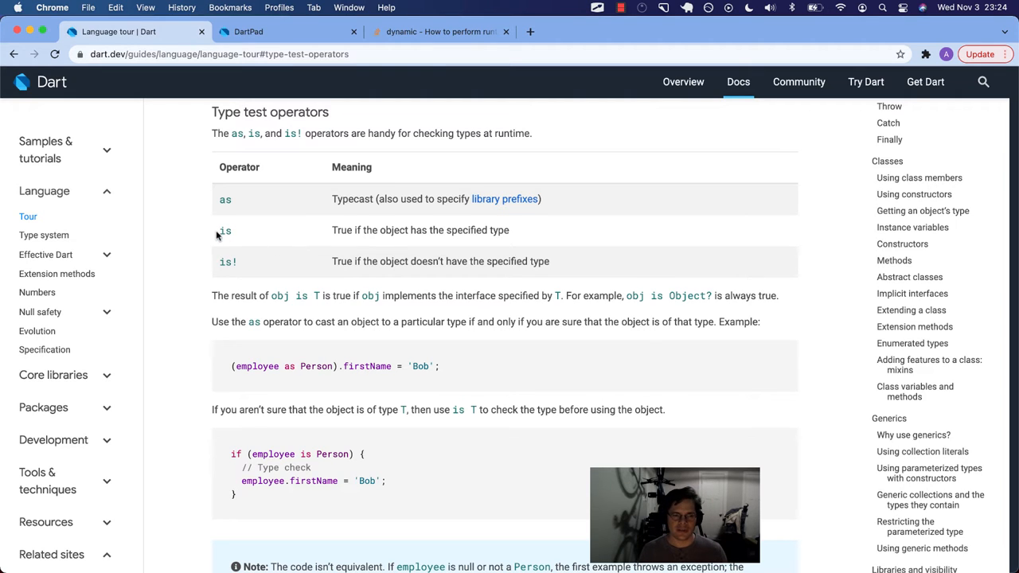
pyautogui.moveTo(219, 230); pyautogui.dragTo(549, 261)
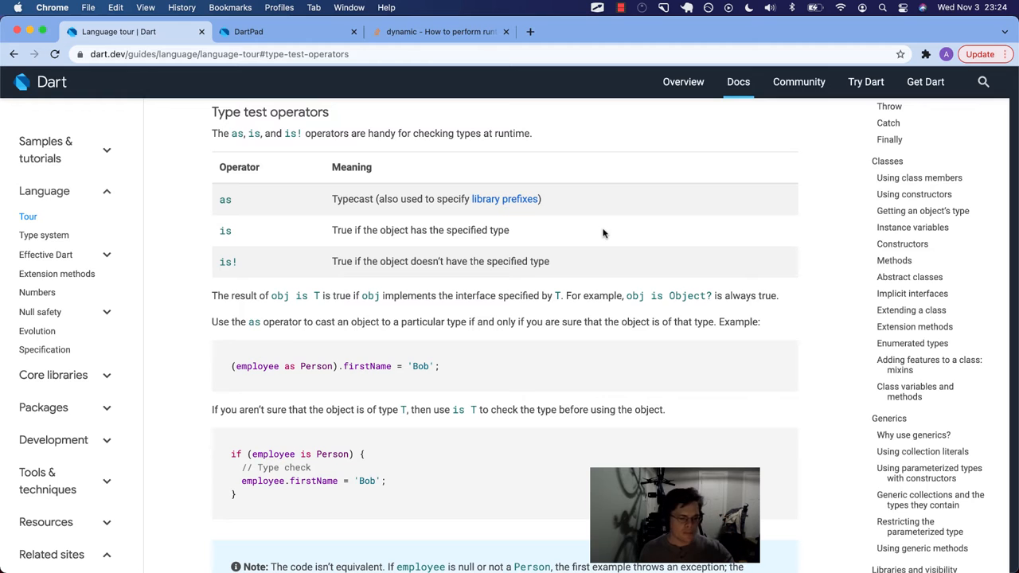
pyautogui.moveTo(399, 286)
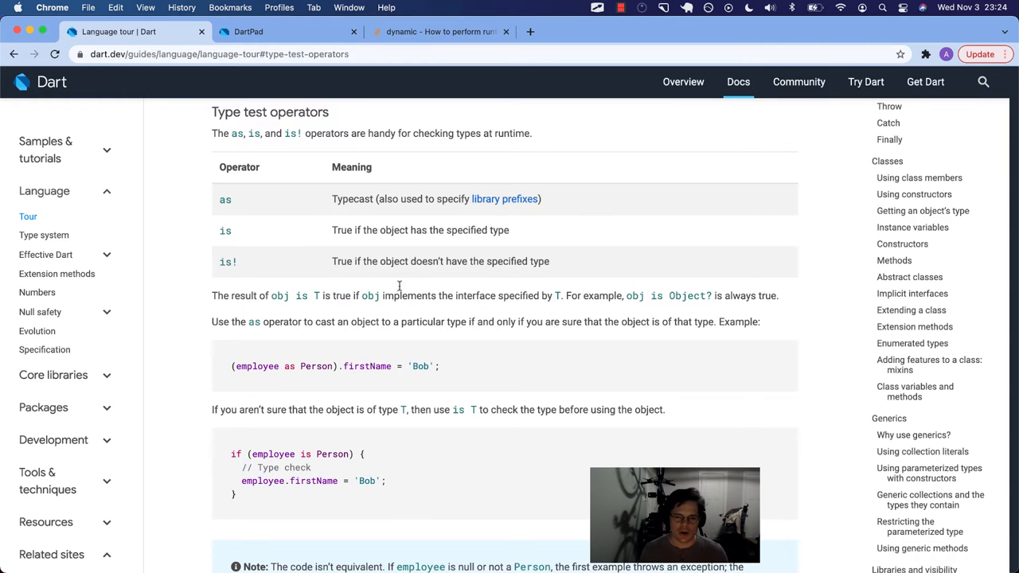
pyautogui.scroll(-3)
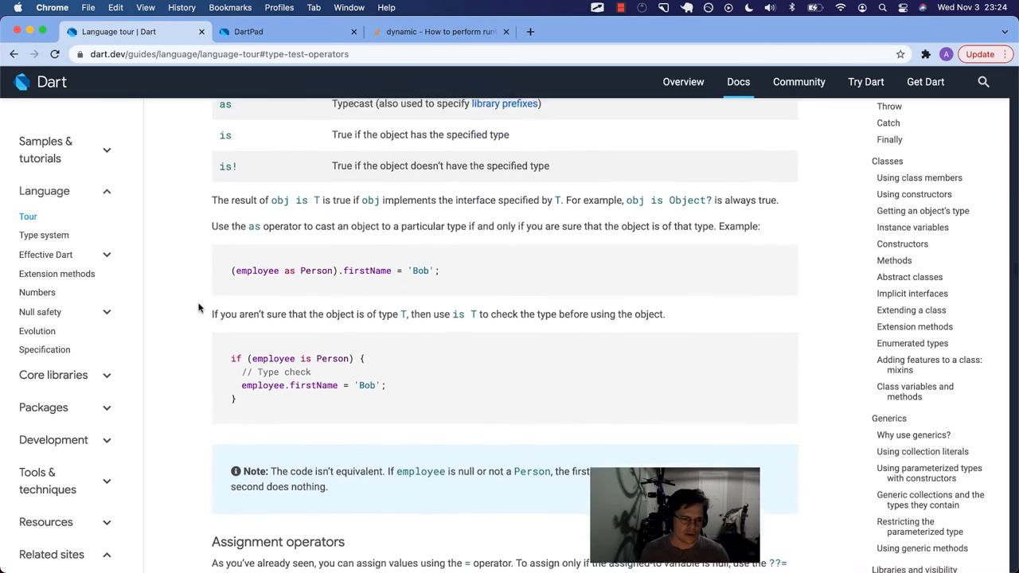
pyautogui.scroll(-3)
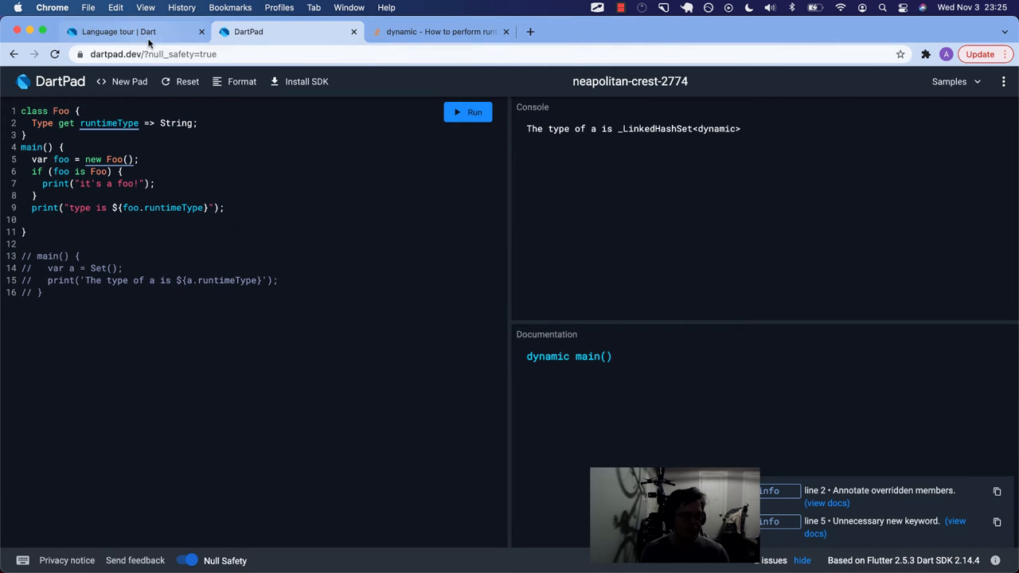
# Switch to the 'How to perform runtime type checking in Dart?' tab and highlight question text.
pyautogui.click(440, 31)
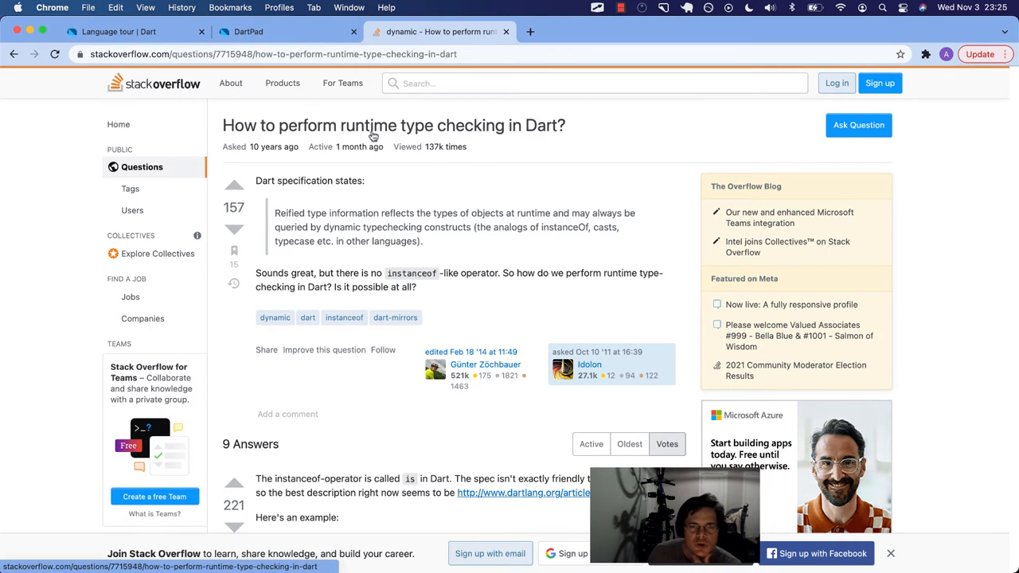
pyautogui.moveTo(458, 143)
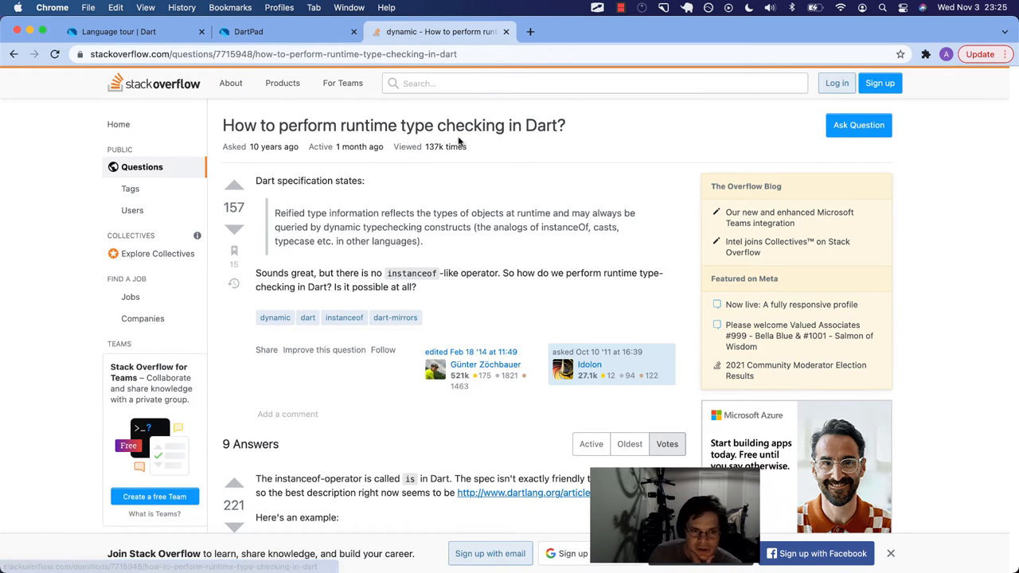
pyautogui.moveTo(502, 340)
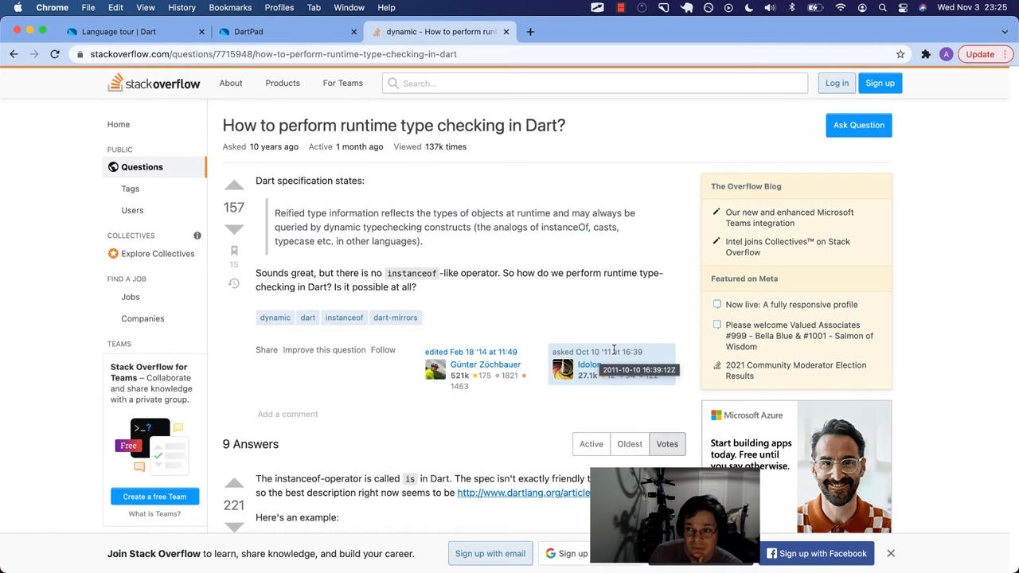
pyautogui.moveTo(614, 351)
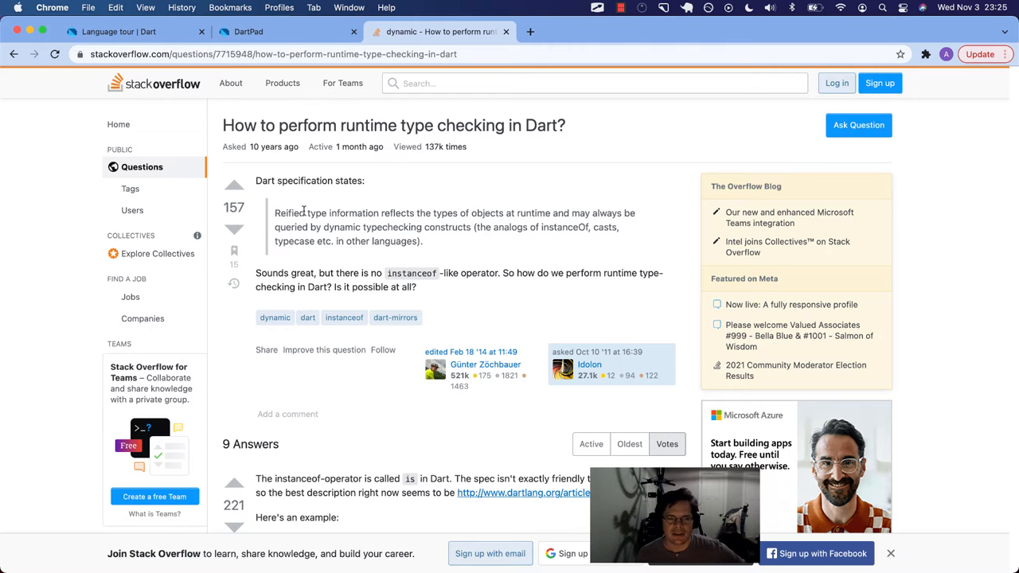
pyautogui.moveTo(274, 213); pyautogui.dragTo(424, 241)
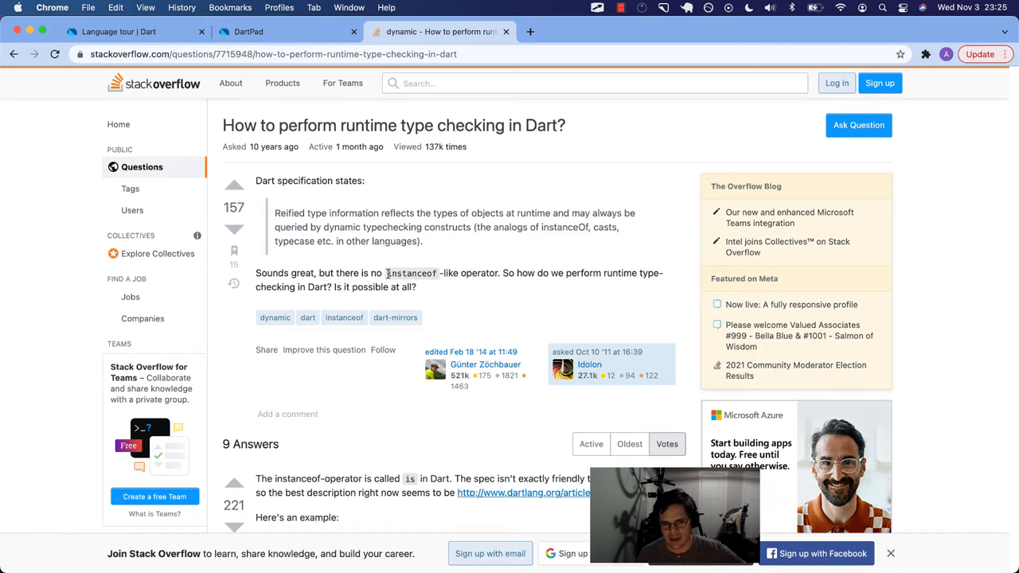
pyautogui.doubleClick(410, 273)
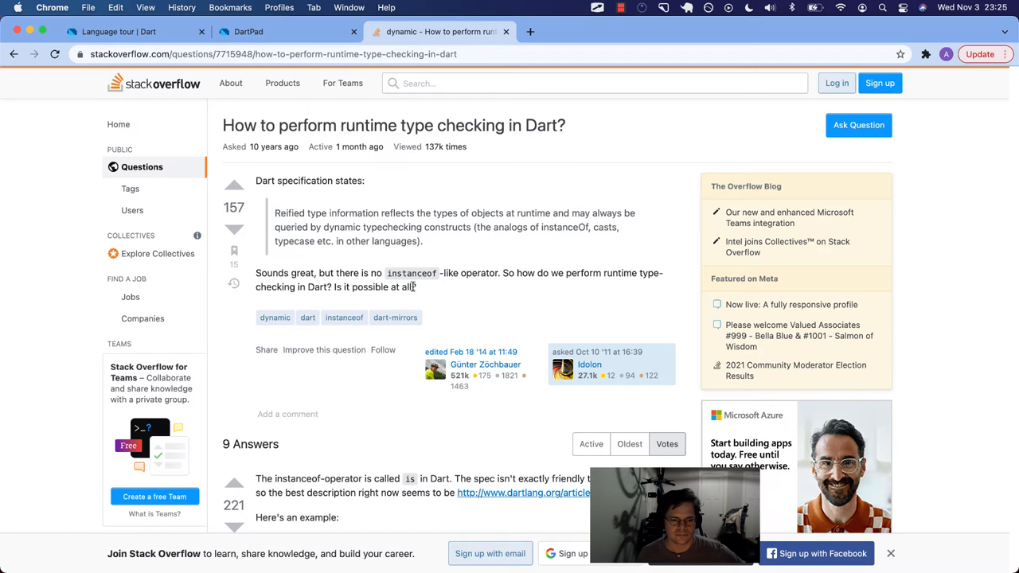
pyautogui.moveTo(395, 318)
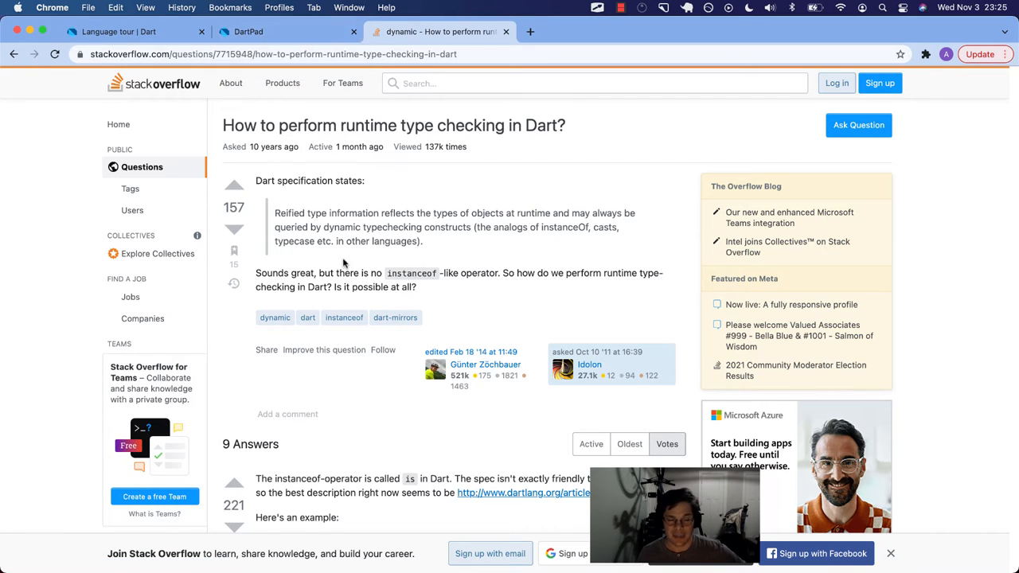
pyautogui.moveTo(430, 300)
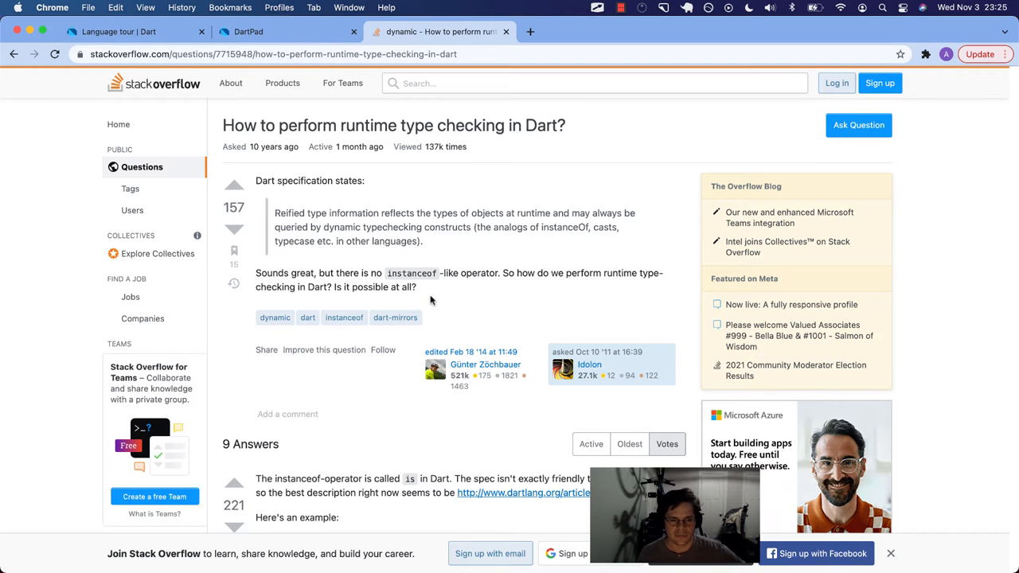
# Scroll past the accepted is-operator answer to the runtimeType answer and its comments.
pyautogui.scroll(-3)
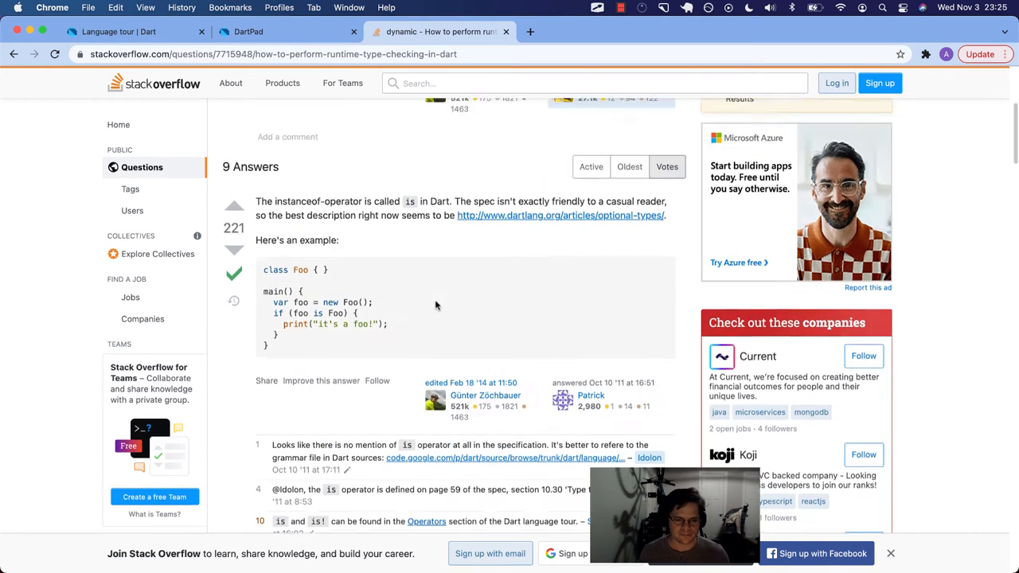
pyautogui.scroll(-3)
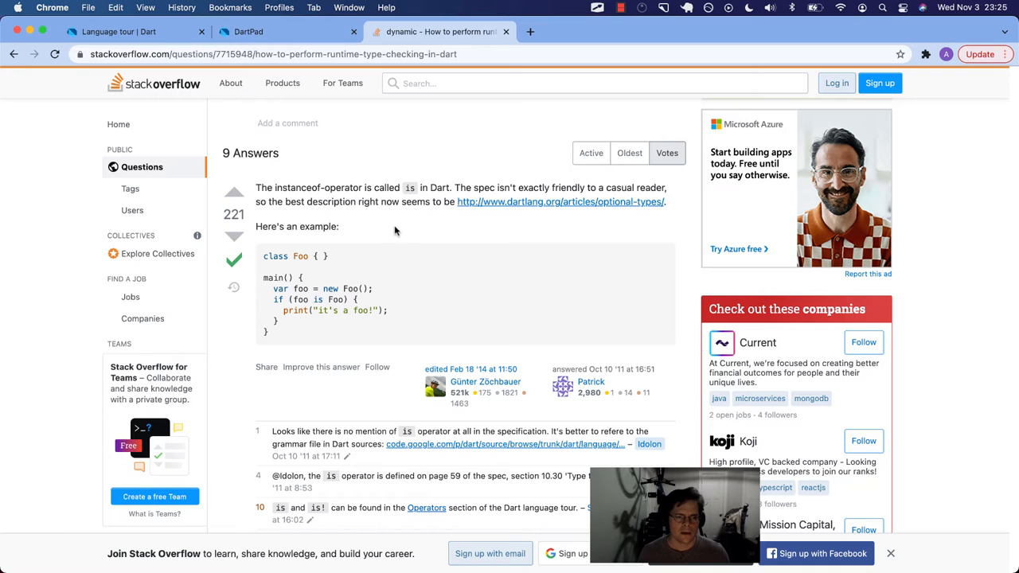
pyautogui.moveTo(319, 197)
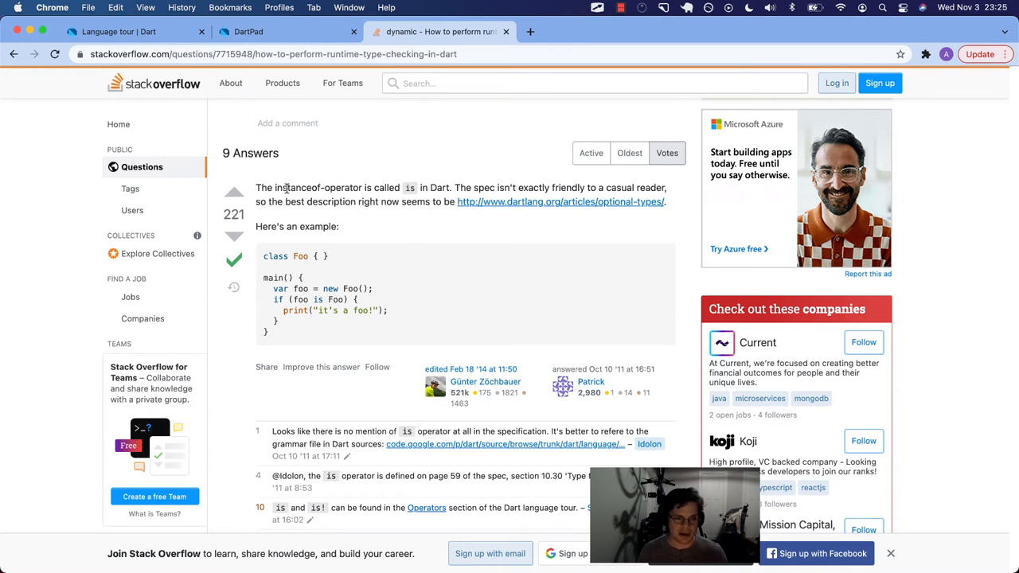
pyautogui.moveTo(405, 193)
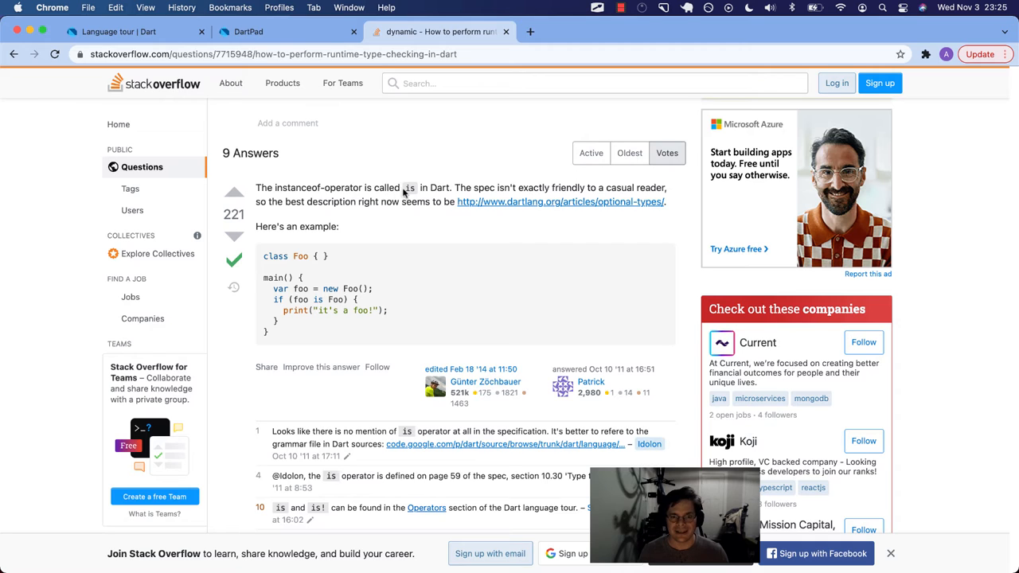
pyautogui.moveTo(515, 185)
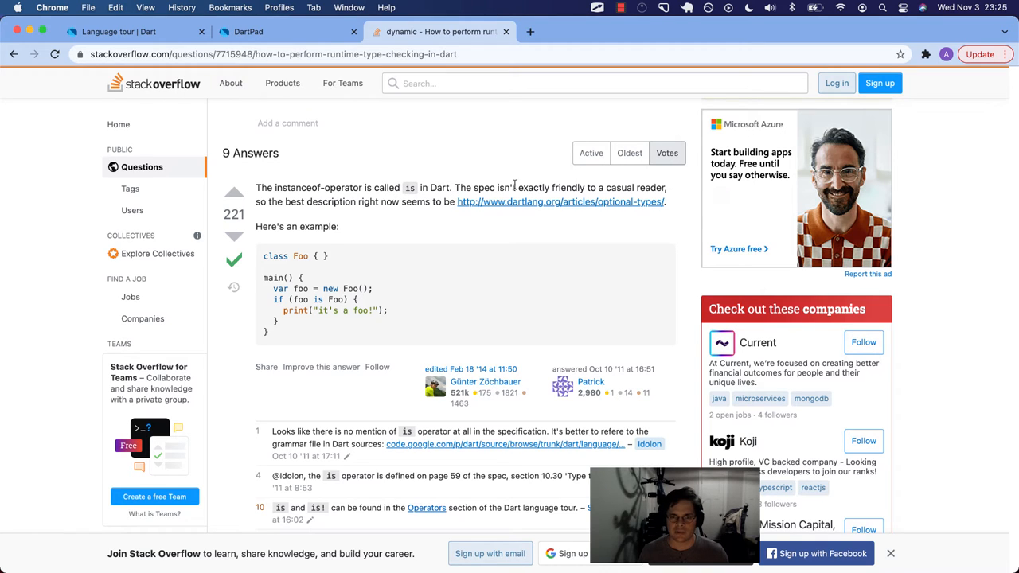
pyautogui.moveTo(270, 211)
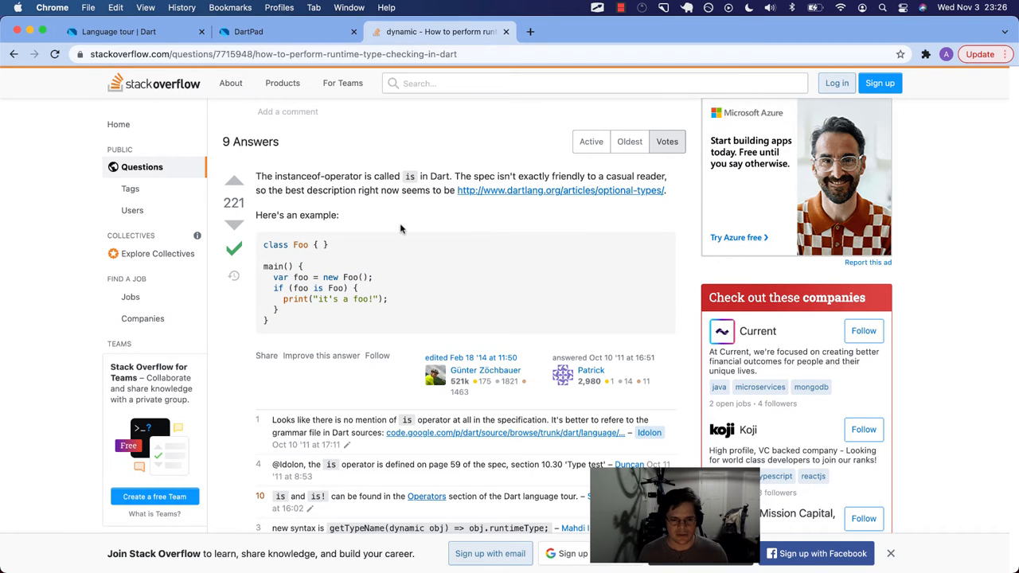
pyautogui.scroll(-3)
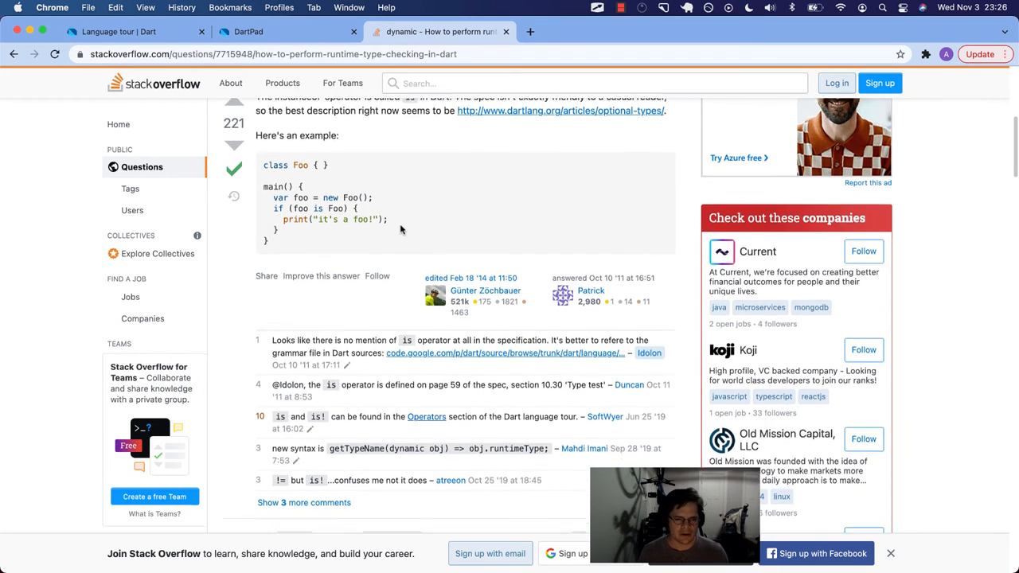
pyautogui.scroll(-3)
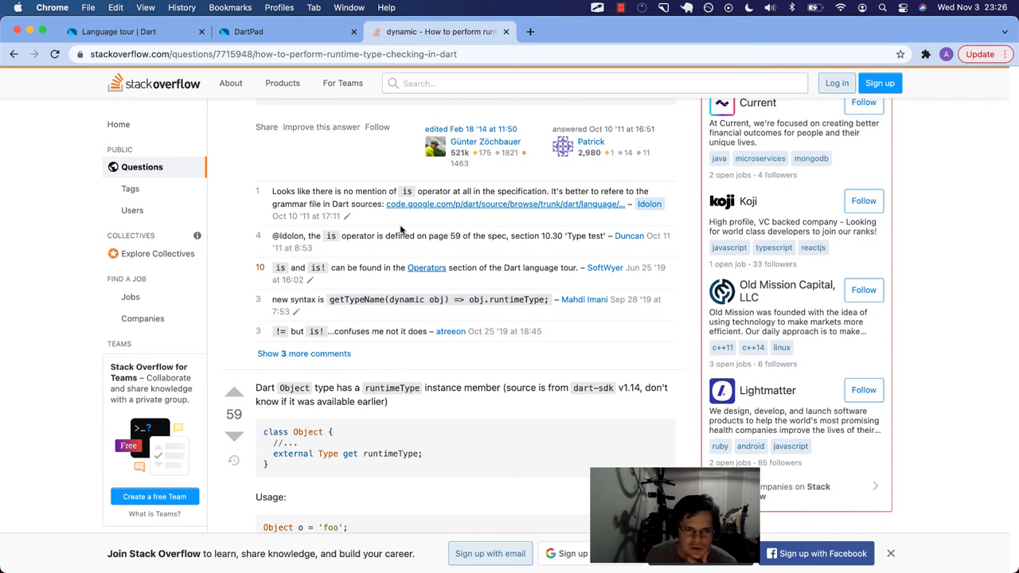
pyautogui.scroll(-3)
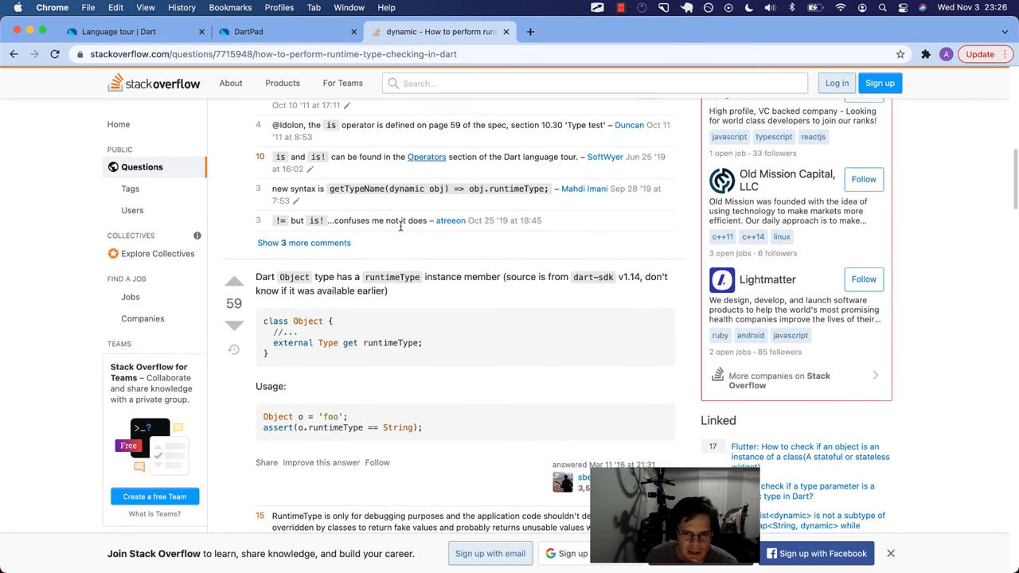
pyautogui.scroll(-3)
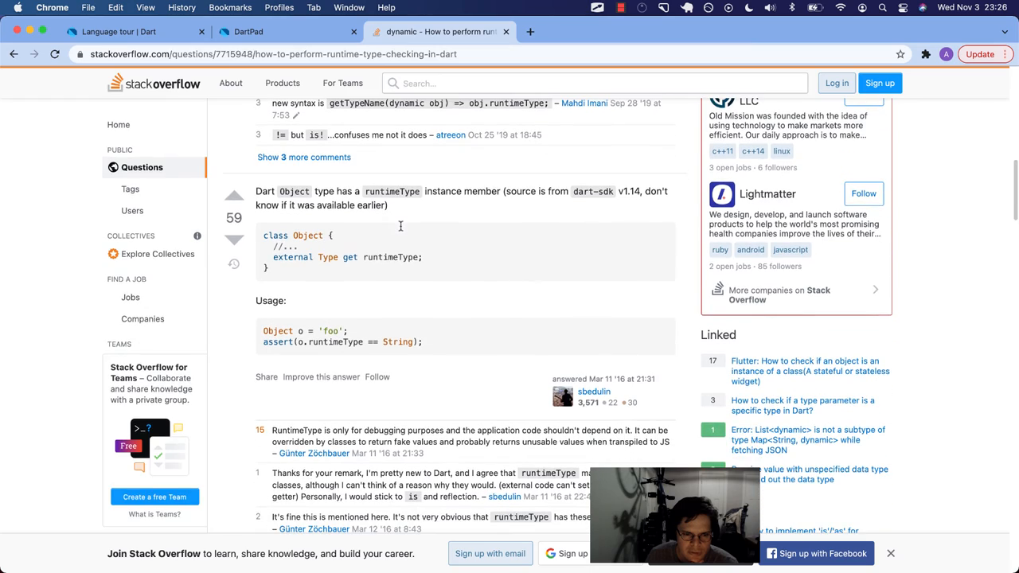
pyautogui.scroll(-3)
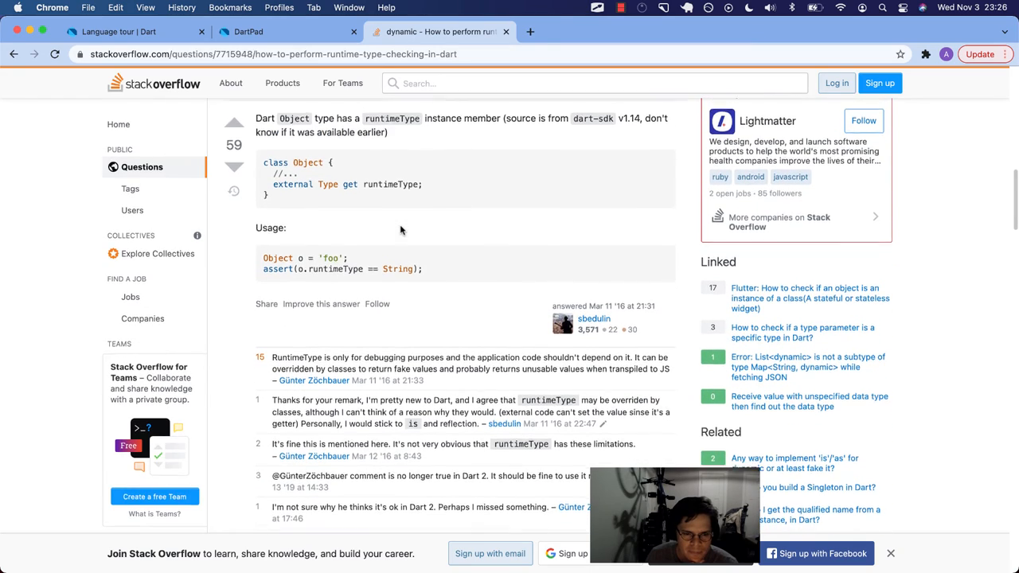
pyautogui.scroll(-3)
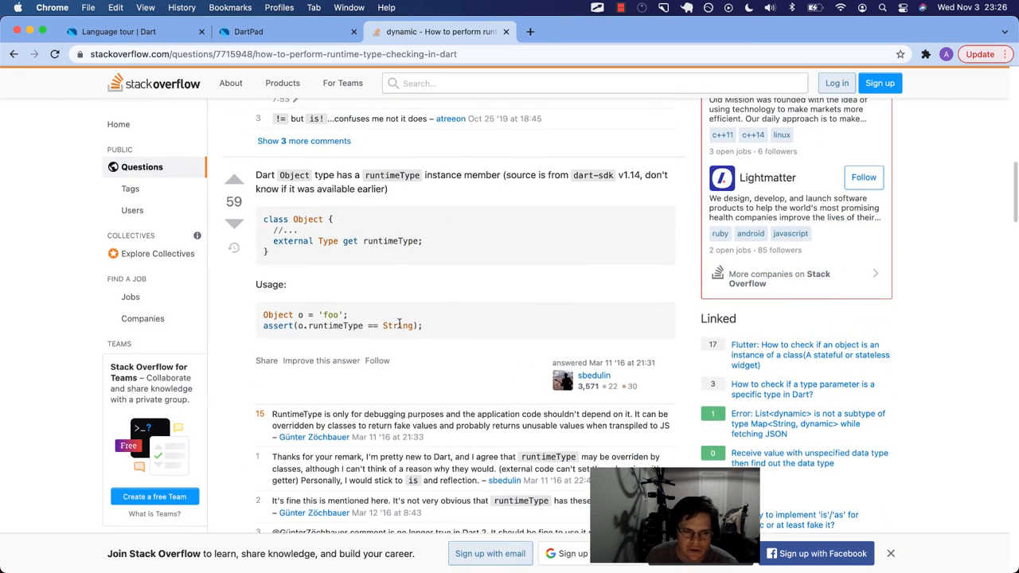
# Highlight 'RuntimeType' in the debugging-only comment, then switch back to the language tour.
pyautogui.scroll(-3)
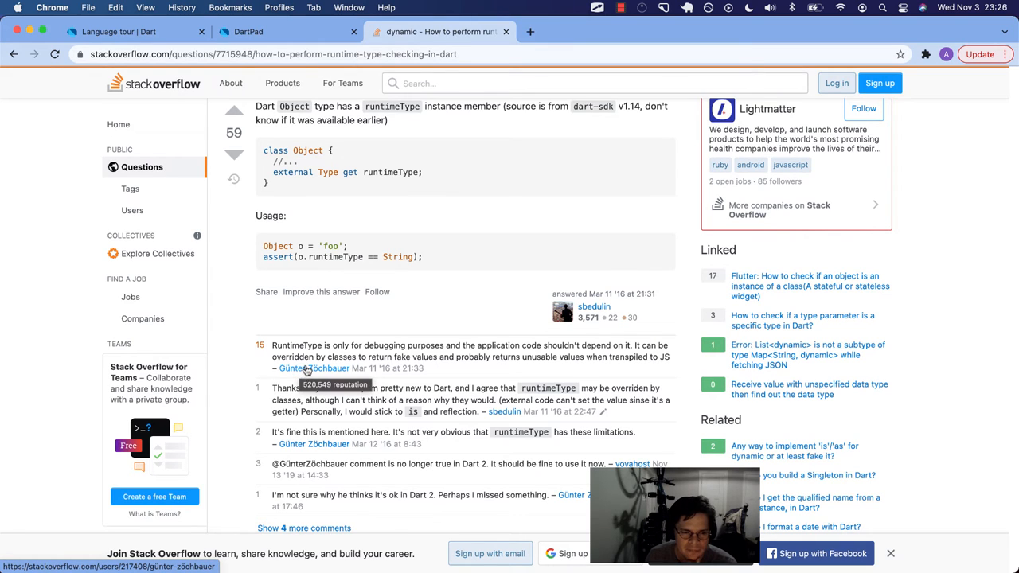
pyautogui.moveTo(283, 348)
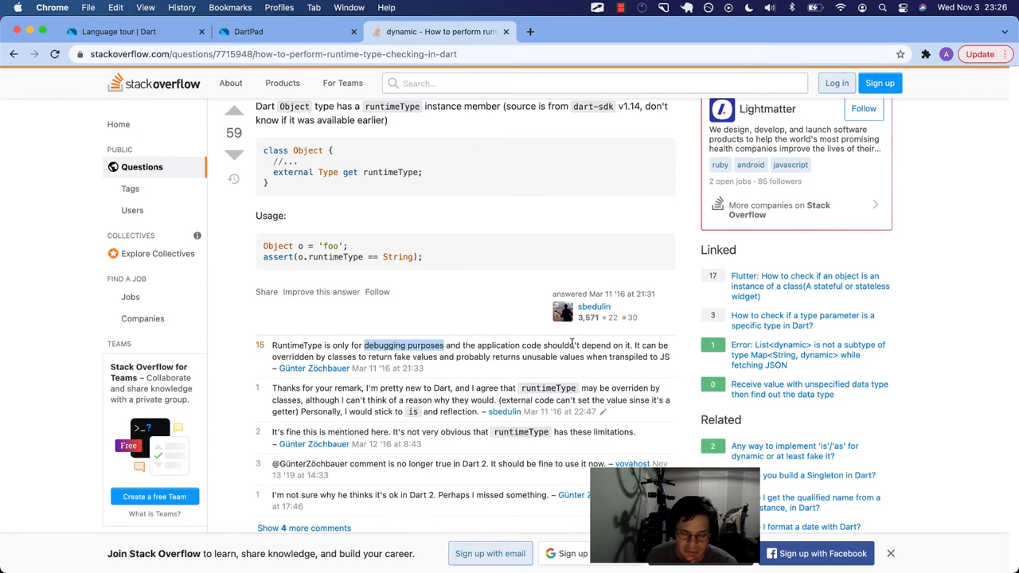
pyautogui.moveTo(268, 356)
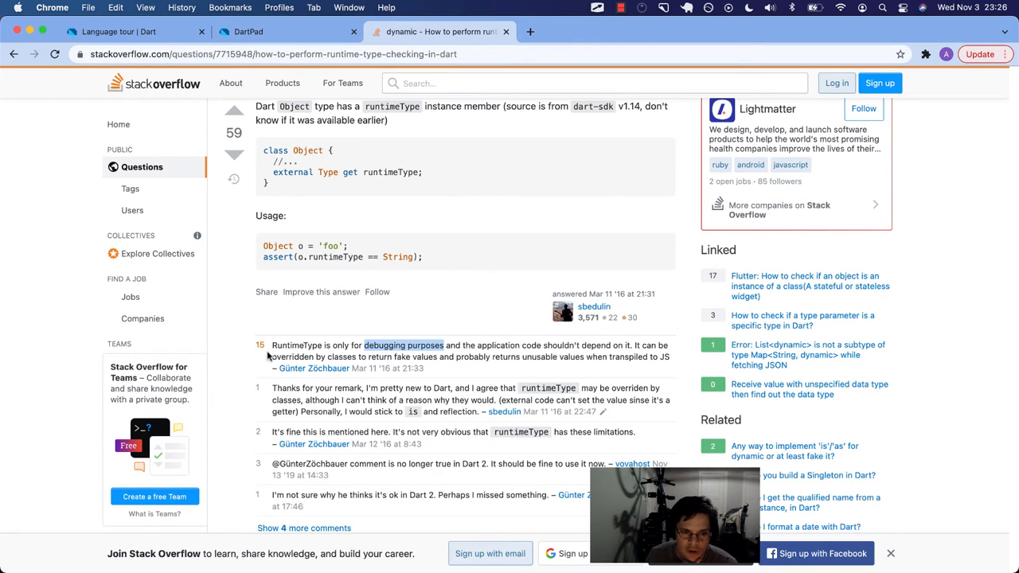
pyautogui.moveTo(379, 359)
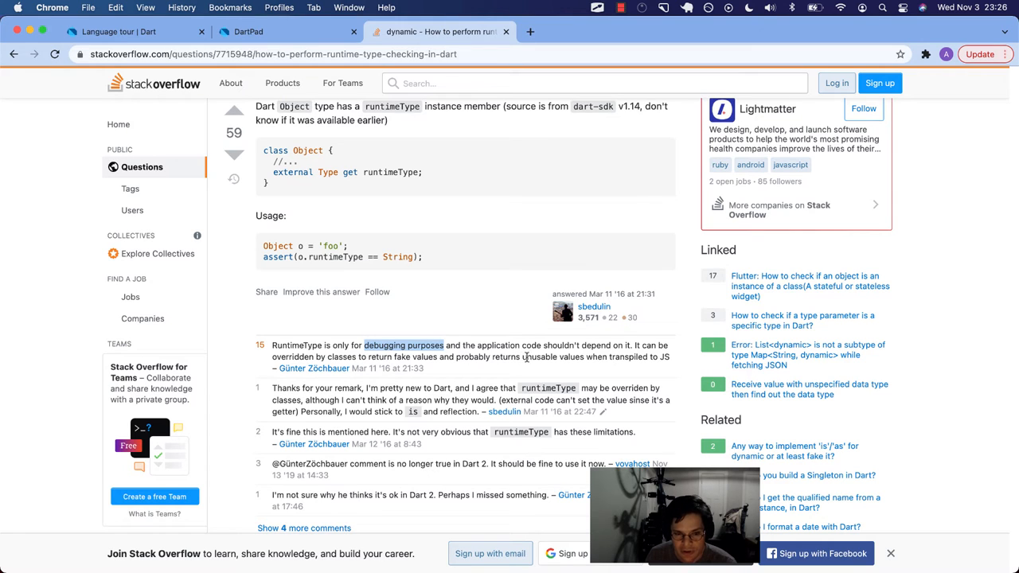
pyautogui.moveTo(386, 370)
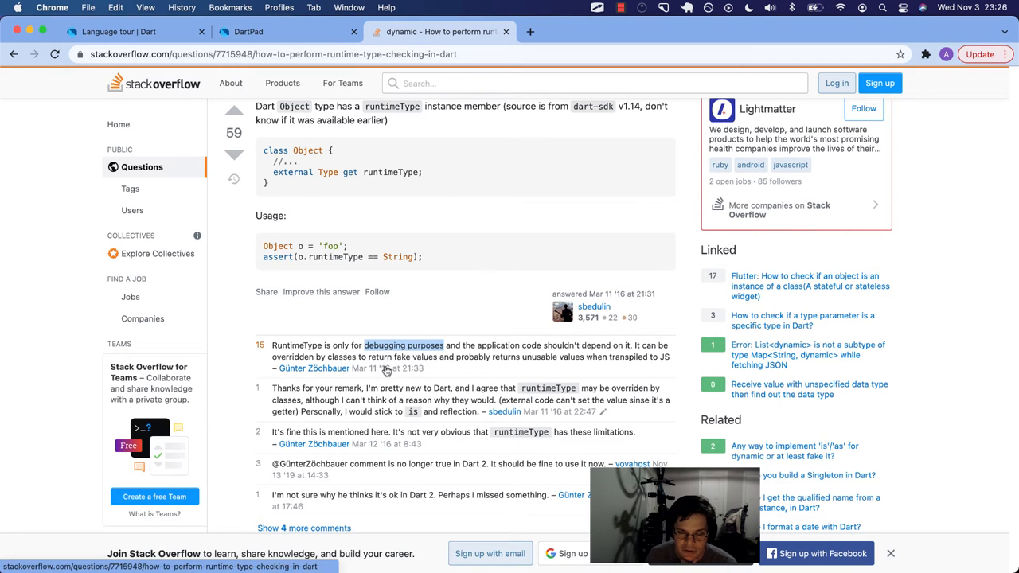
pyautogui.moveTo(371, 368)
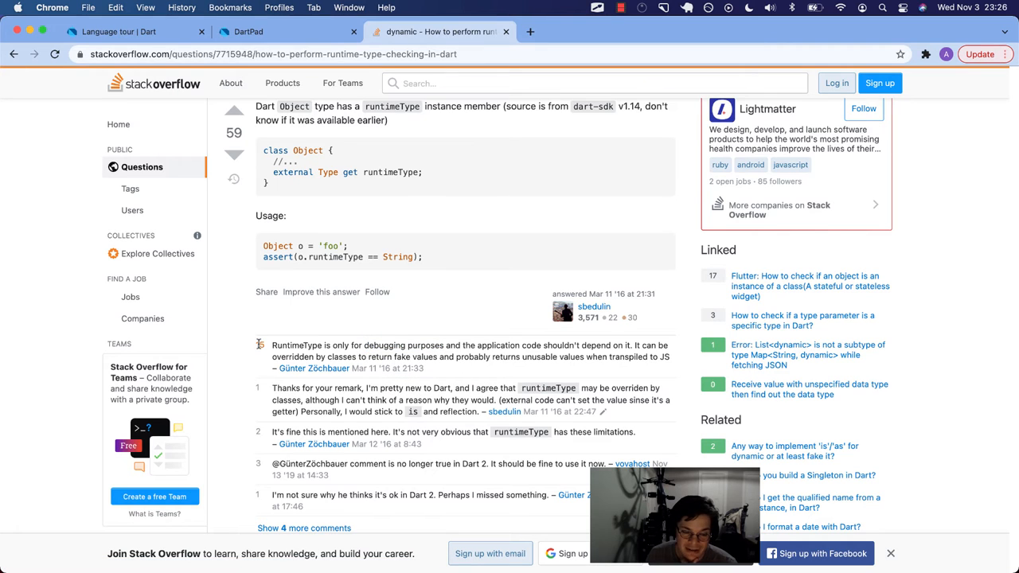
pyautogui.moveTo(259, 342)
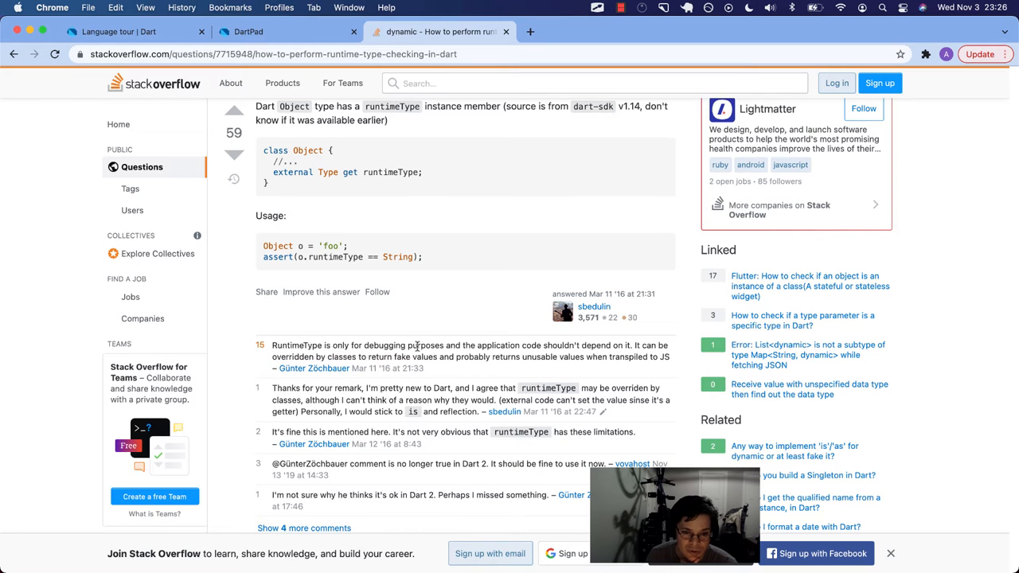
pyautogui.moveTo(435, 345)
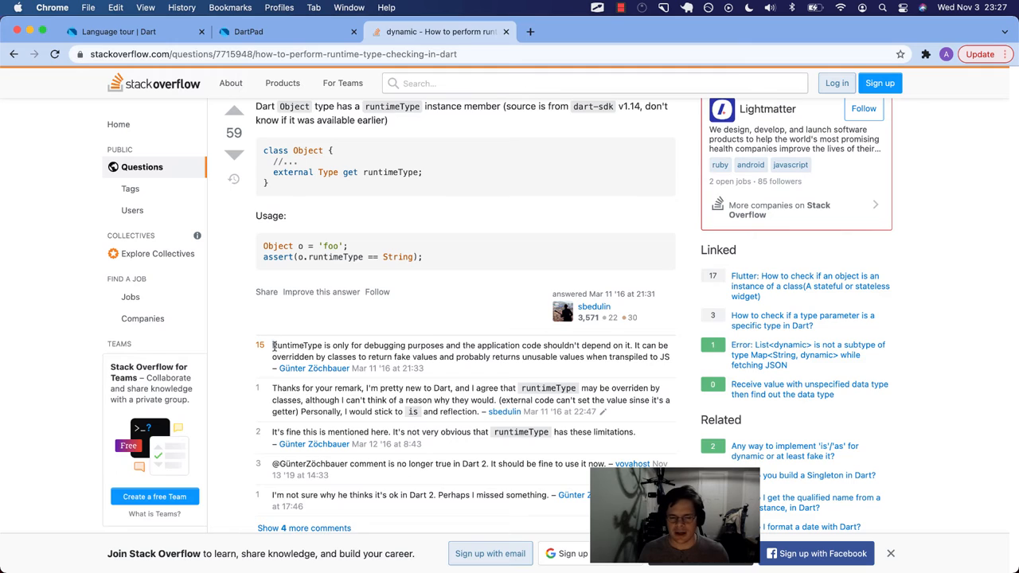
pyautogui.doubleClick(296, 344)
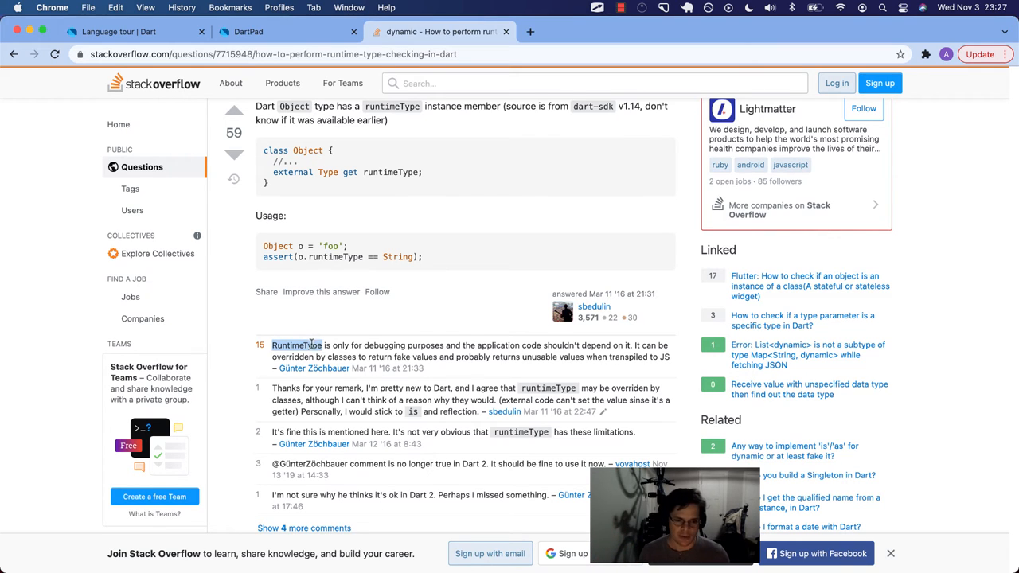
pyautogui.moveTo(360, 345)
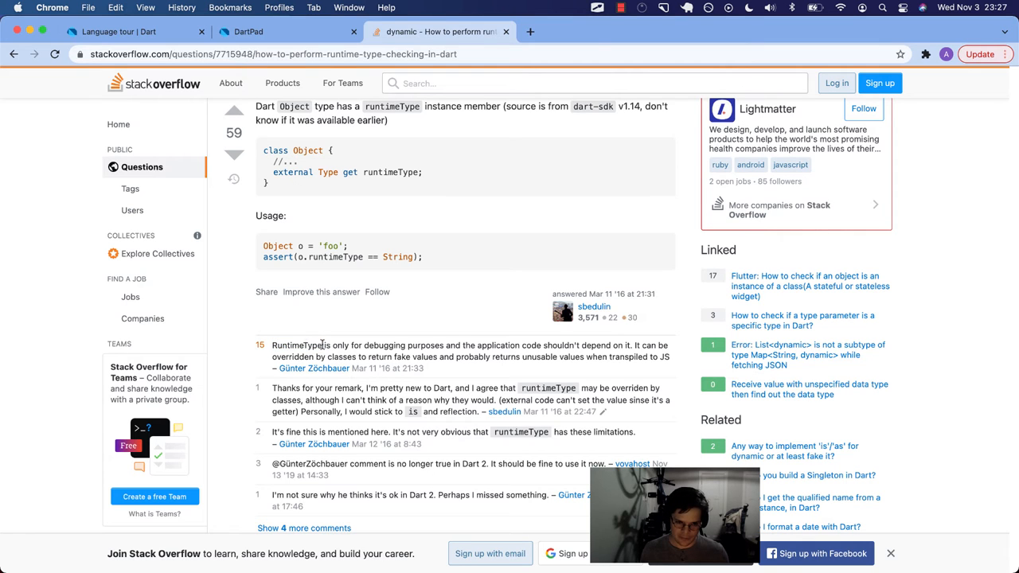
pyautogui.click(120, 31)
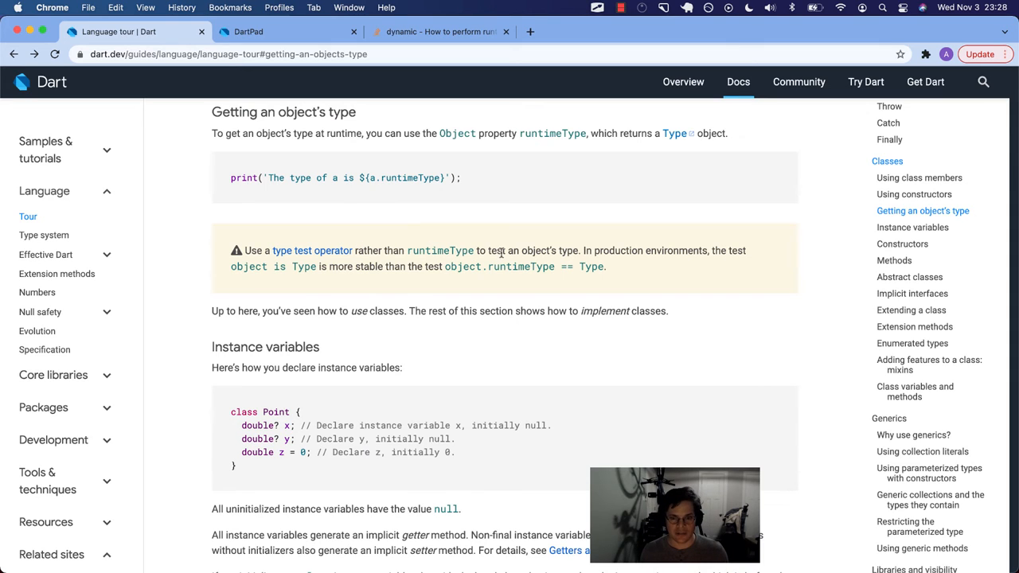
# Highlight the runtimeType warning's phrases about production environments, stability, and 'object is Type'.
pyautogui.moveTo(582, 250); pyautogui.dragTo(671, 250)
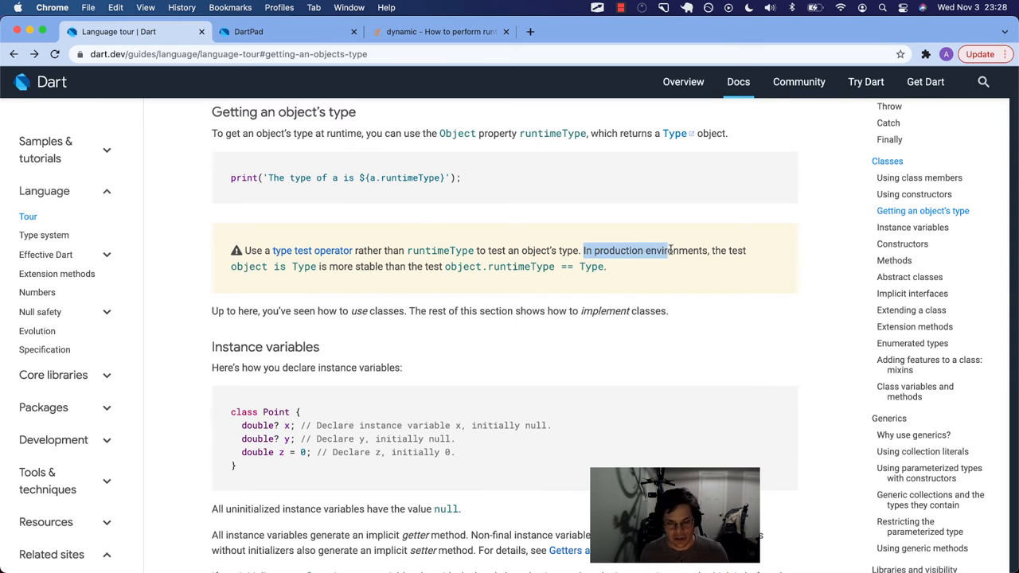
pyautogui.moveTo(668, 250); pyautogui.dragTo(707, 250)
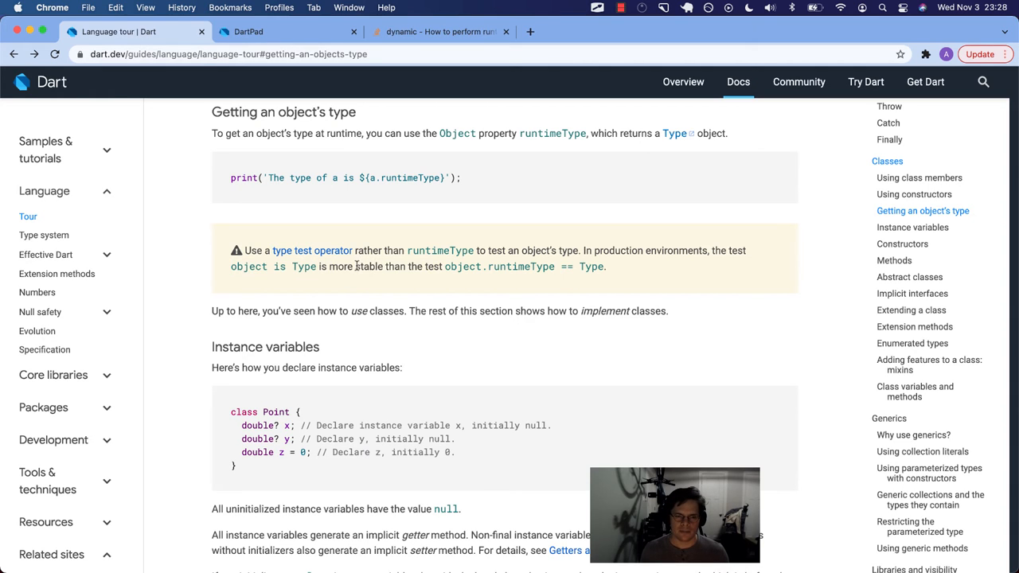
pyautogui.doubleClick(368, 267)
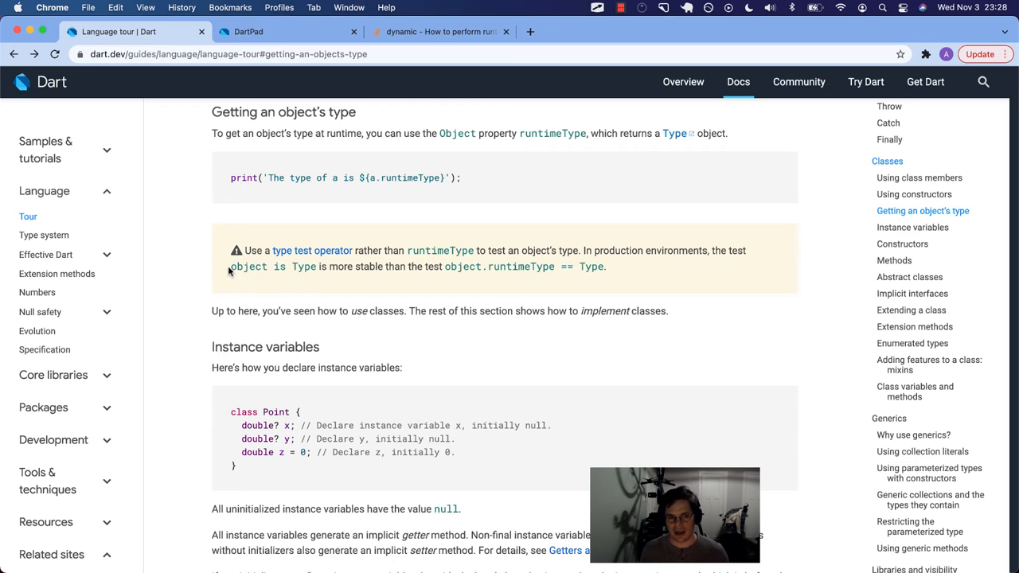
pyautogui.moveTo(230, 266); pyautogui.dragTo(317, 266)
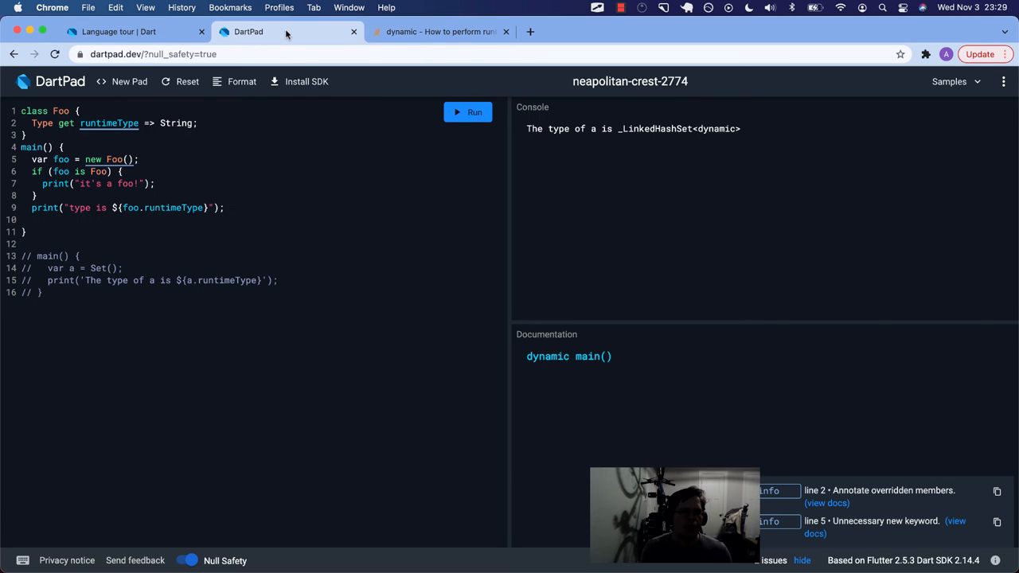
# Return to the Stack Overflow question and scroll down to the Foo answer.
pyautogui.click(440, 32)
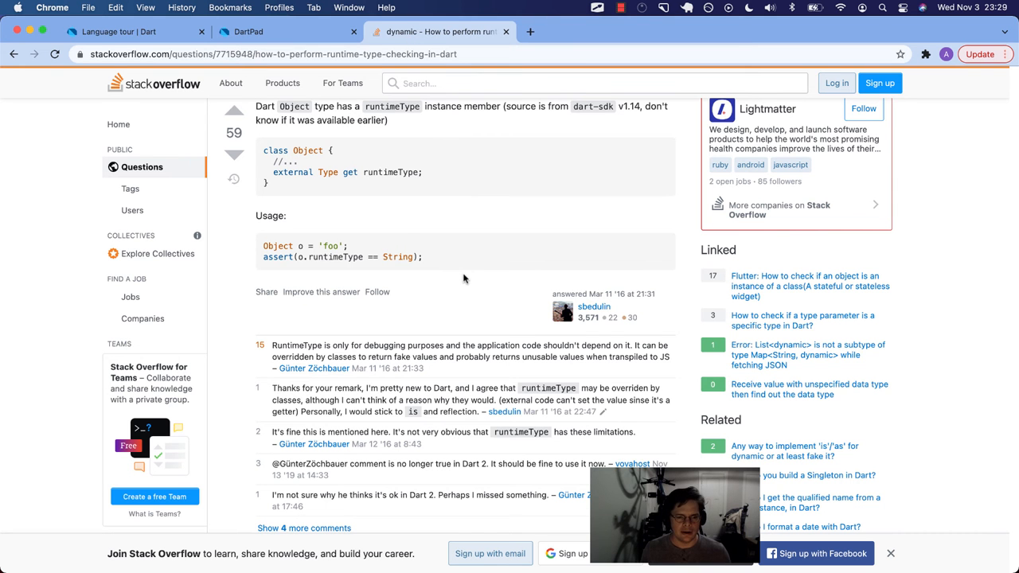
pyautogui.scroll(-3)
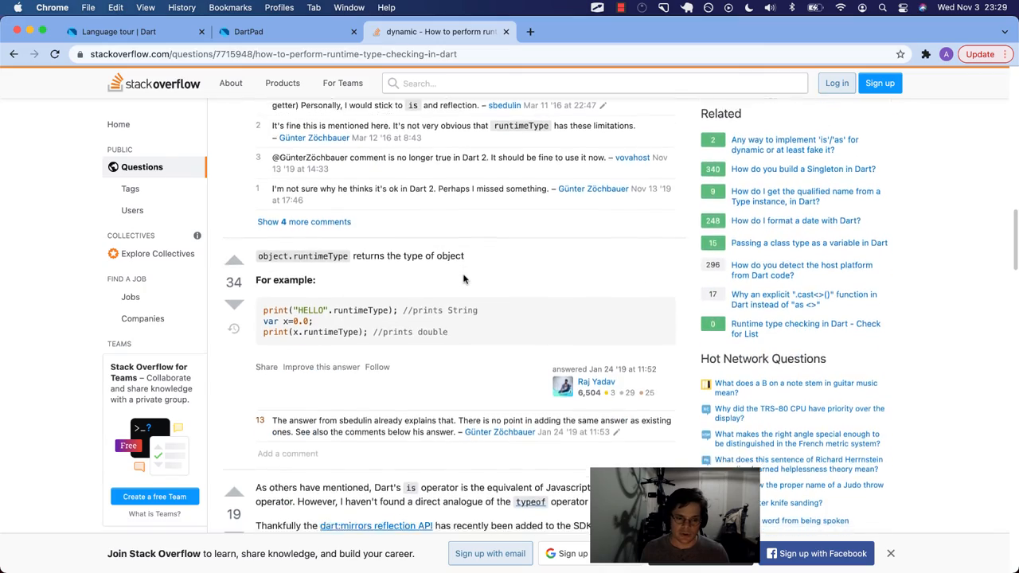
pyautogui.scroll(-3)
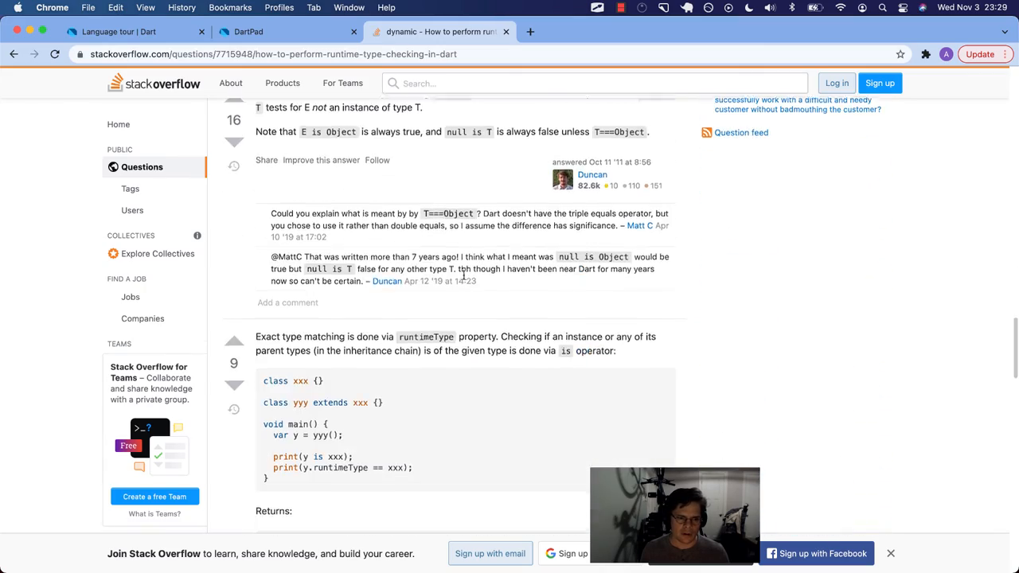
pyautogui.scroll(-3)
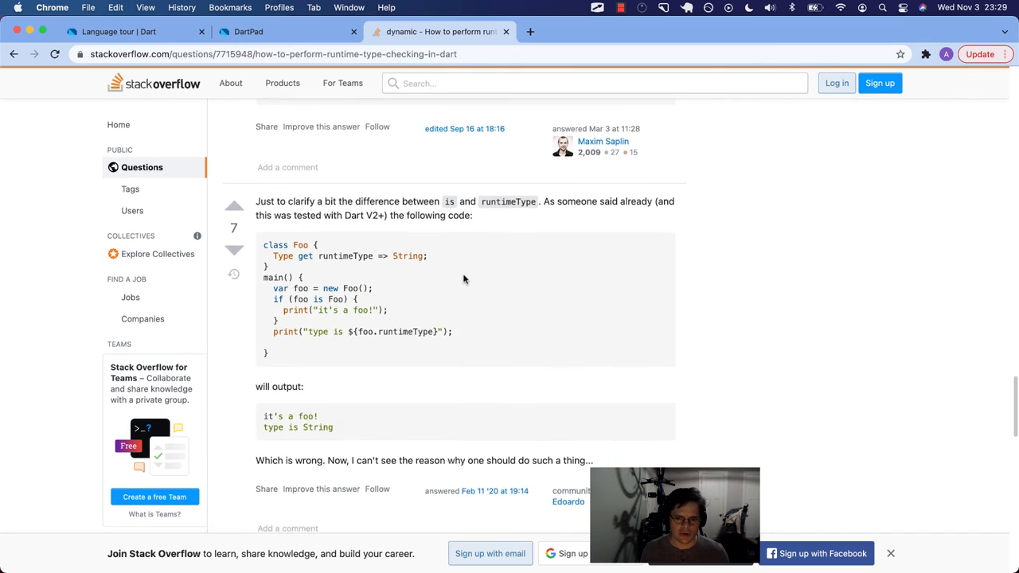
pyautogui.scroll(-3)
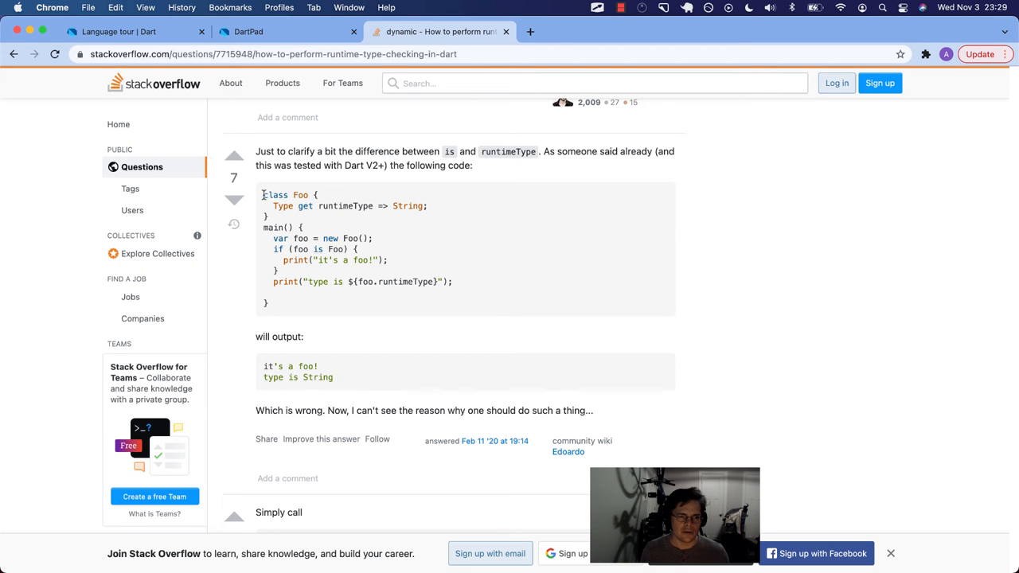
# Select the Foo example's code block, which overrides the runtimeType getter.
pyautogui.click(119, 32)
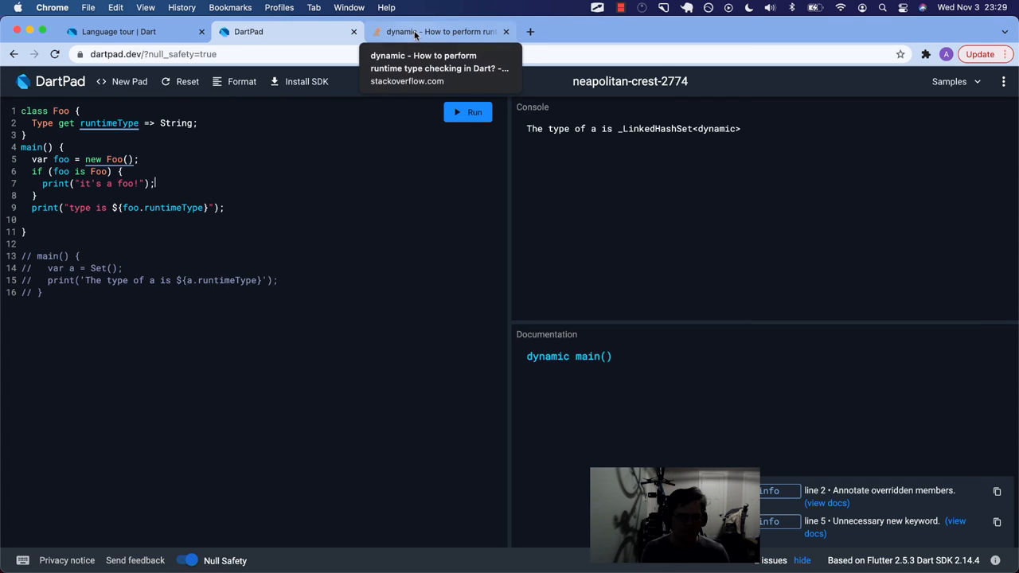
pyautogui.click(438, 31)
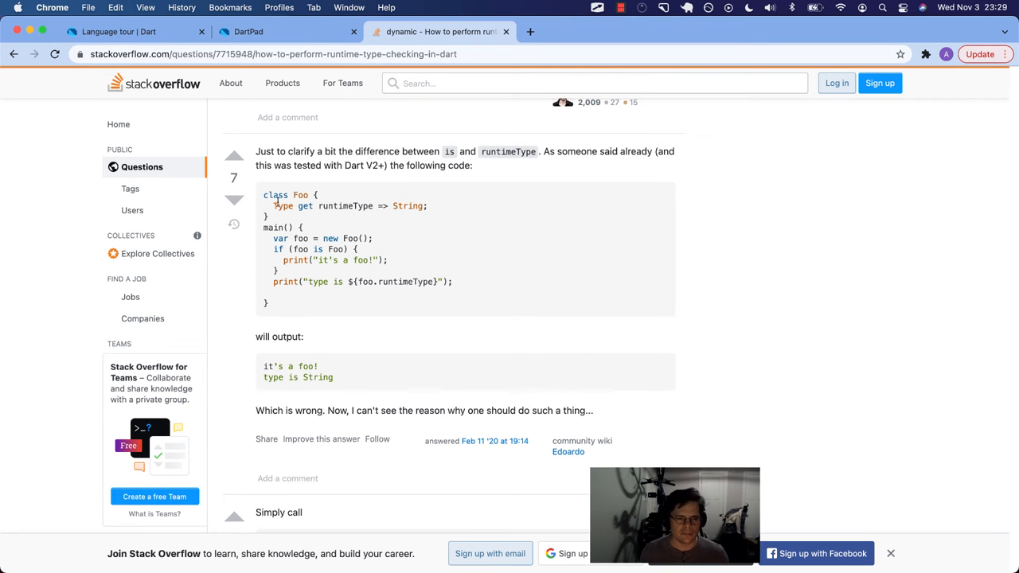
pyautogui.moveTo(272, 305)
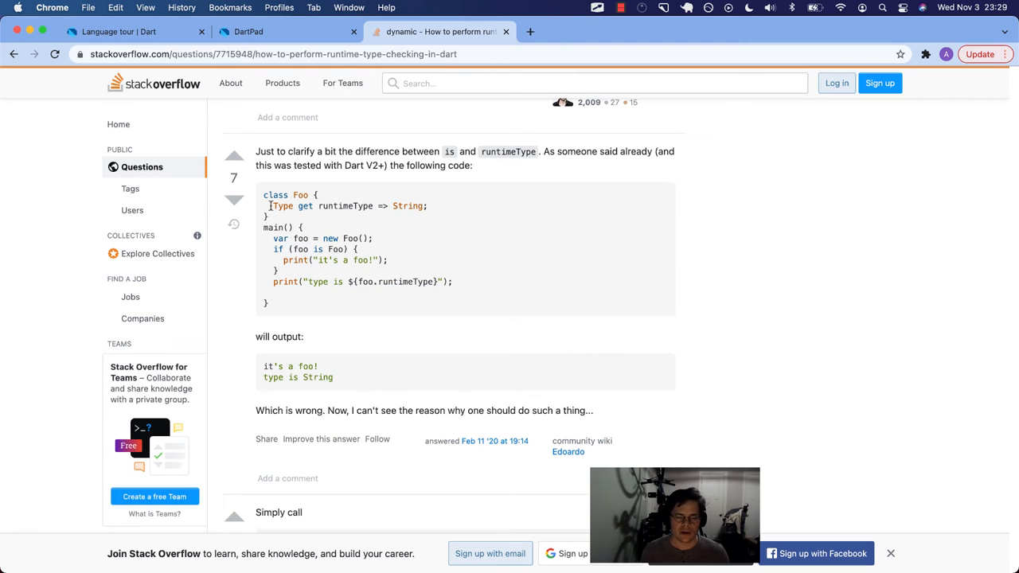
pyautogui.doubleClick(281, 206)
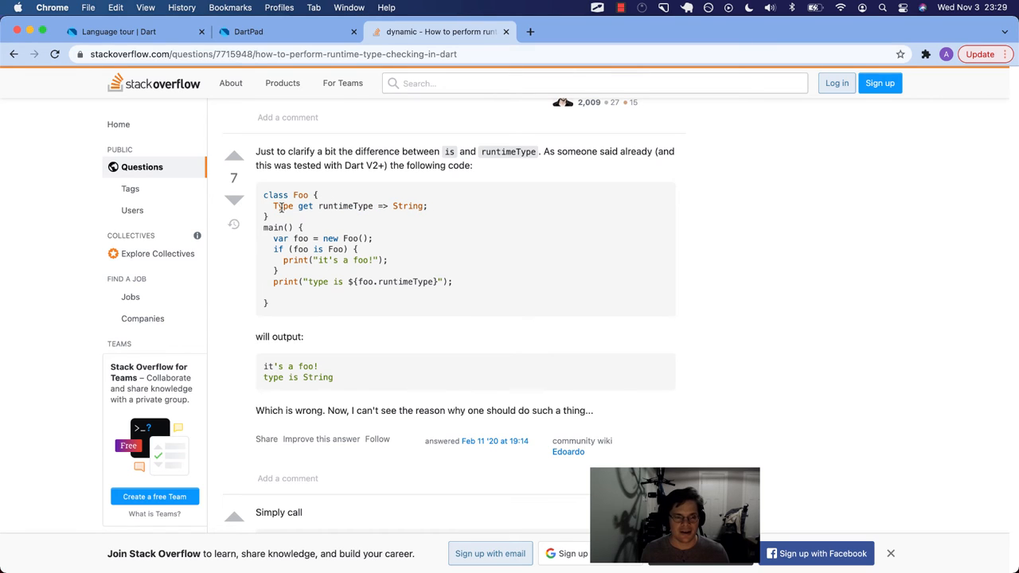
pyautogui.moveTo(264, 366); pyautogui.dragTo(334, 377)
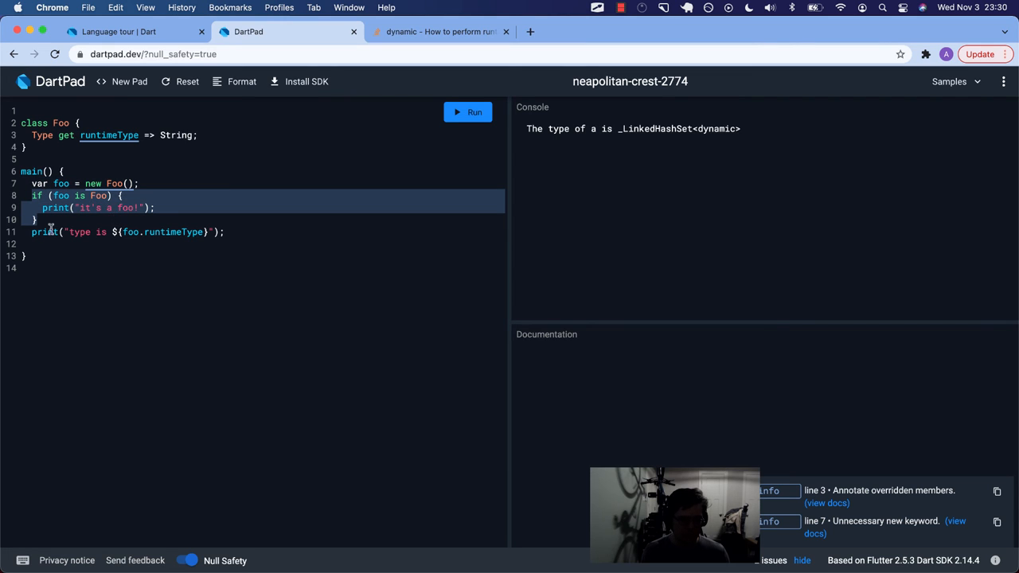
# Run the pasted Foo program and add 'extends Object' to the class header.
pyautogui.click(54, 207)
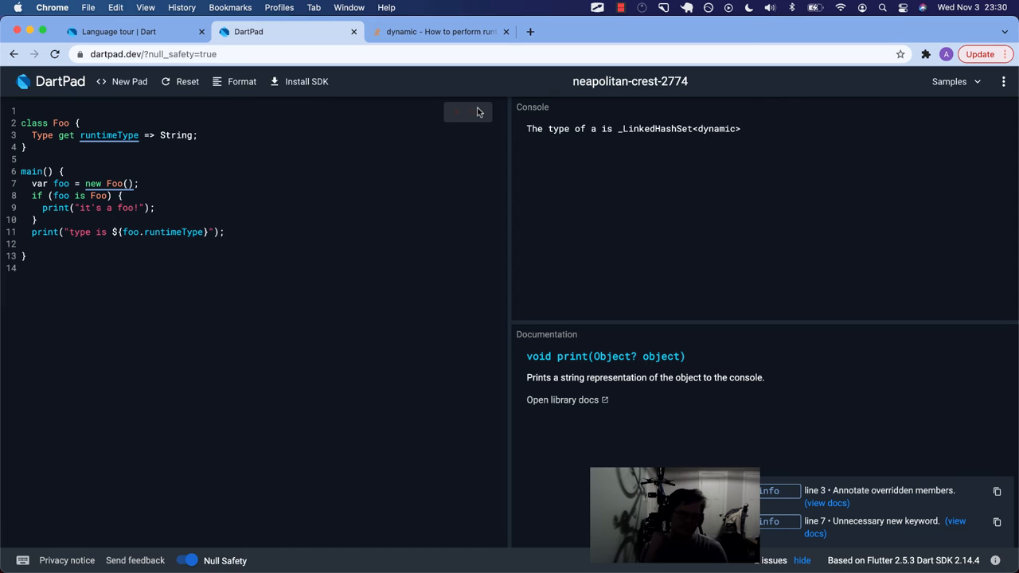
pyautogui.click(468, 112)
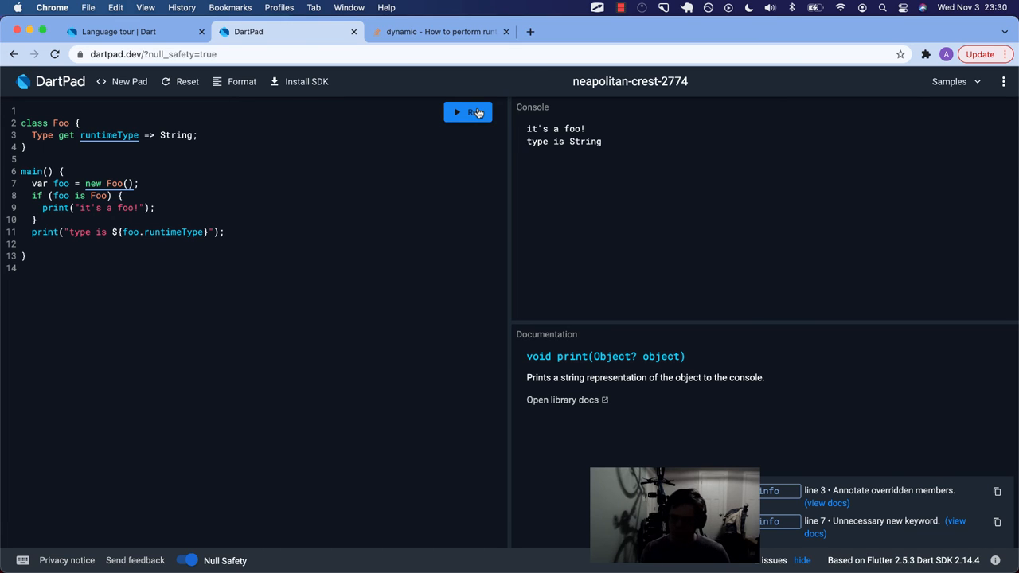
pyautogui.moveTo(830, 490)
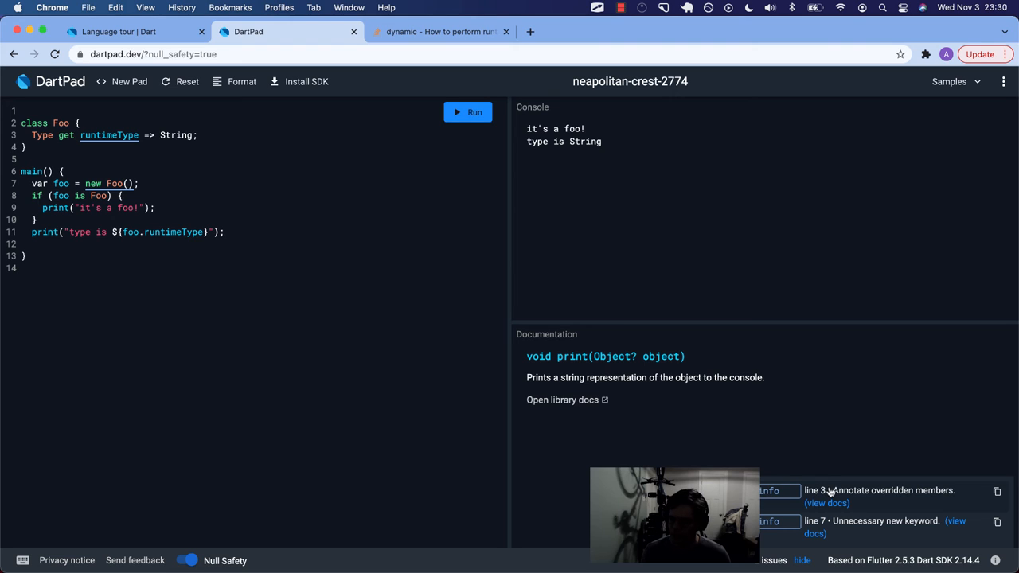
pyautogui.moveTo(856, 495)
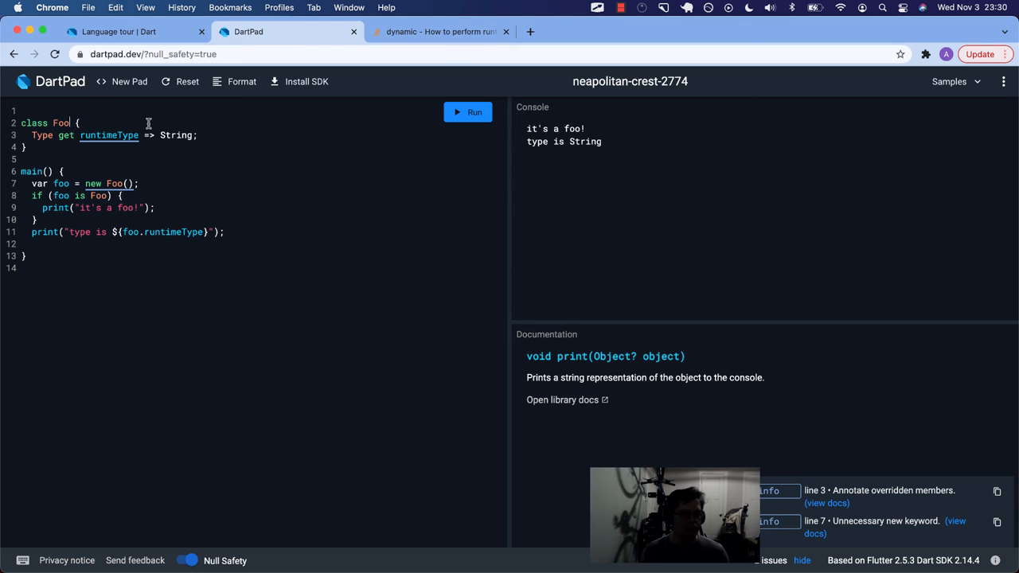
pyautogui.write('extends')
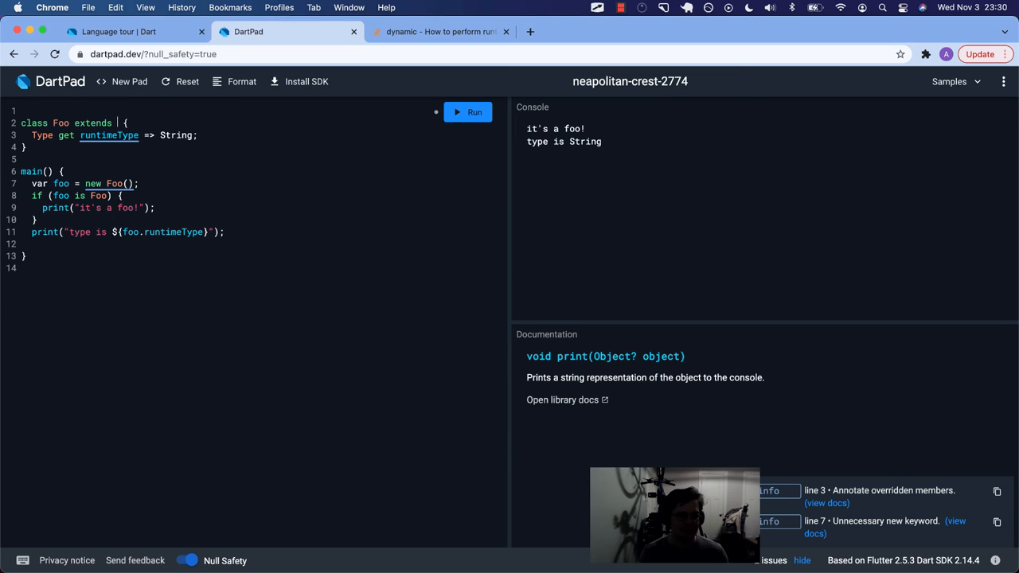
pyautogui.write('Object')
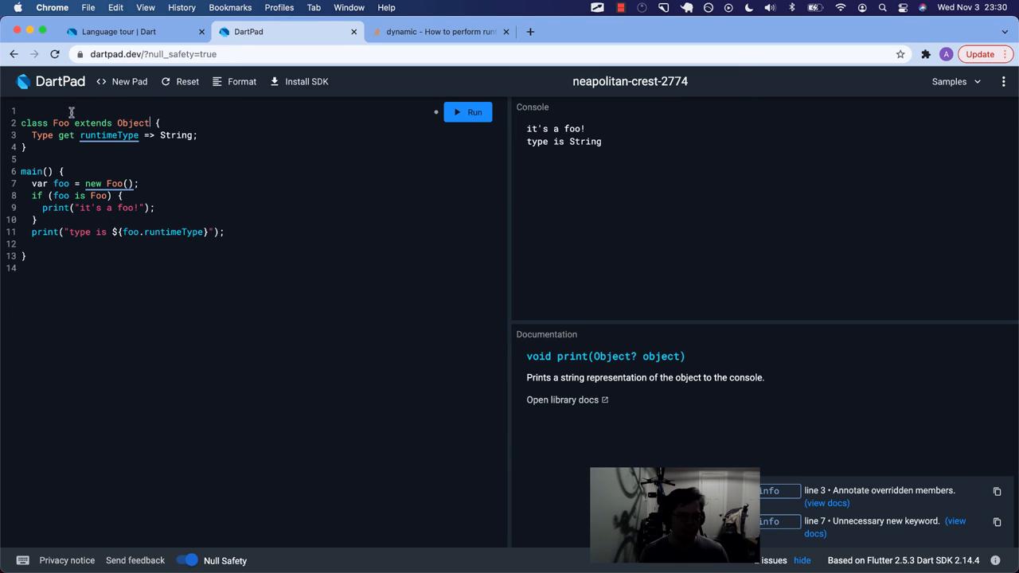
pyautogui.moveTo(74, 122); pyautogui.dragTo(150, 123)
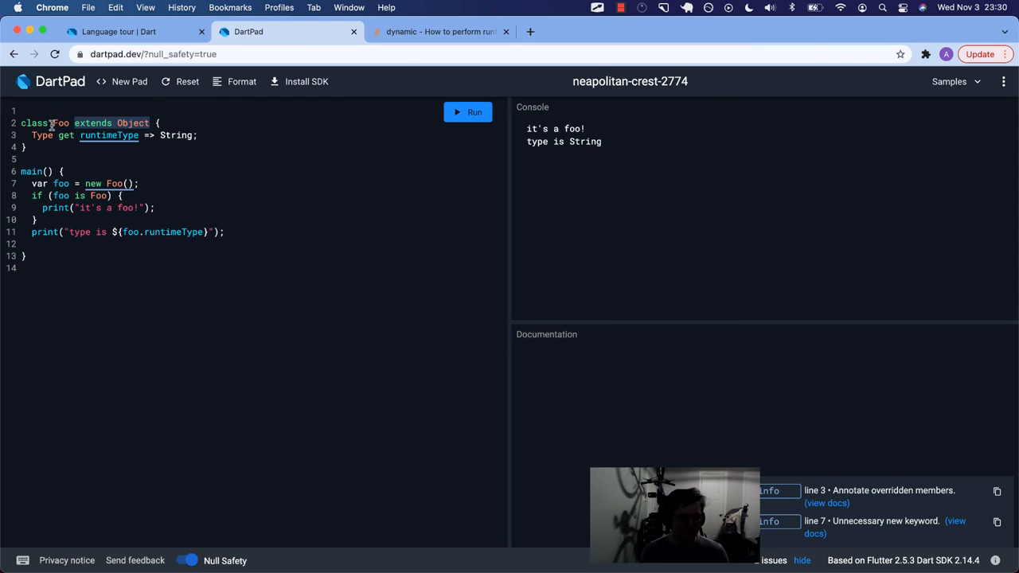
pyautogui.click(131, 122)
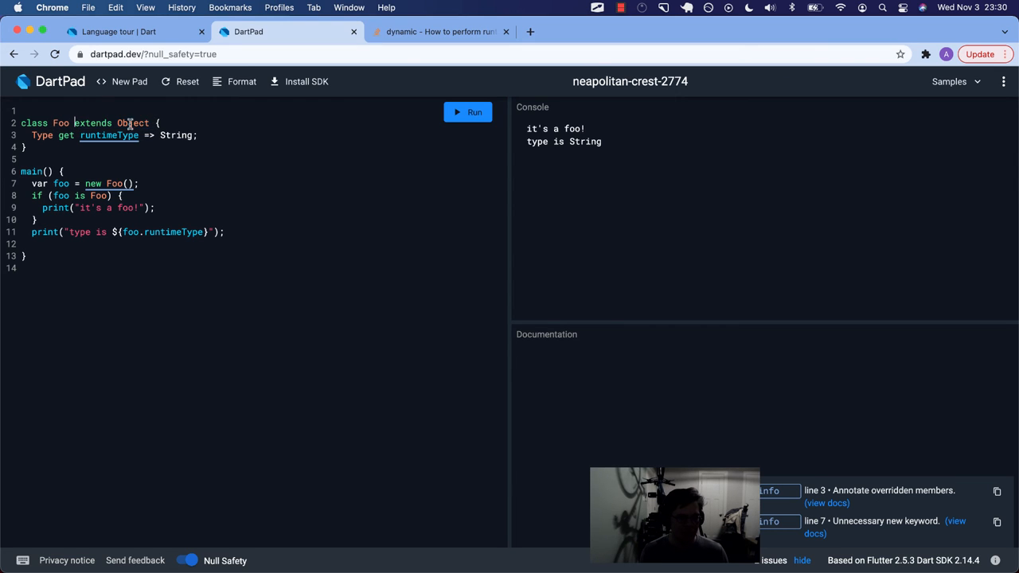
pyautogui.doubleClick(92, 122)
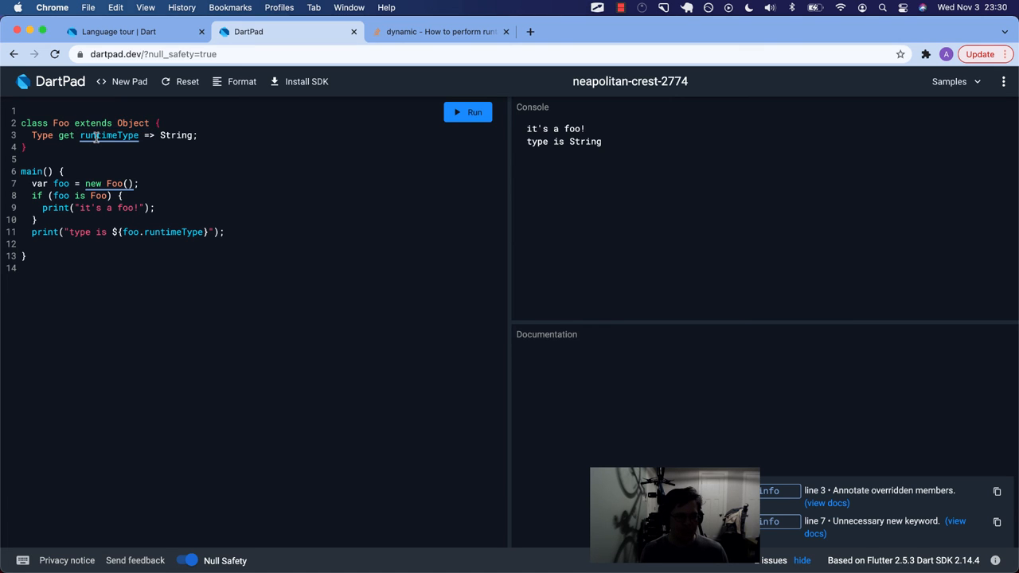
pyautogui.click(109, 135)
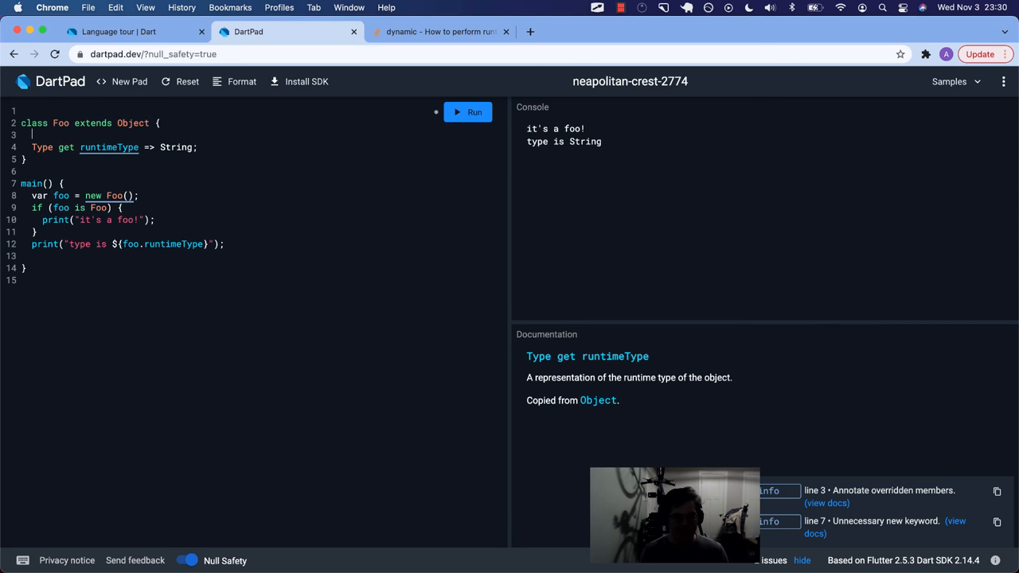
pyautogui.write('@override')
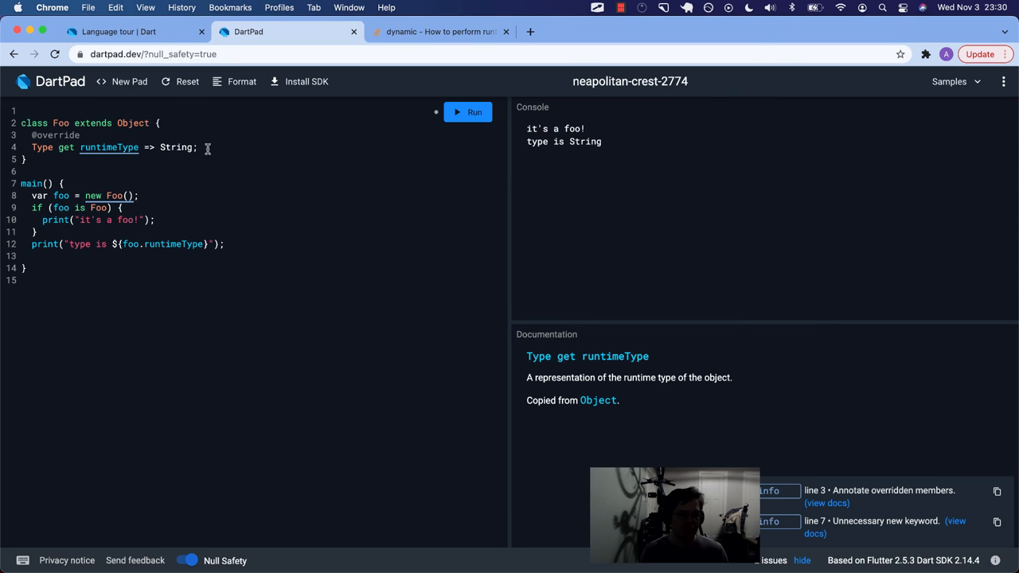
pyautogui.moveTo(31, 134); pyautogui.dragTo(197, 147)
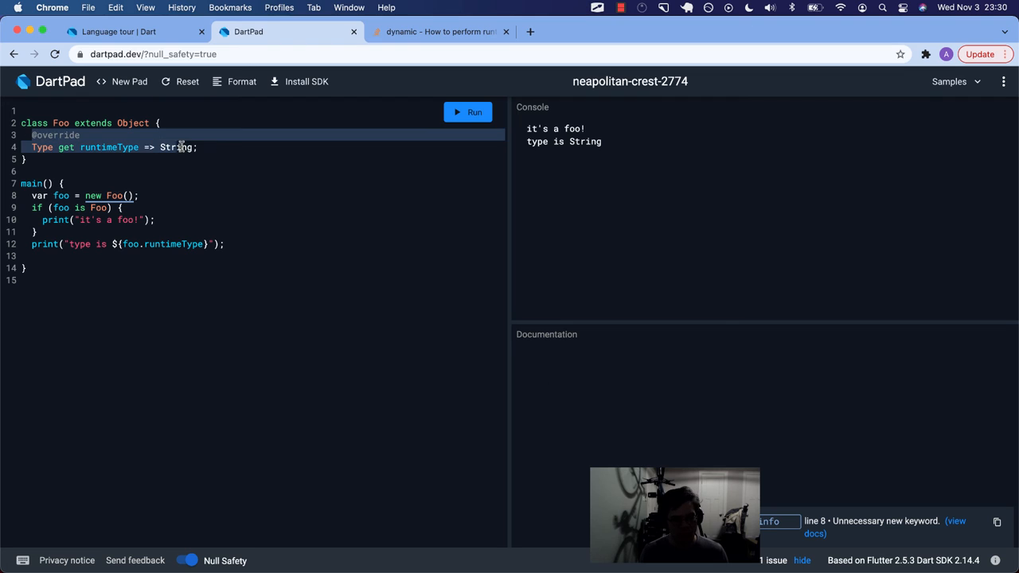
pyautogui.click(197, 148)
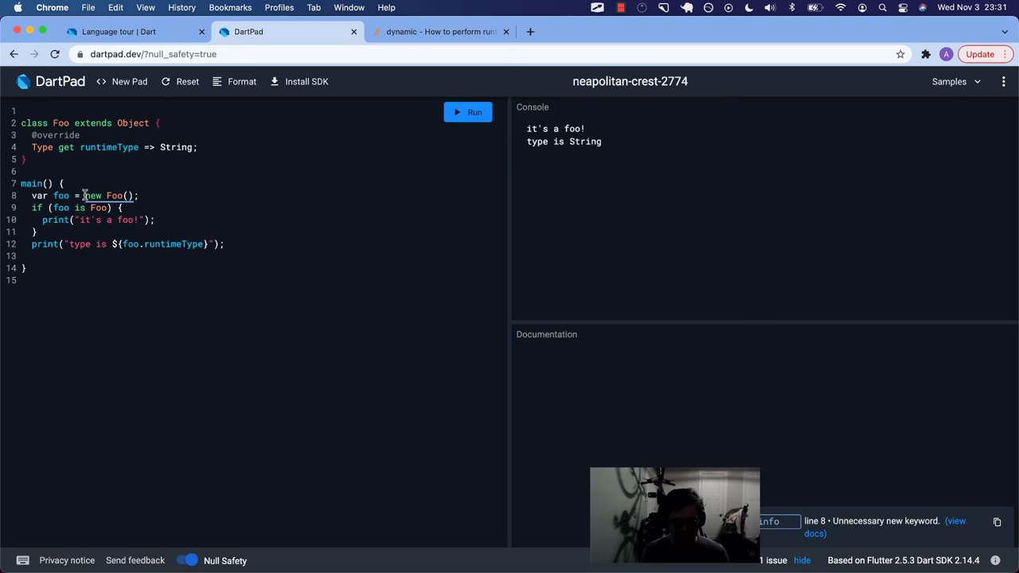
# Remove 'new' from the Foo creation and briefly type void before main.
pyautogui.click(114, 195)
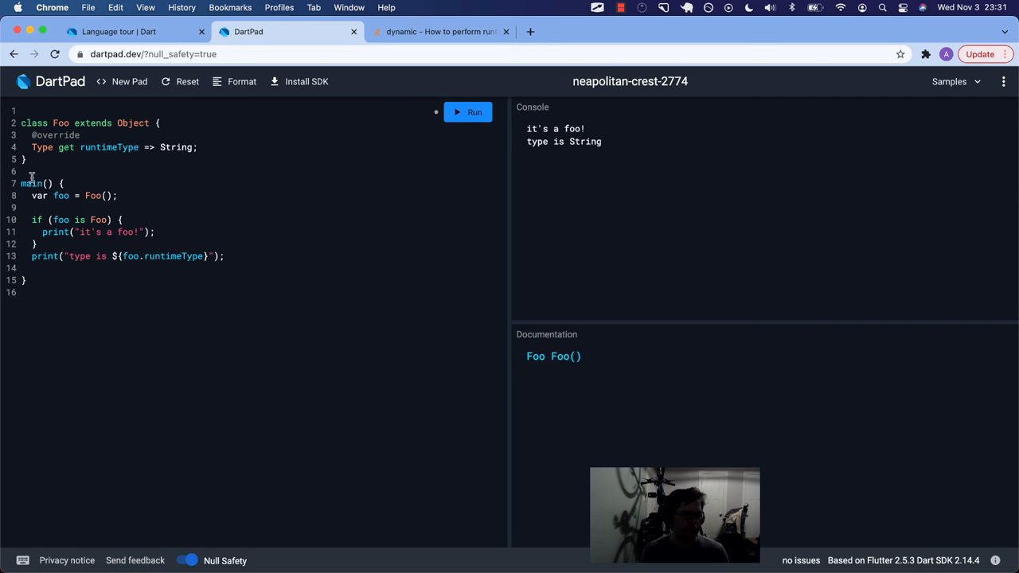
pyautogui.click(31, 183)
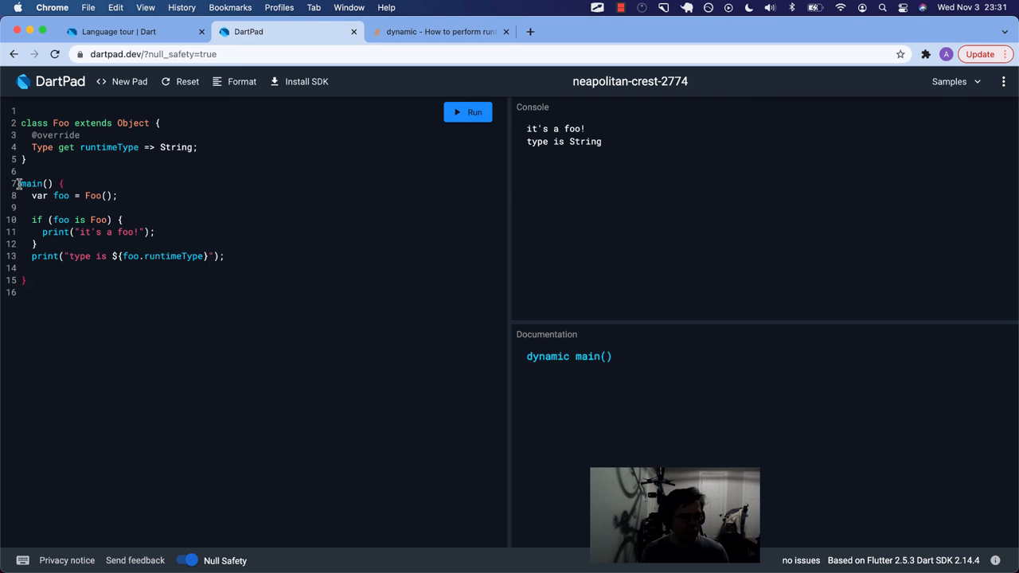
pyautogui.write('void')
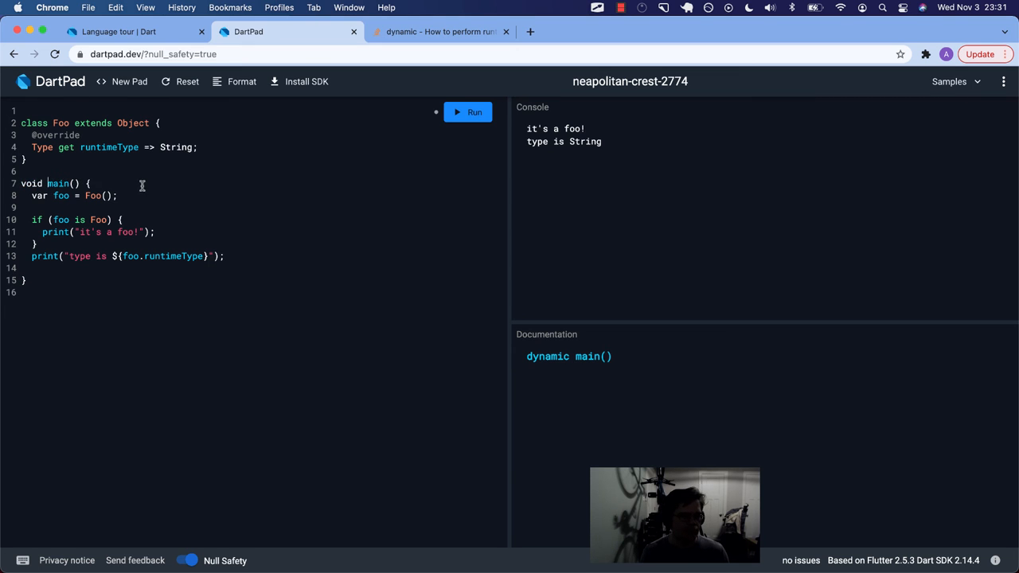
pyautogui.click(440, 31)
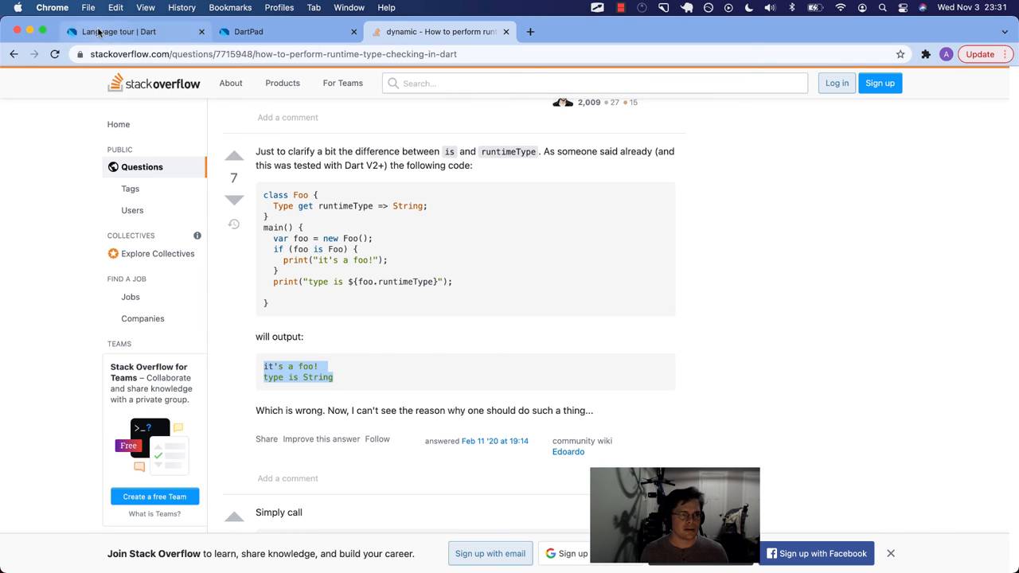
# Remove void from main and replace var with Foo on line 8.
pyautogui.click(248, 31)
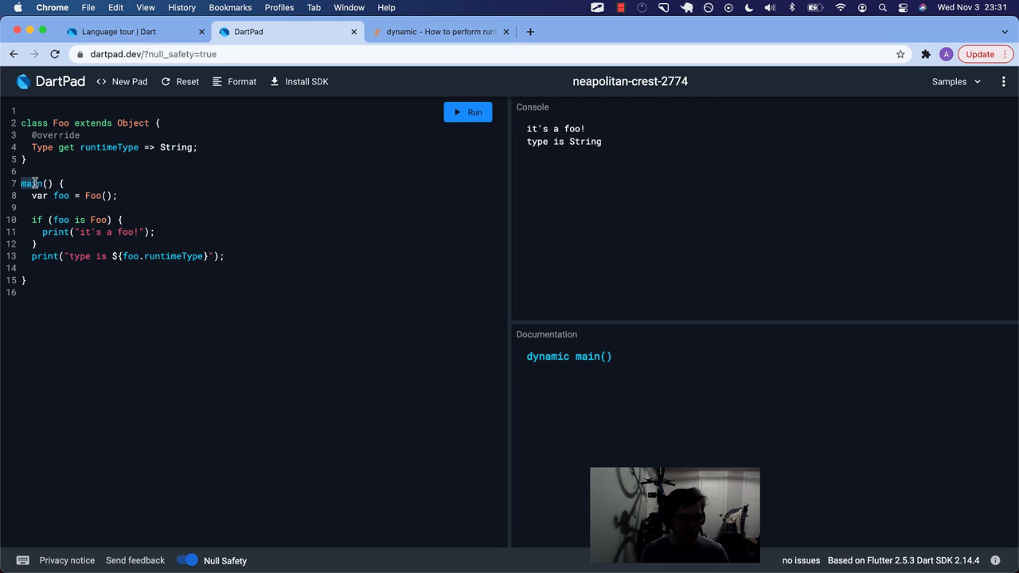
pyautogui.doubleClick(31, 184)
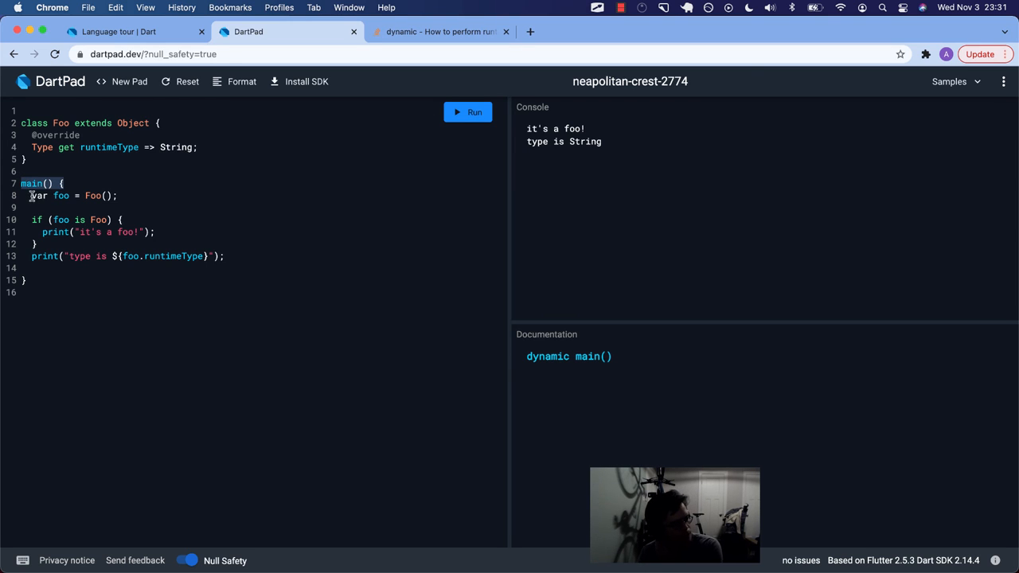
pyautogui.click(40, 195)
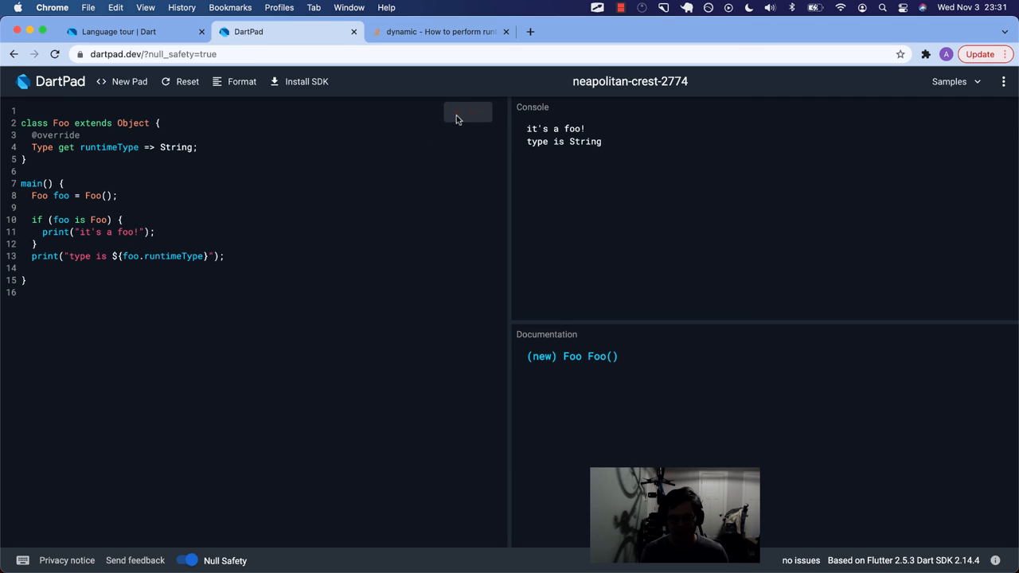
# Run the foo.runtimeType == Foo comparison, then try an is! String check.
pyautogui.click(468, 113)
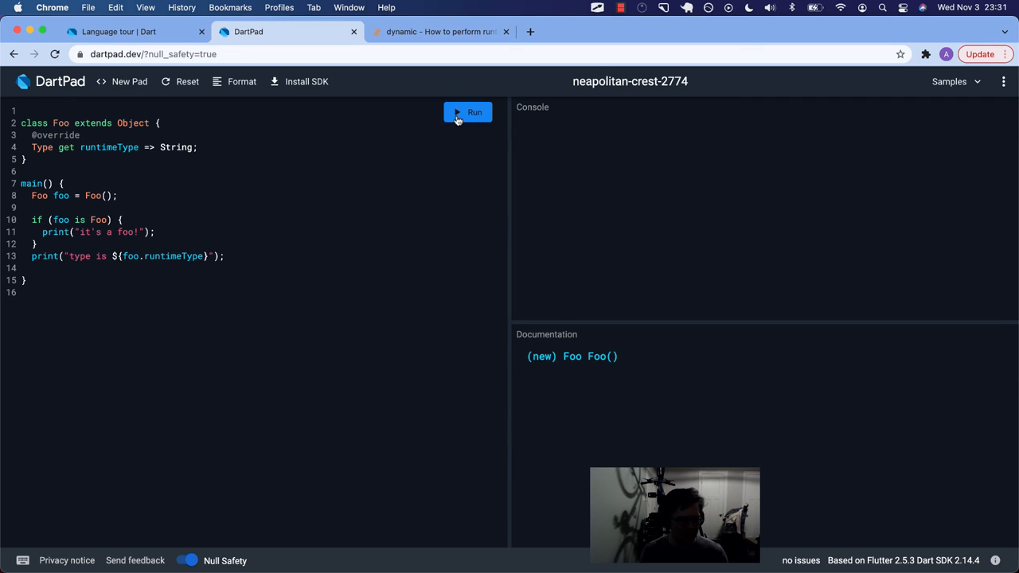
pyautogui.click(468, 111)
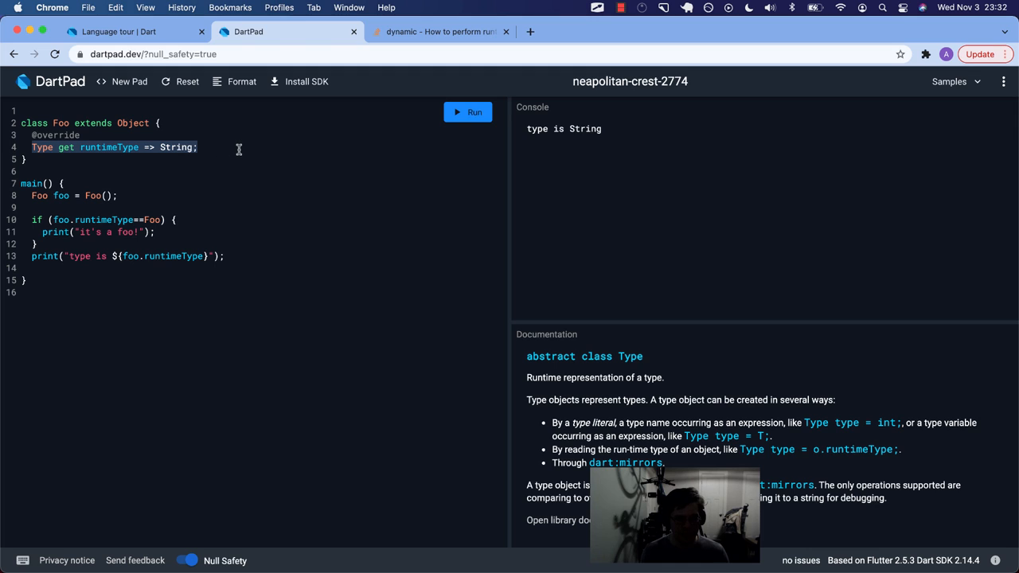
pyautogui.moveTo(199, 226)
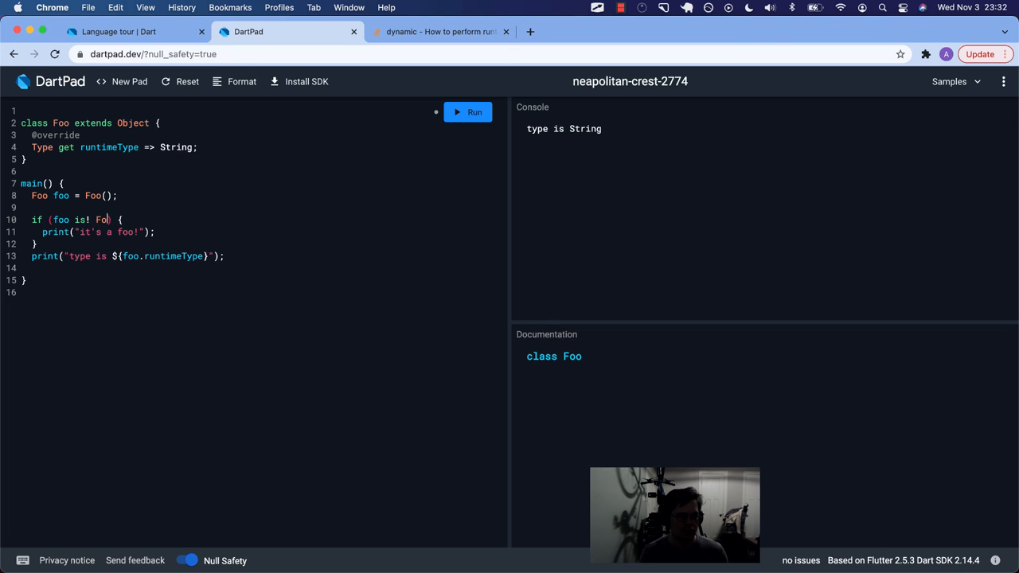
pyautogui.write('String')
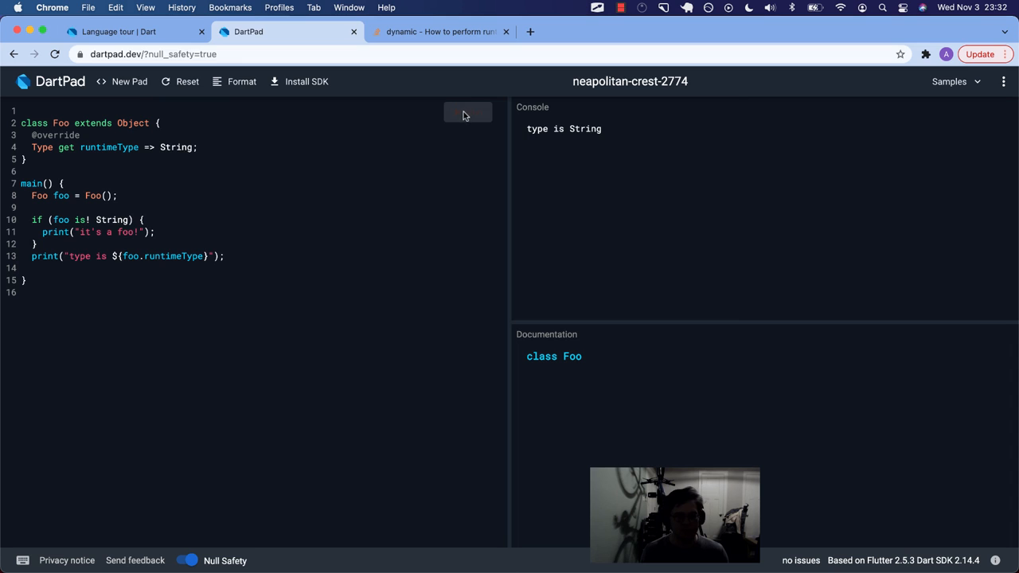
pyautogui.click(467, 112)
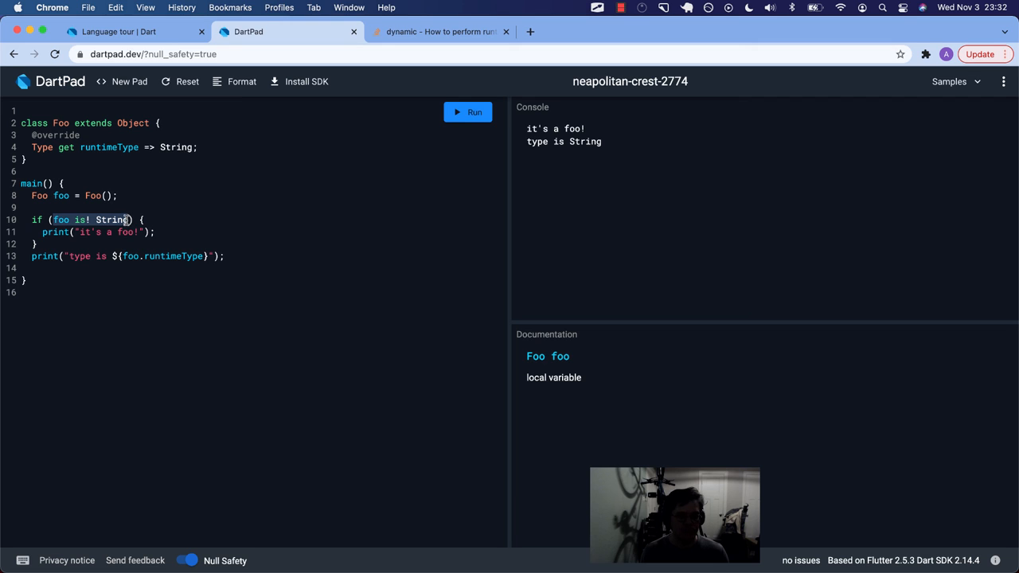
# Change the condition back to 'foo is Foo'.
pyautogui.doubleClick(564, 142)
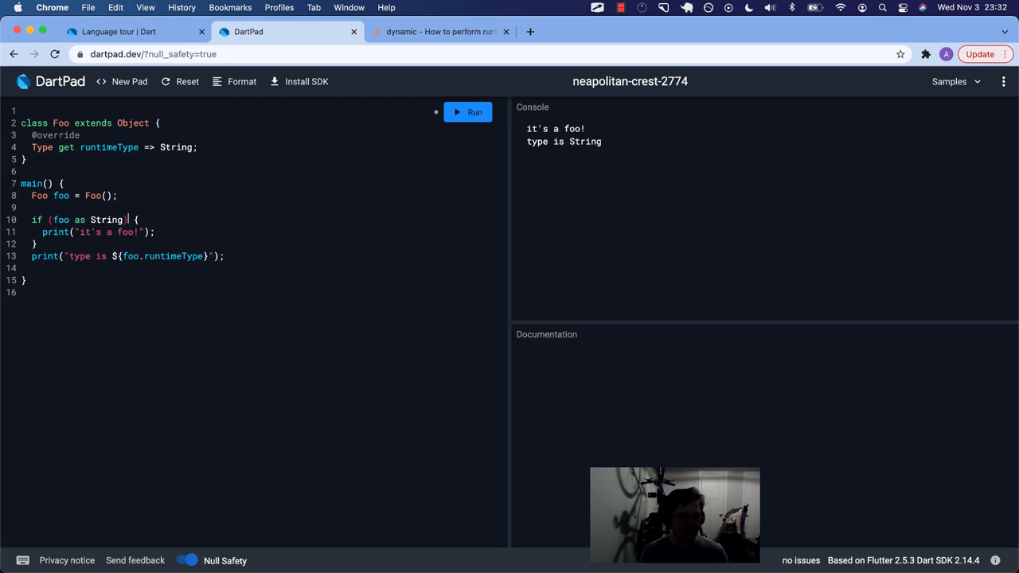
pyautogui.write('Foo')
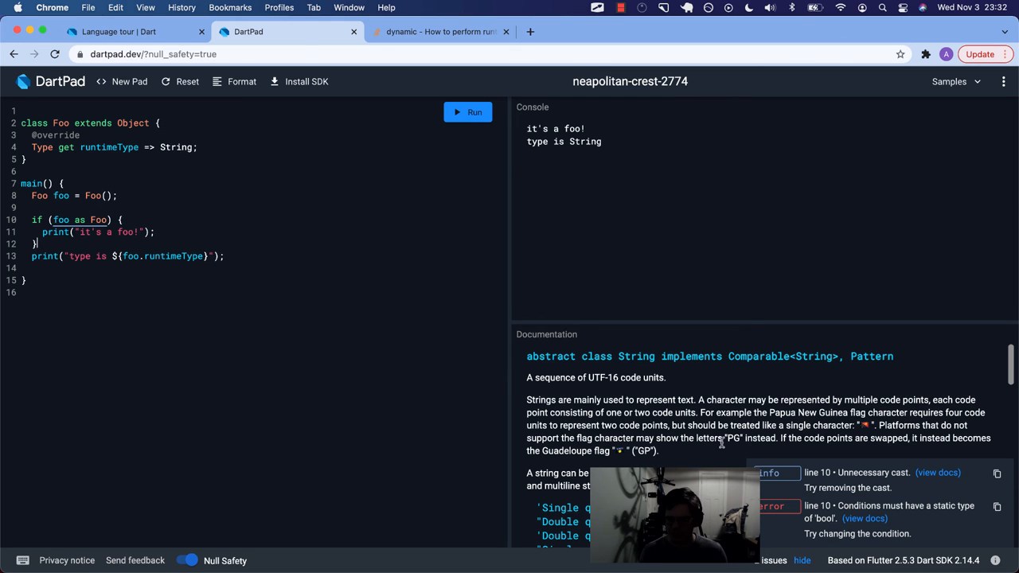
pyautogui.moveTo(378, 405)
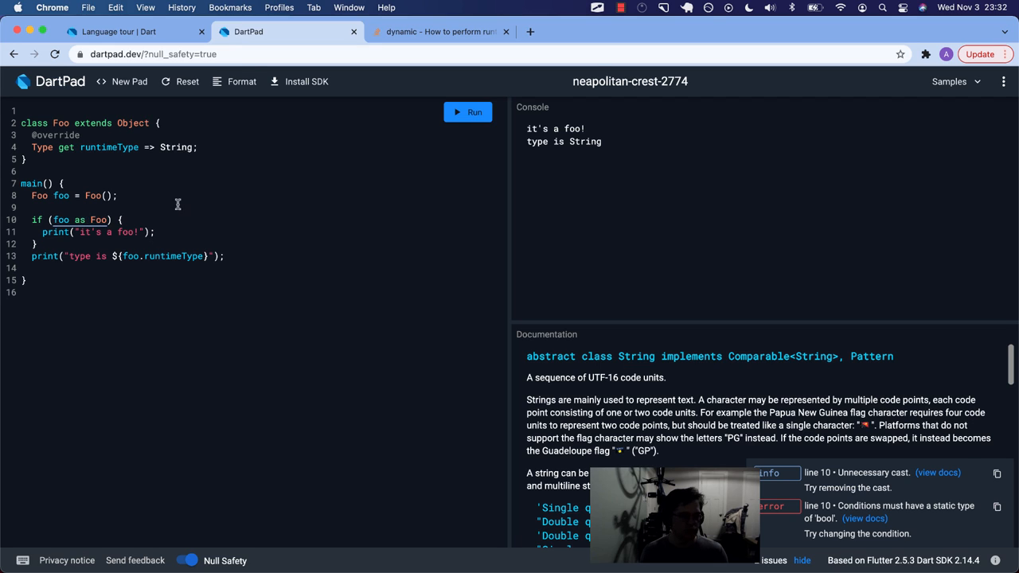
pyautogui.write('is')
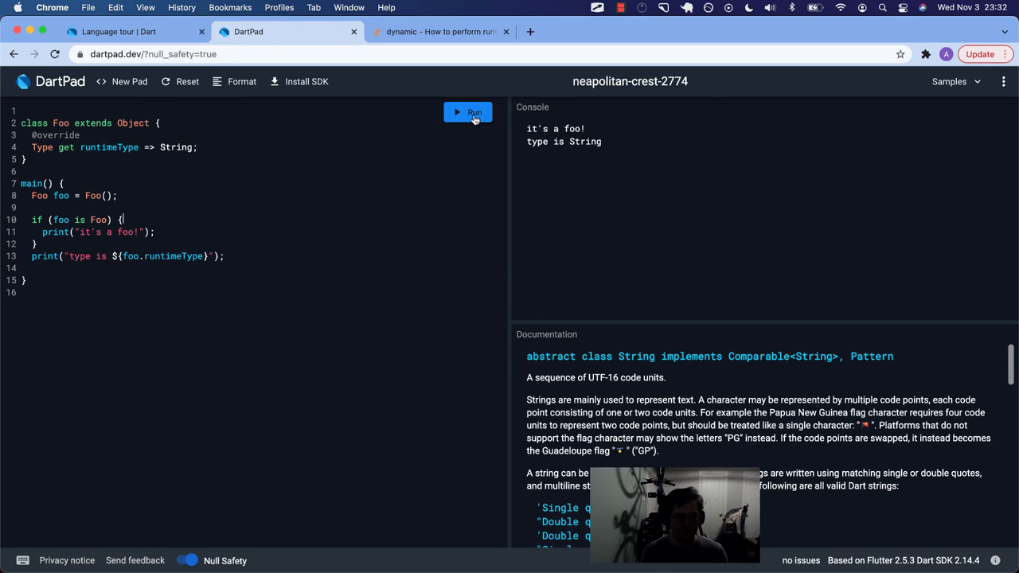
pyautogui.moveTo(352, 234)
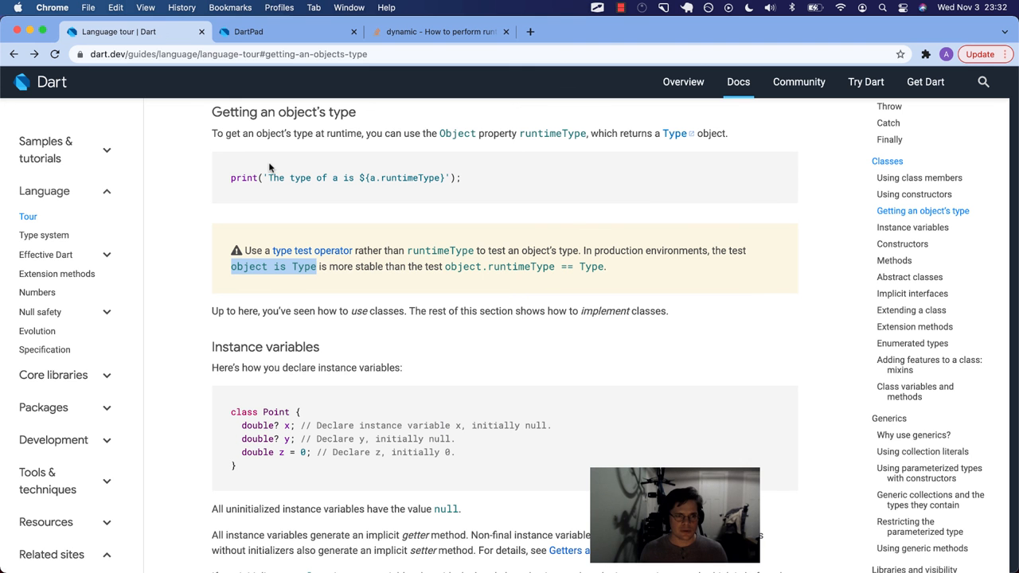
pyautogui.moveTo(280, 190)
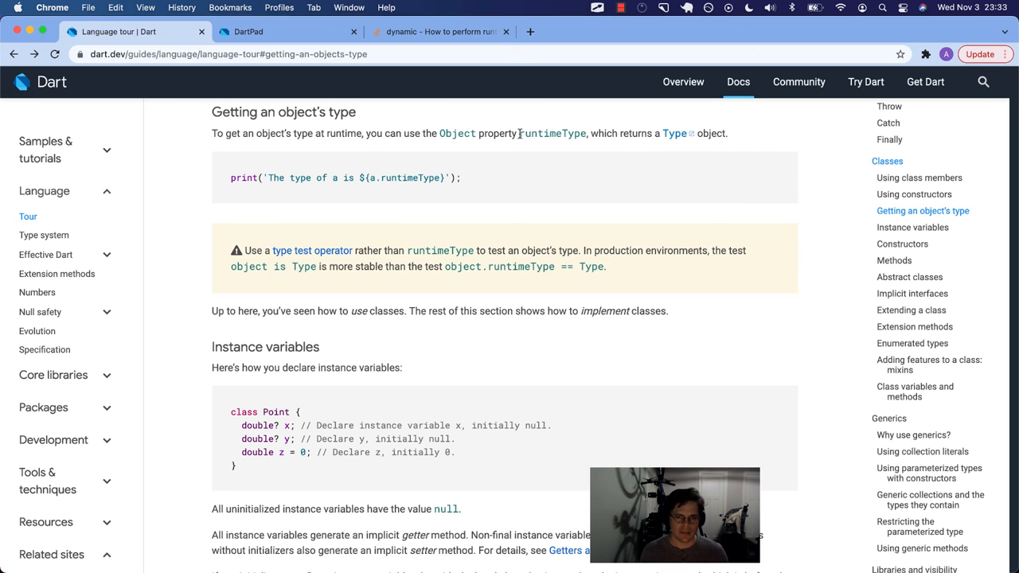
# Highlight runtimeType and the sentence about using classes in 'Getting an object's type'.
pyautogui.doubleClick(551, 133)
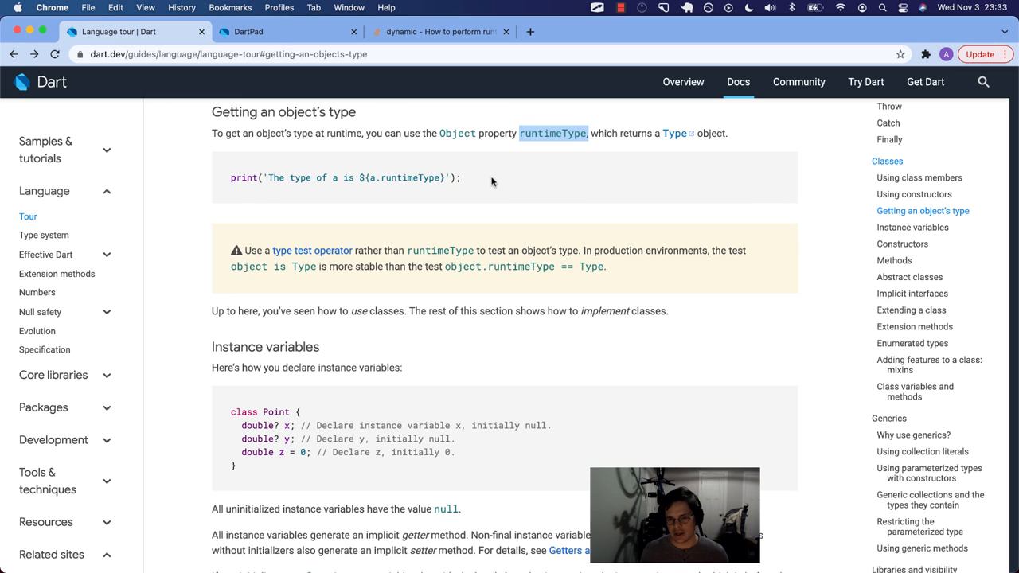
pyautogui.moveTo(455, 199)
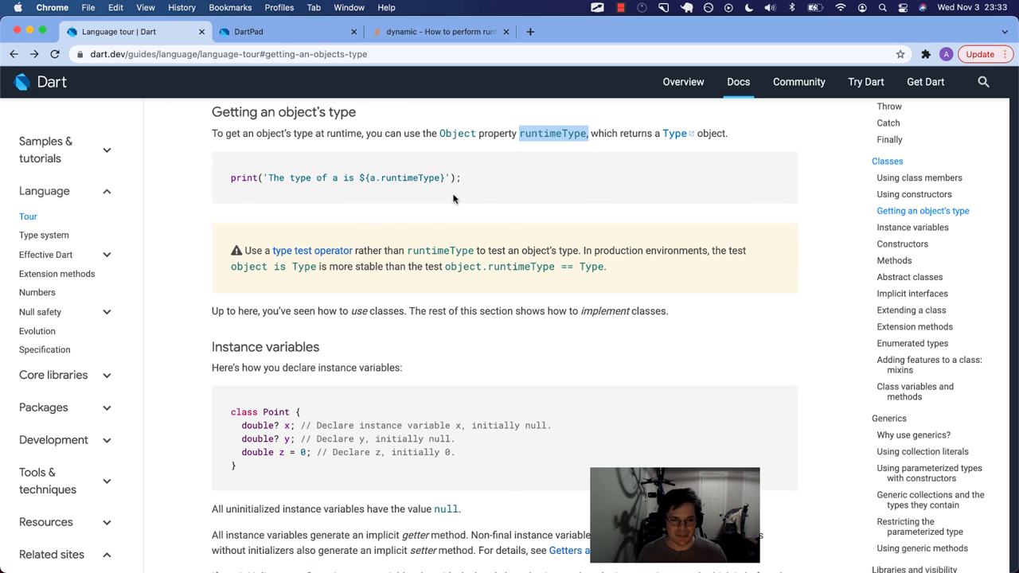
pyautogui.moveTo(312, 250)
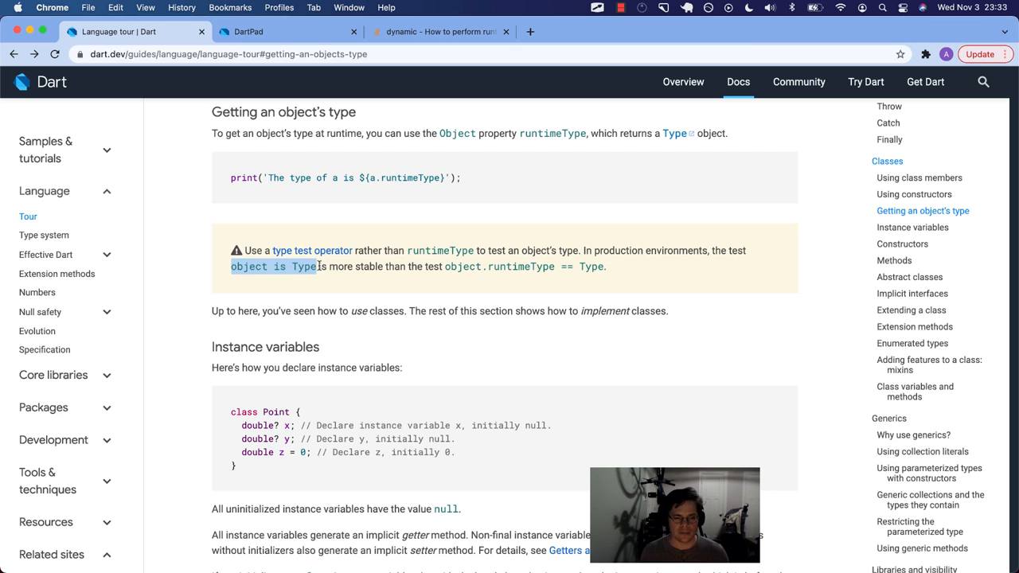
pyautogui.moveTo(398, 289)
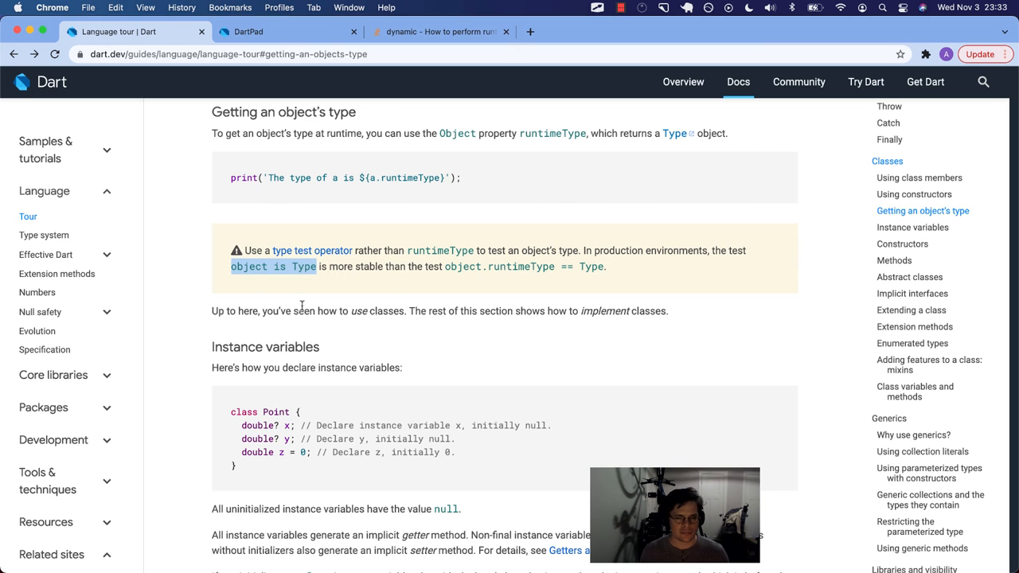
pyautogui.moveTo(907, 194)
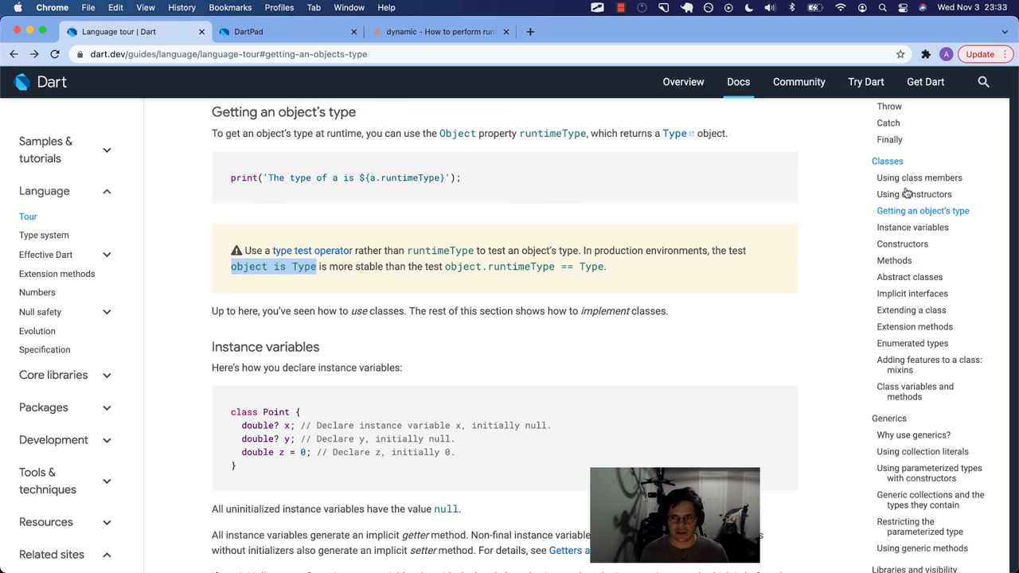
pyautogui.moveTo(898, 210)
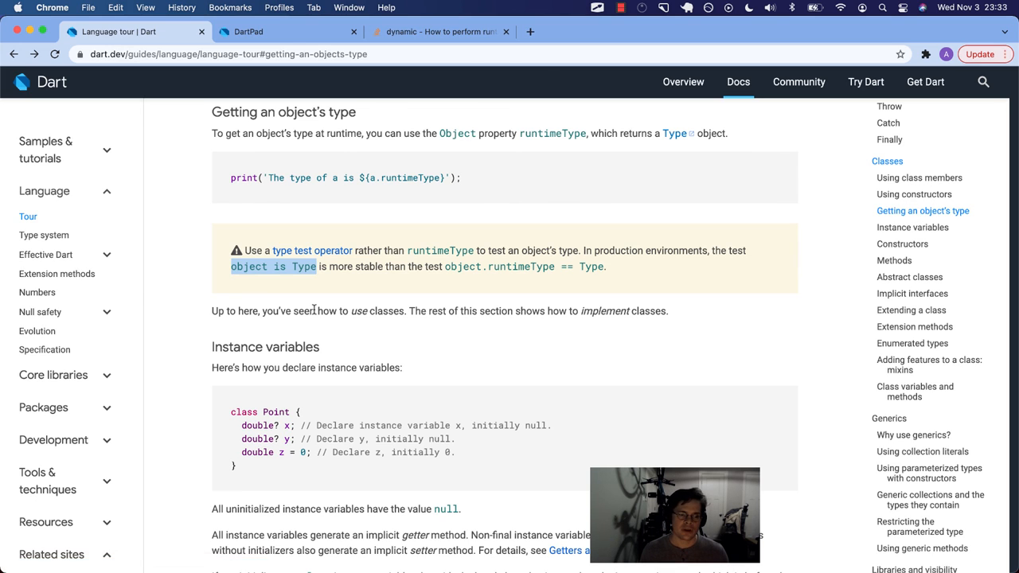
pyautogui.moveTo(211, 311); pyautogui.dragTo(328, 310)
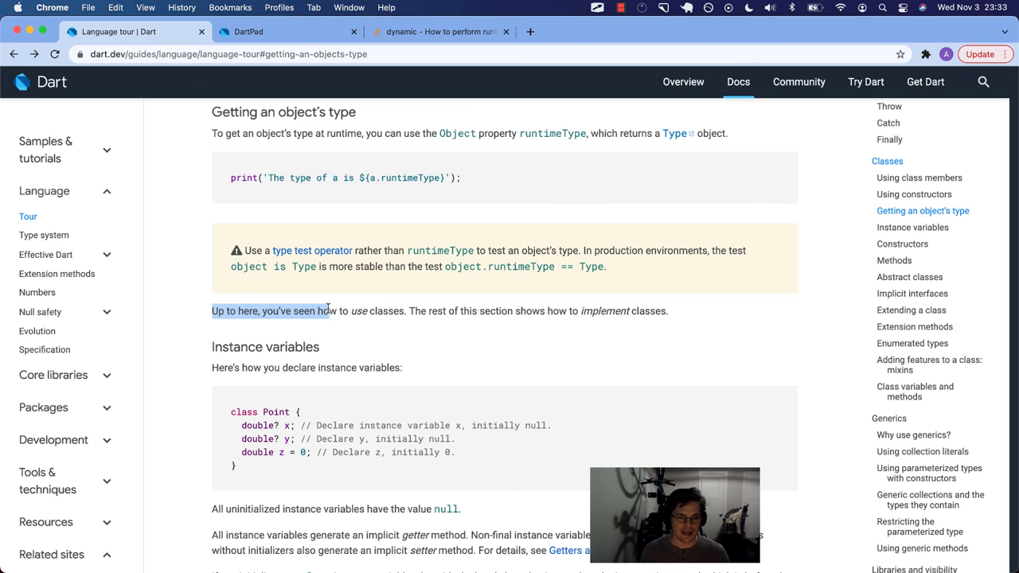
pyautogui.moveTo(326, 311); pyautogui.dragTo(426, 311)
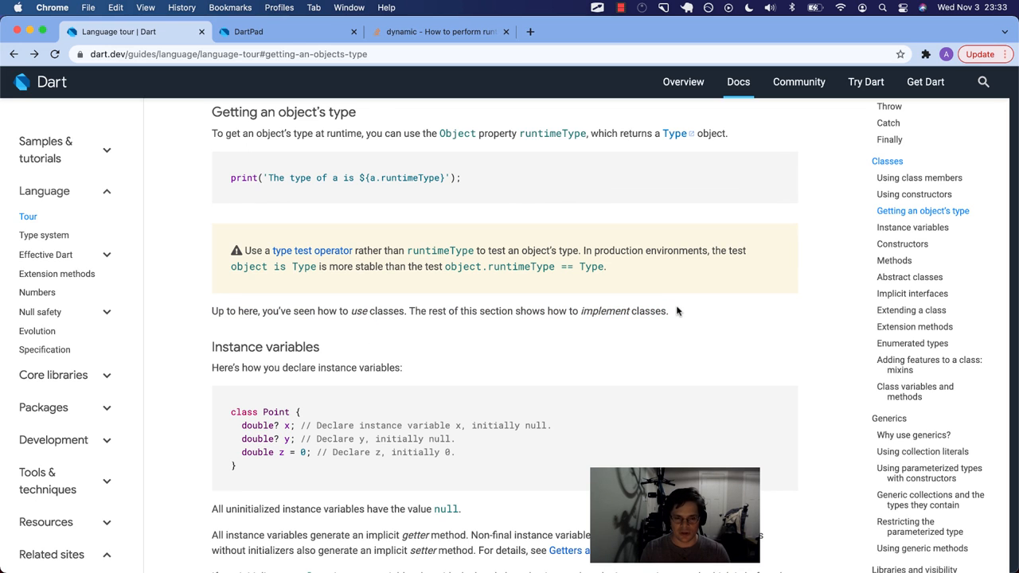
pyautogui.moveTo(557, 156)
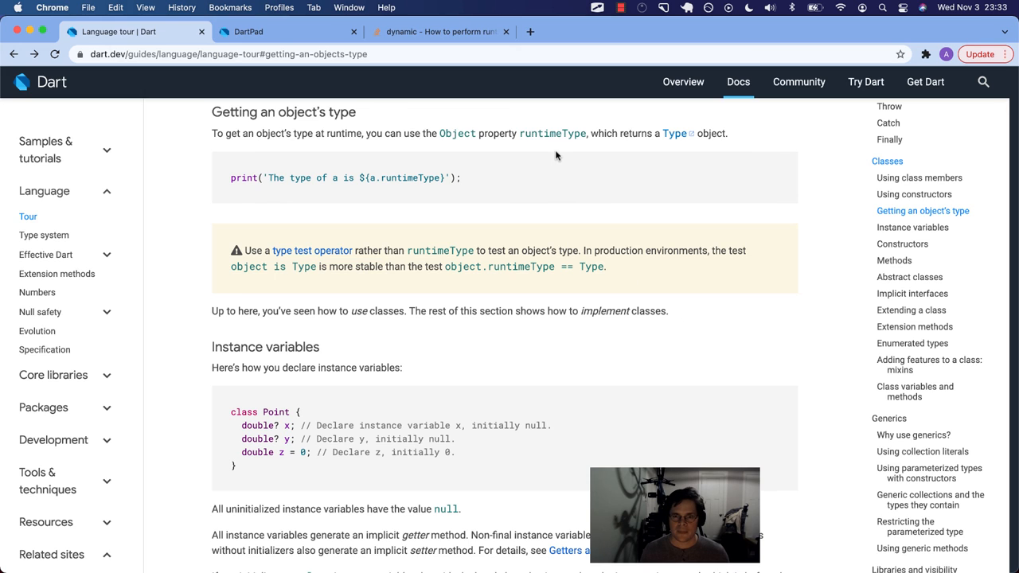
pyautogui.click(620, 7)
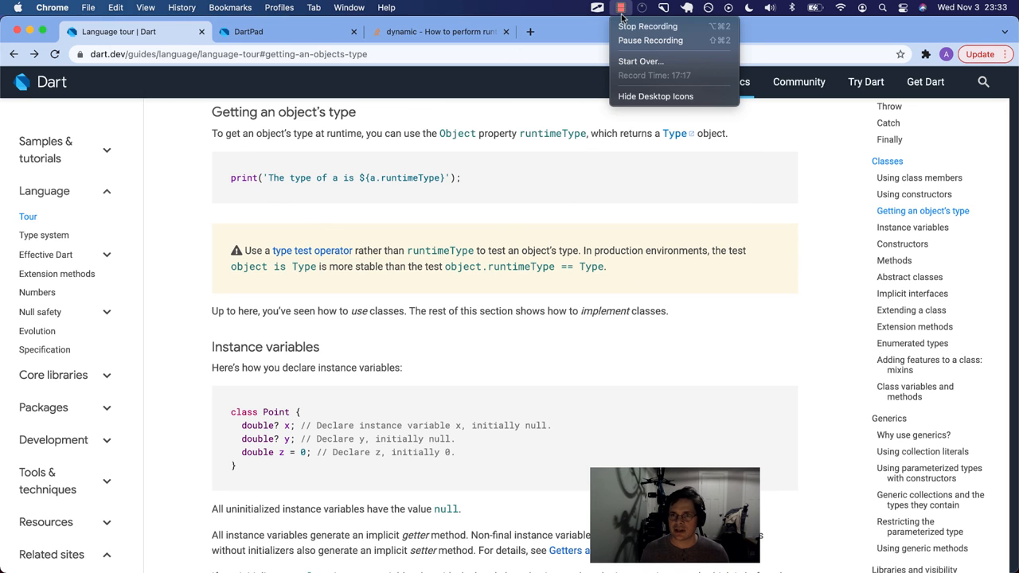